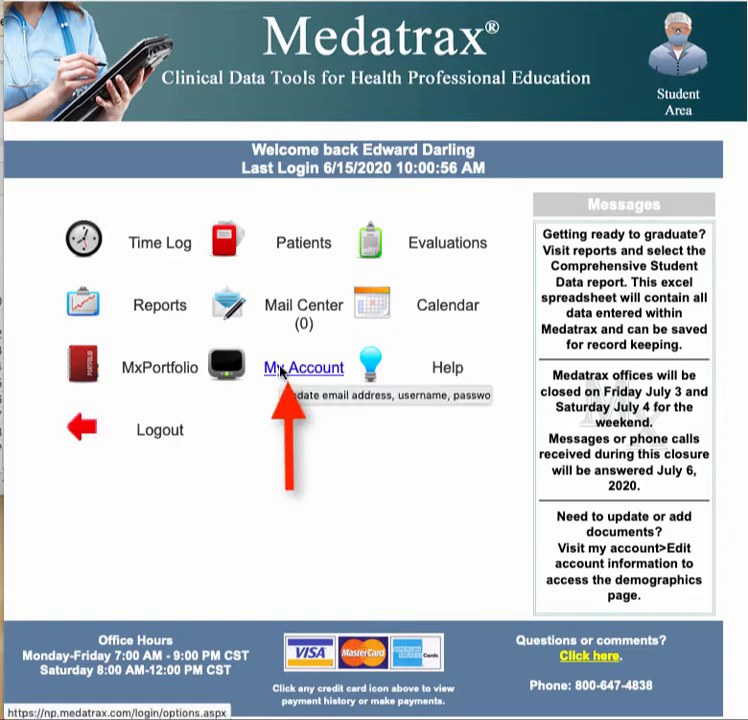
# Add Brigham and Womens Hospital as a ticked location, save, and return to My Account
pyautogui.click(303, 367)
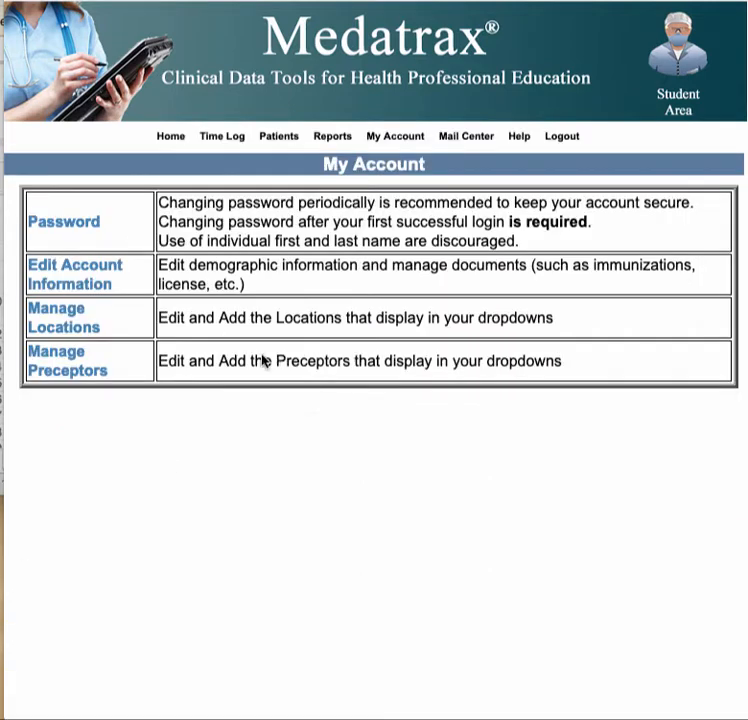
pyautogui.moveTo(64, 318)
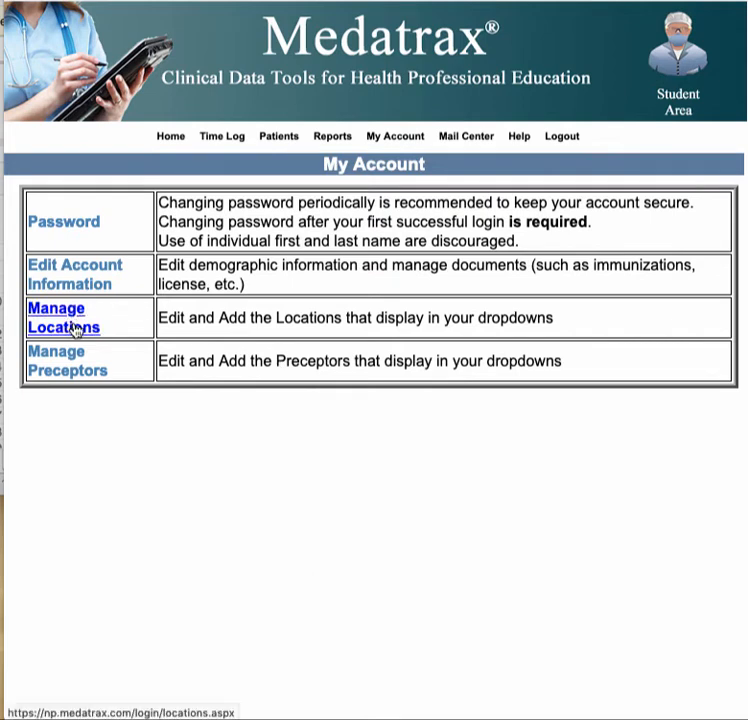
pyautogui.click(63, 318)
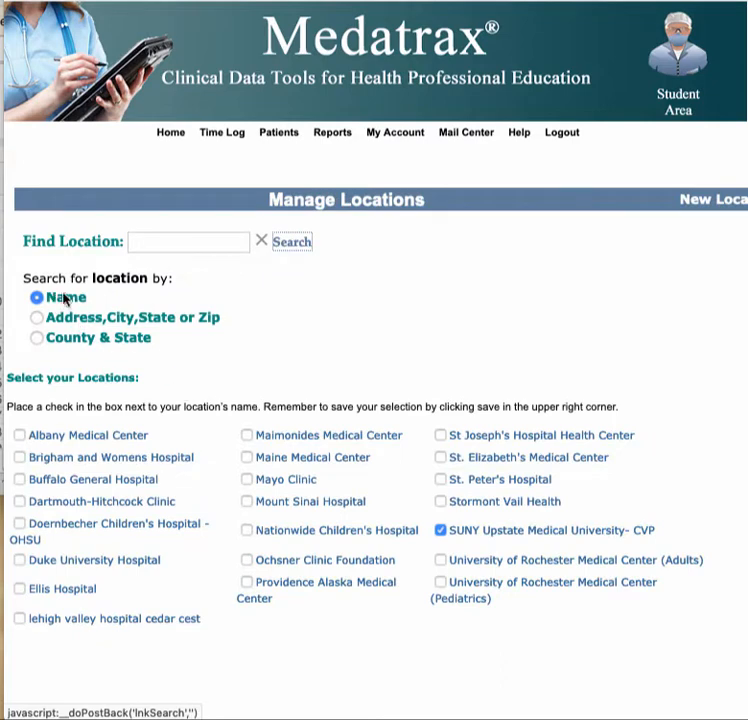
pyautogui.moveTo(267, 348)
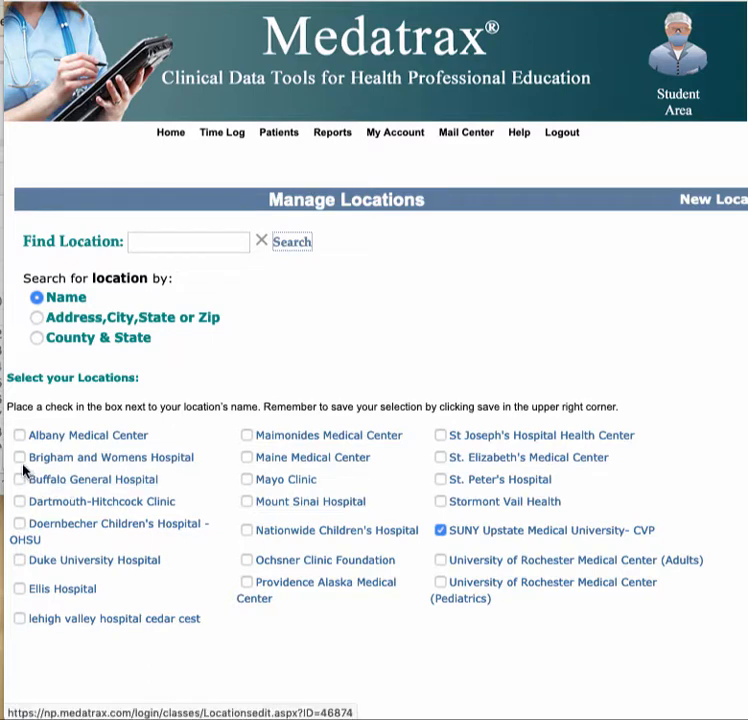
pyautogui.click(19, 457)
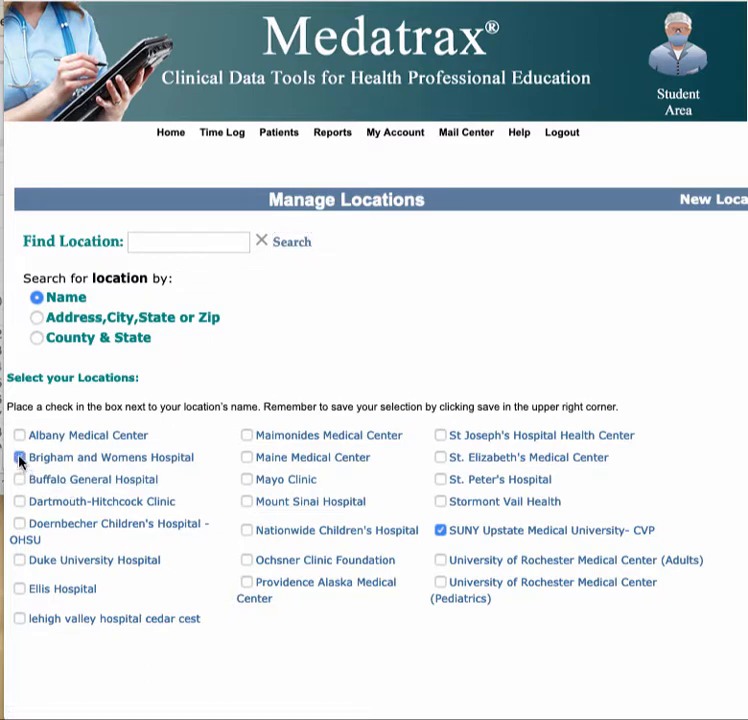
pyautogui.click(19, 457)
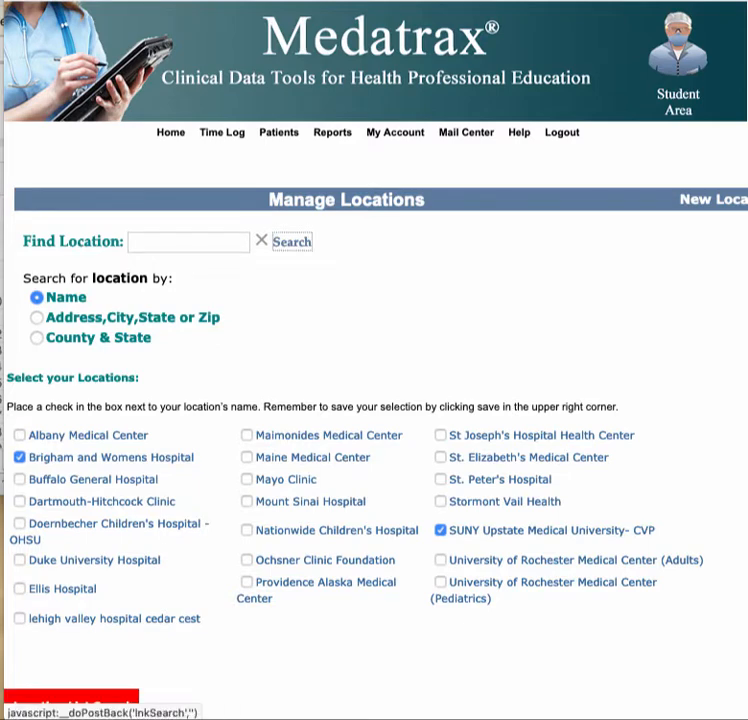
pyautogui.click(394, 135)
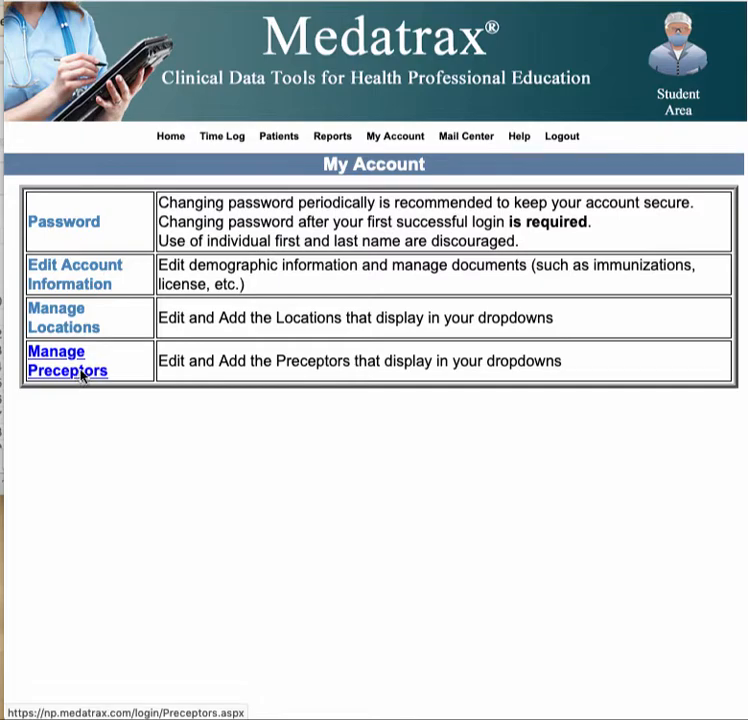
pyautogui.click(67, 361)
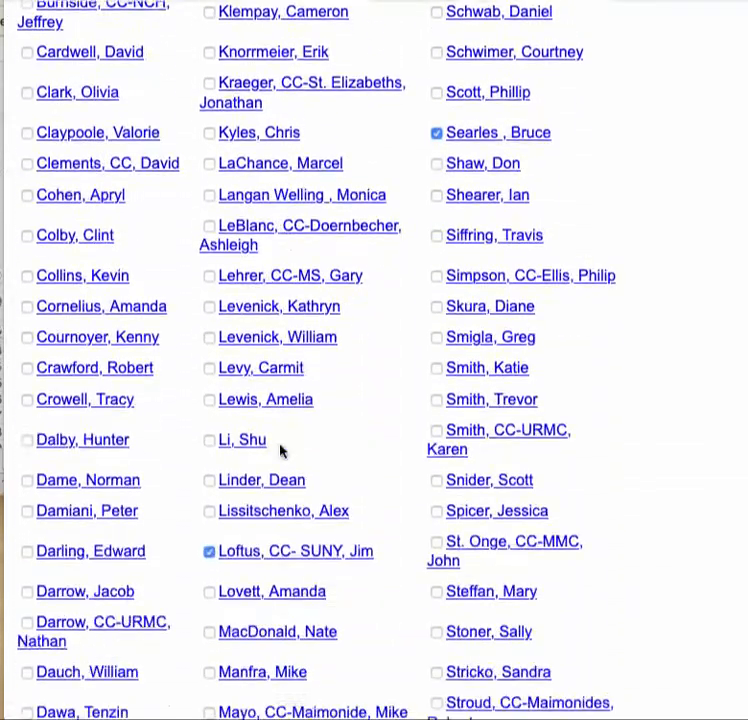
pyautogui.scroll(-3)
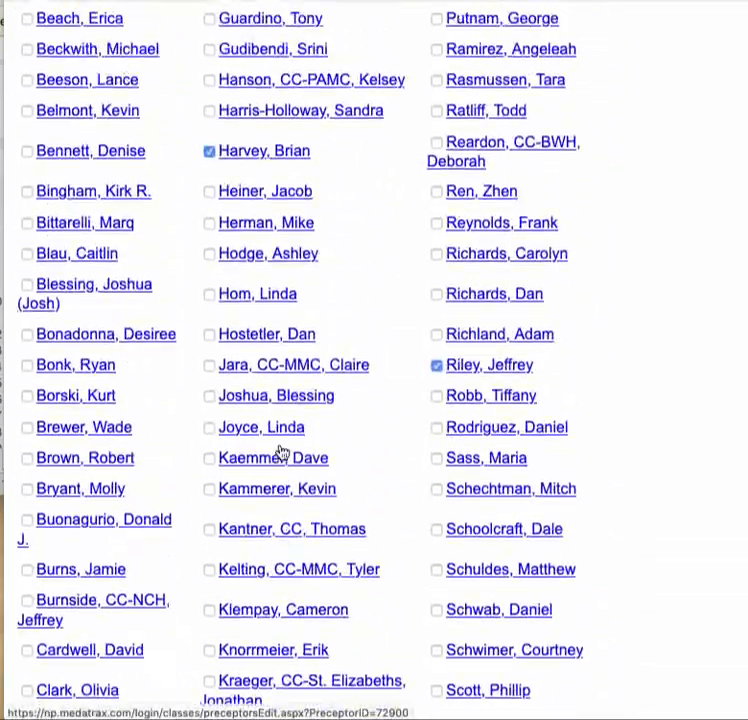
pyautogui.scroll(3)
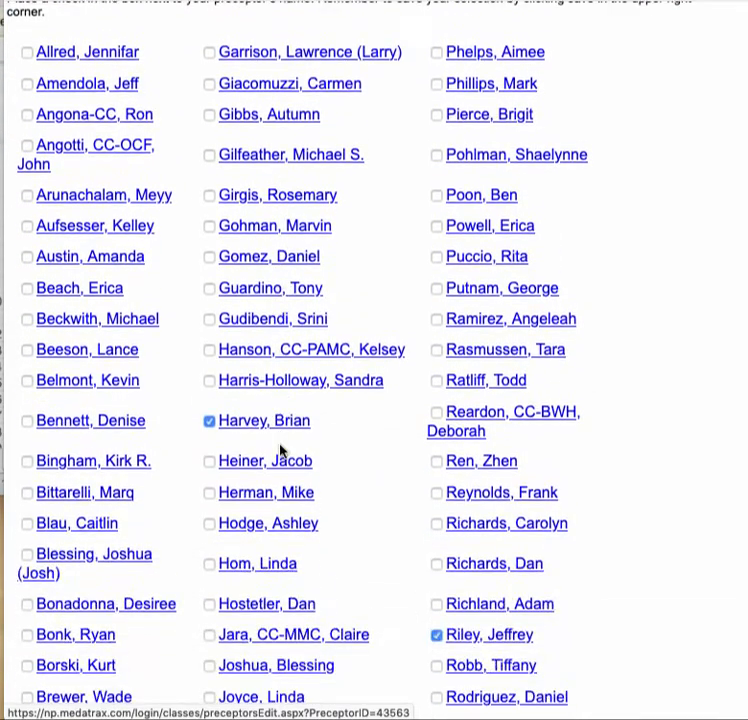
pyautogui.scroll(-3)
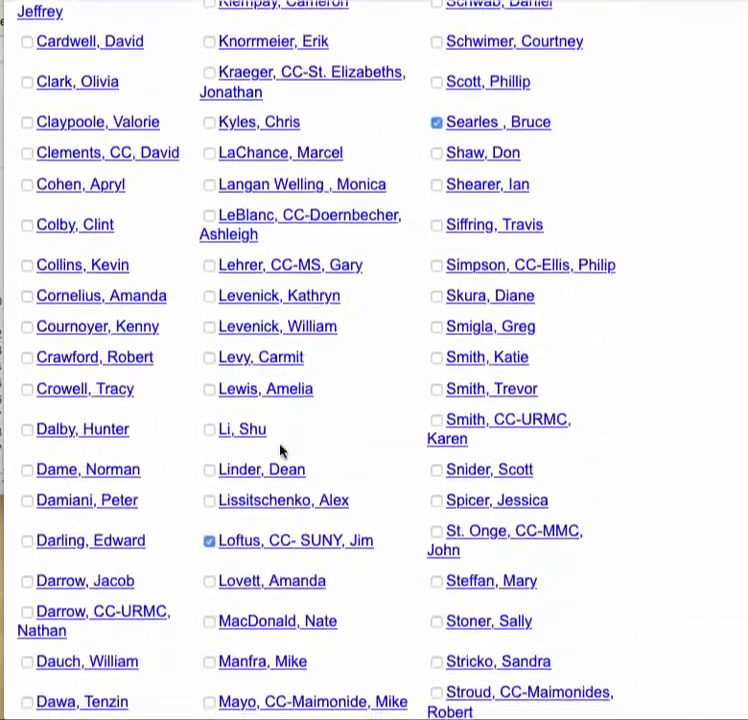
pyautogui.scroll(-3)
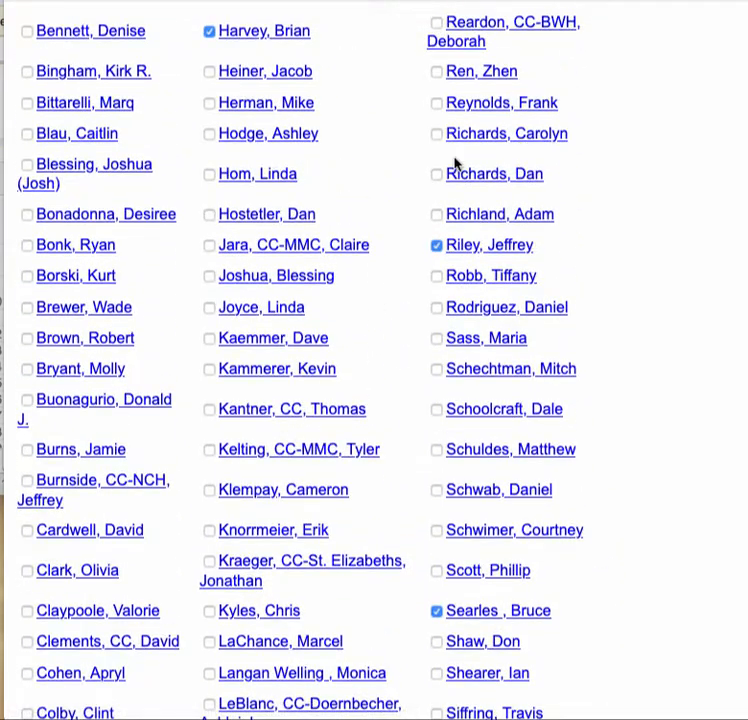
pyautogui.scroll(3)
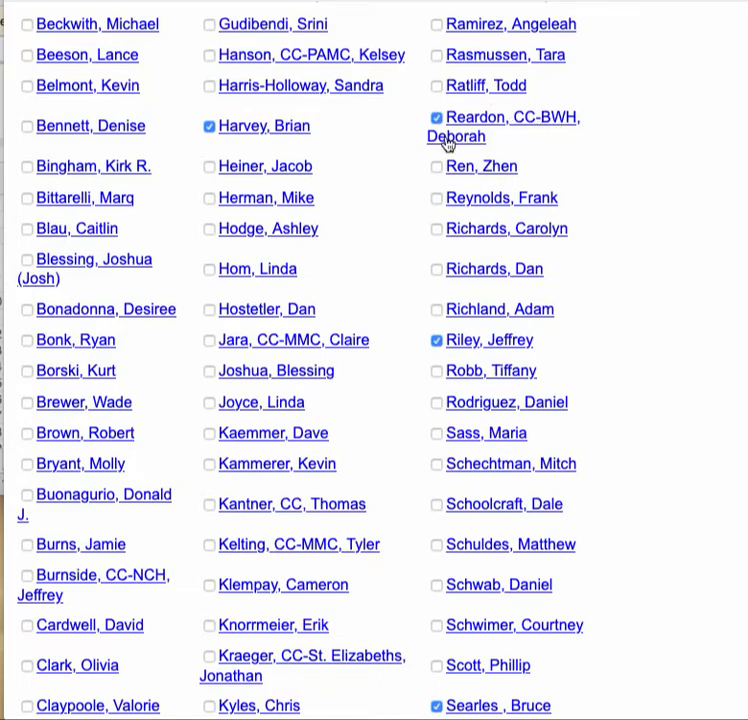
pyautogui.moveTo(358, 388)
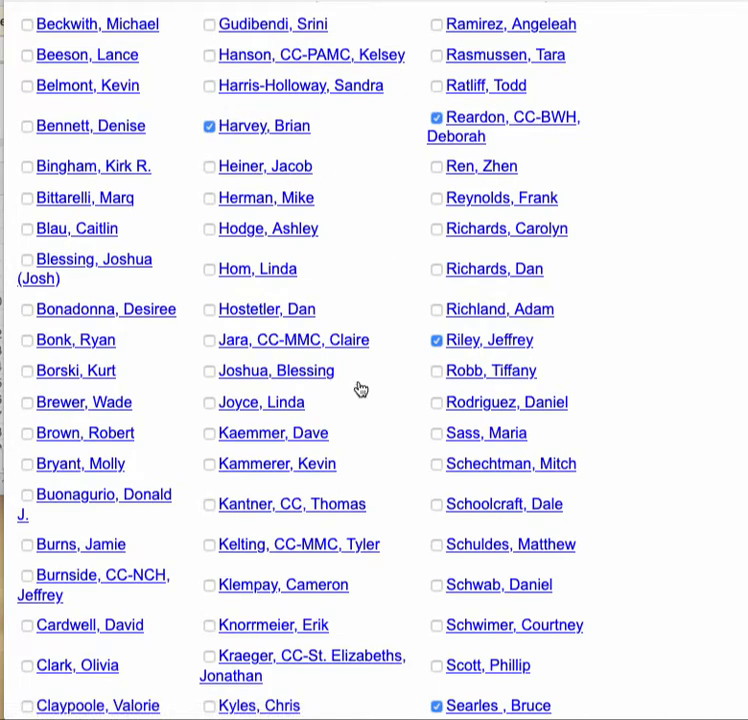
pyautogui.moveTo(427, 447)
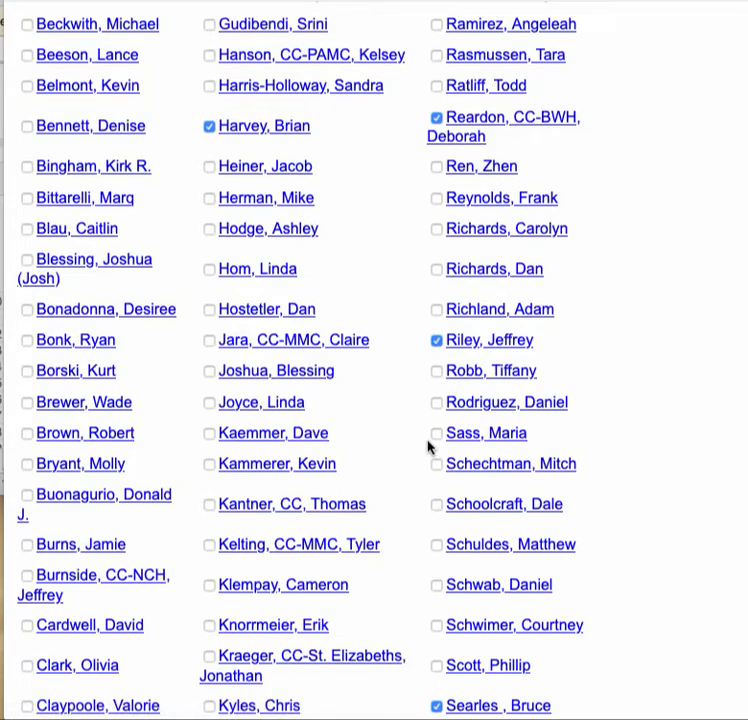
pyautogui.moveTo(448, 390)
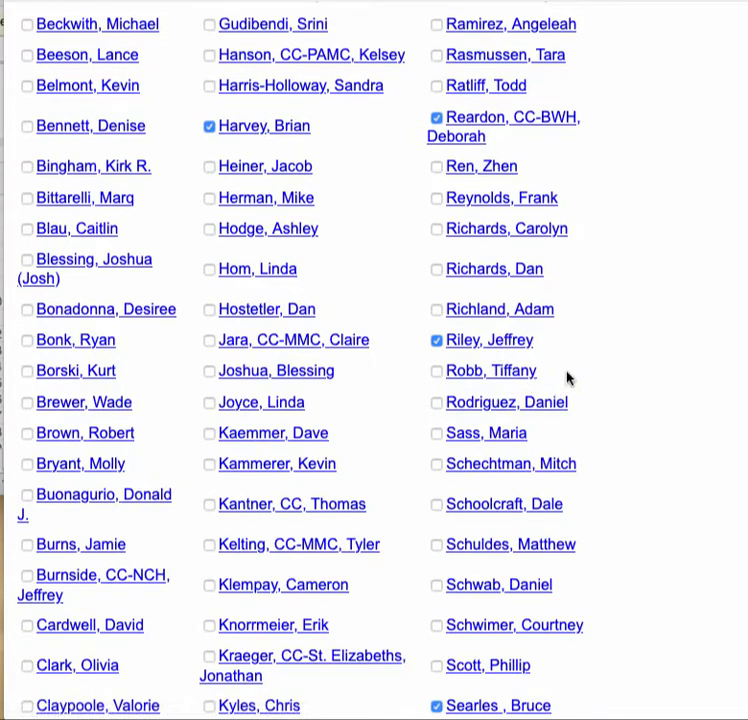
pyautogui.scroll(3)
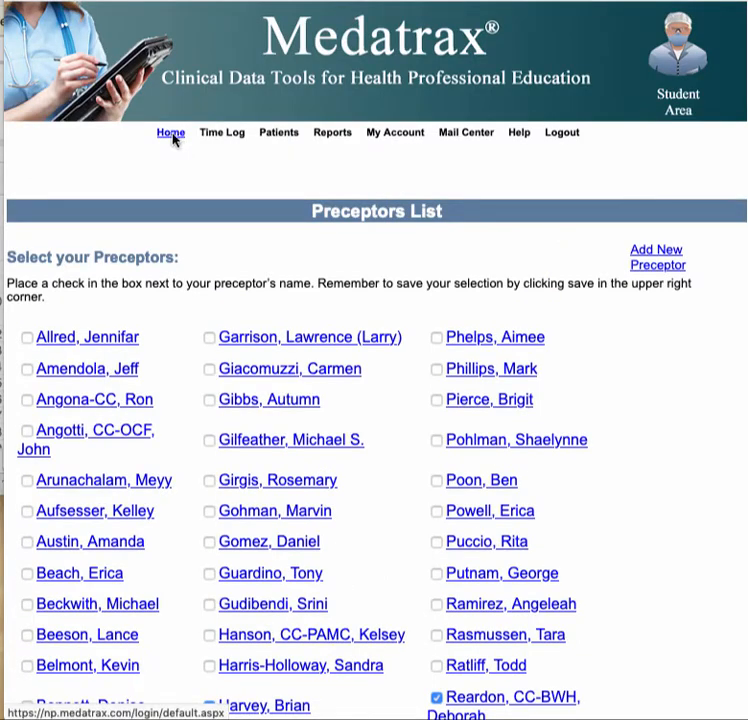
pyautogui.click(170, 132)
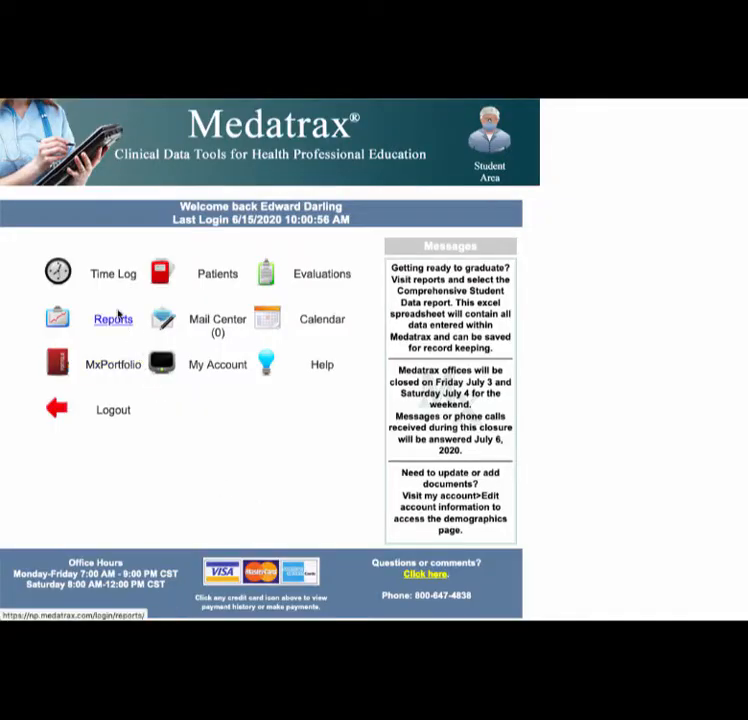
pyautogui.click(112, 273)
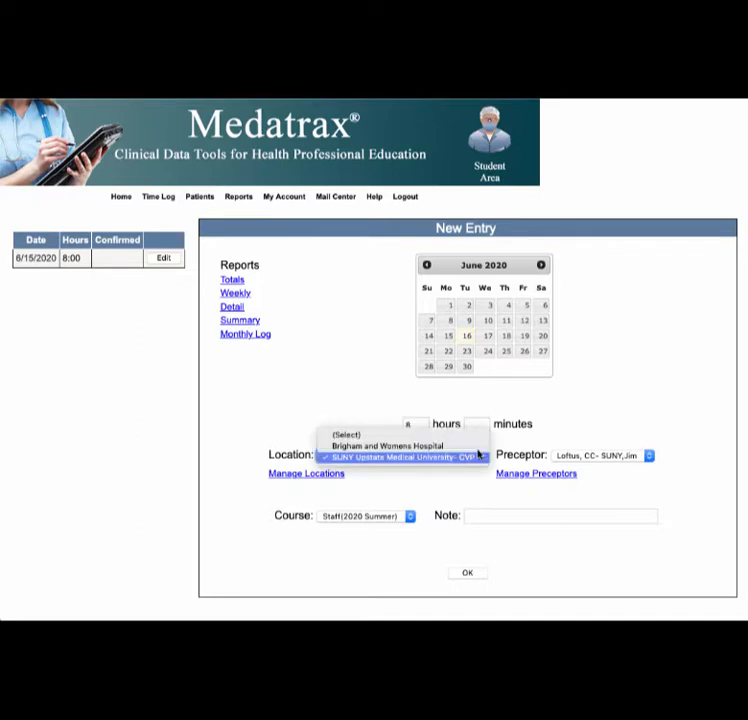
pyautogui.click(395, 445)
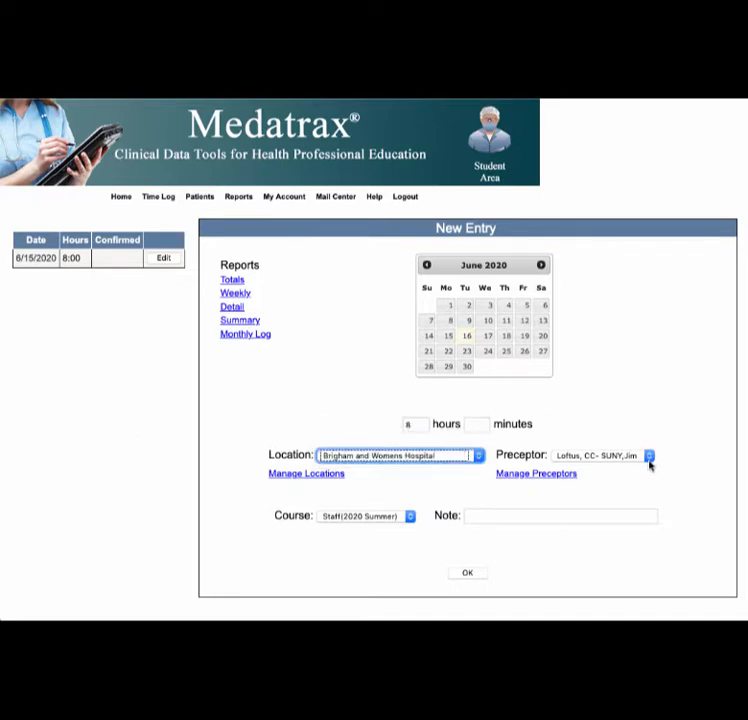
pyautogui.click(649, 456)
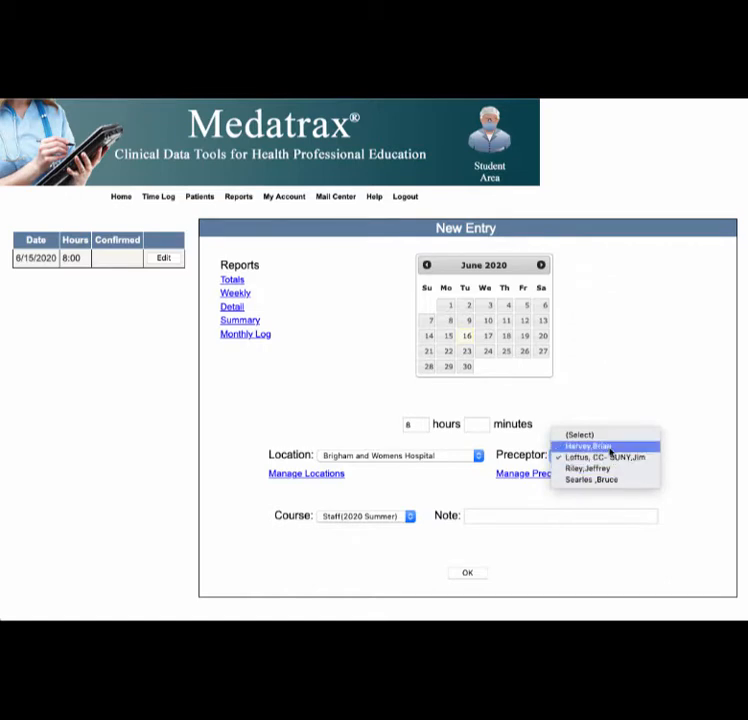
pyautogui.click(588, 445)
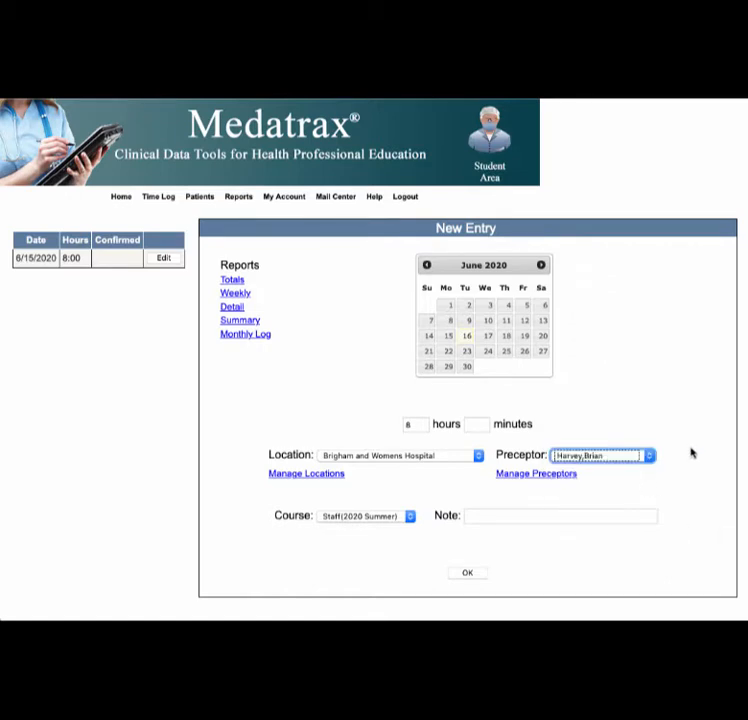
pyautogui.moveTo(463, 546)
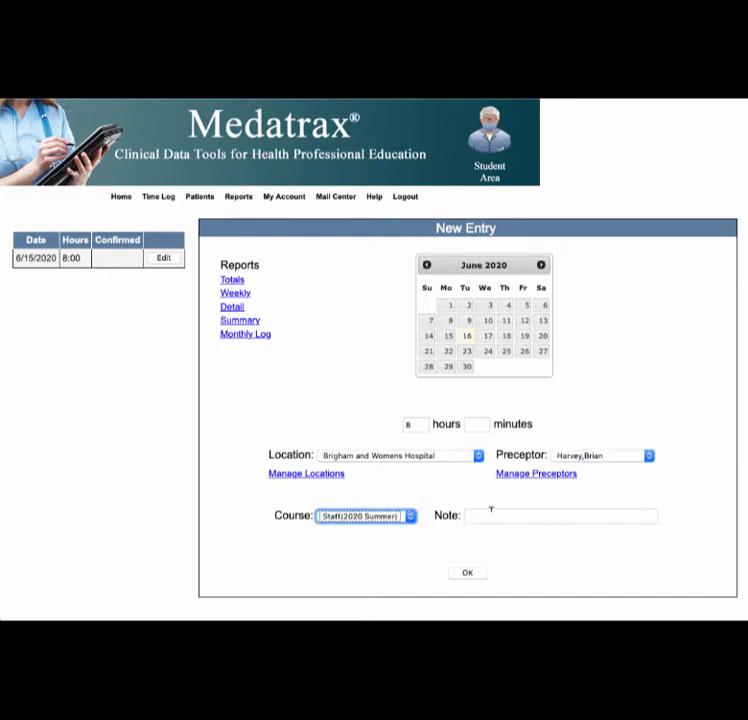
pyautogui.click(560, 515)
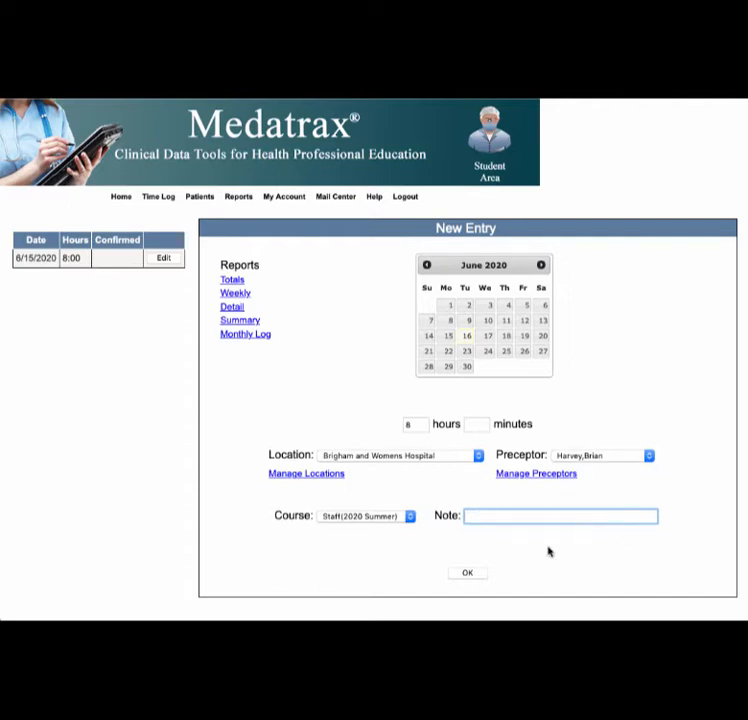
pyautogui.write('Y')
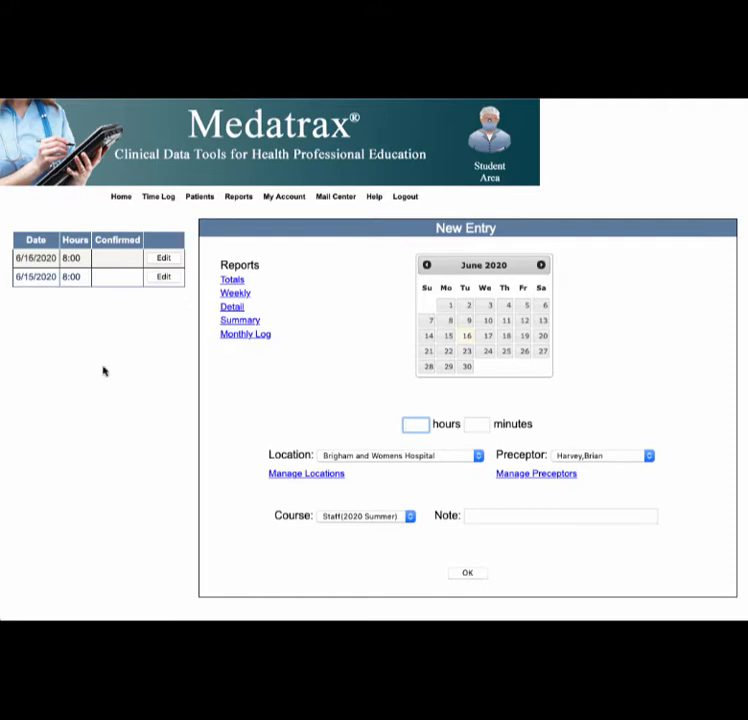
# Leave the Time Log New Entry page and return to the Student Area dashboard
pyautogui.click(415, 424)
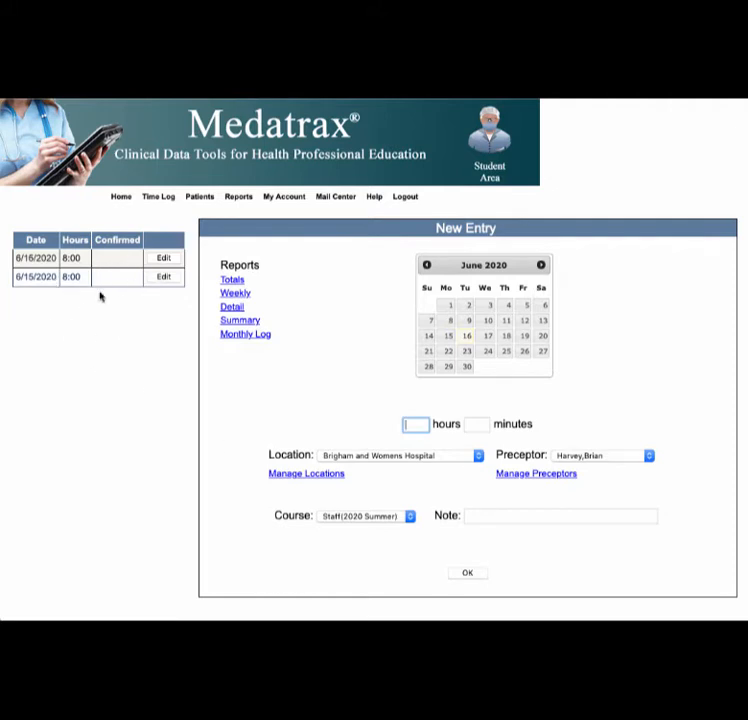
pyautogui.moveTo(288, 445)
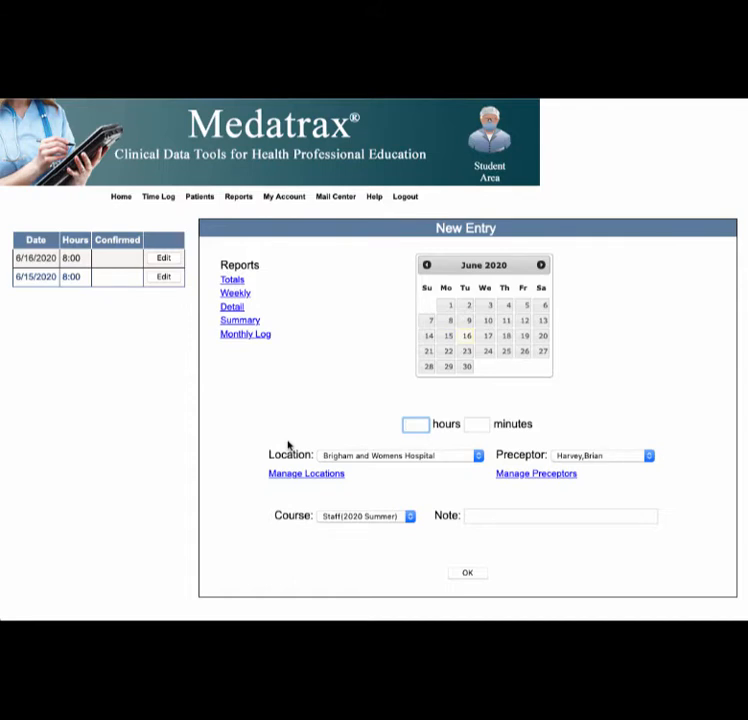
pyautogui.click(415, 423)
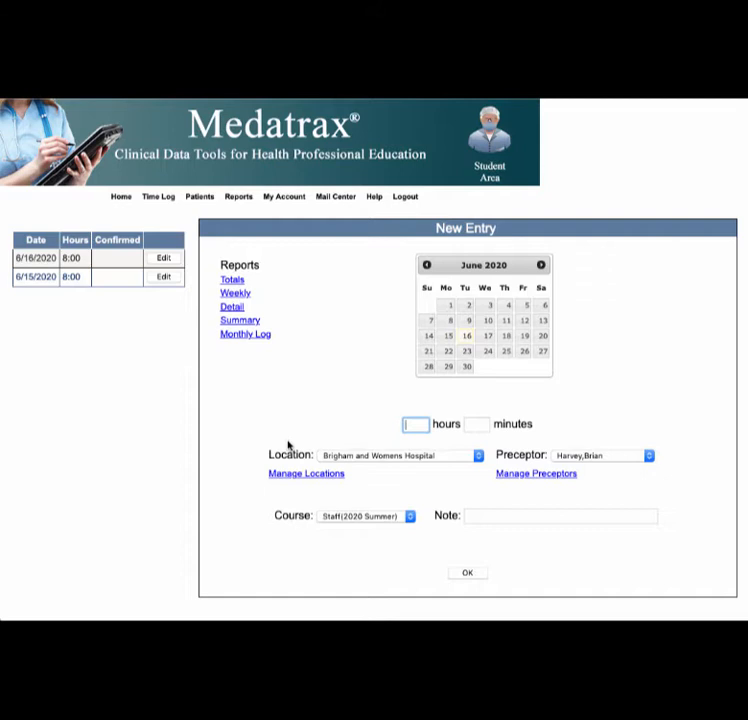
pyautogui.click(415, 424)
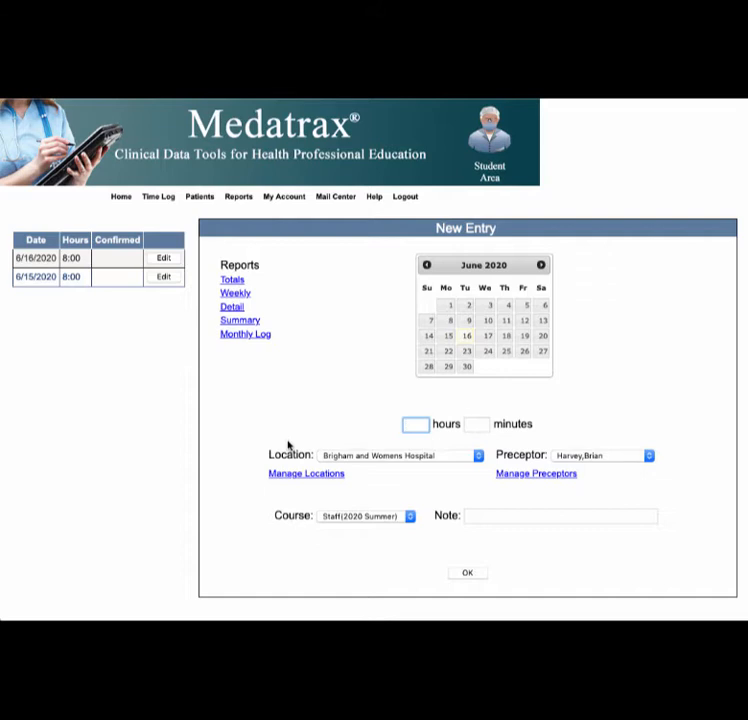
pyautogui.click(416, 424)
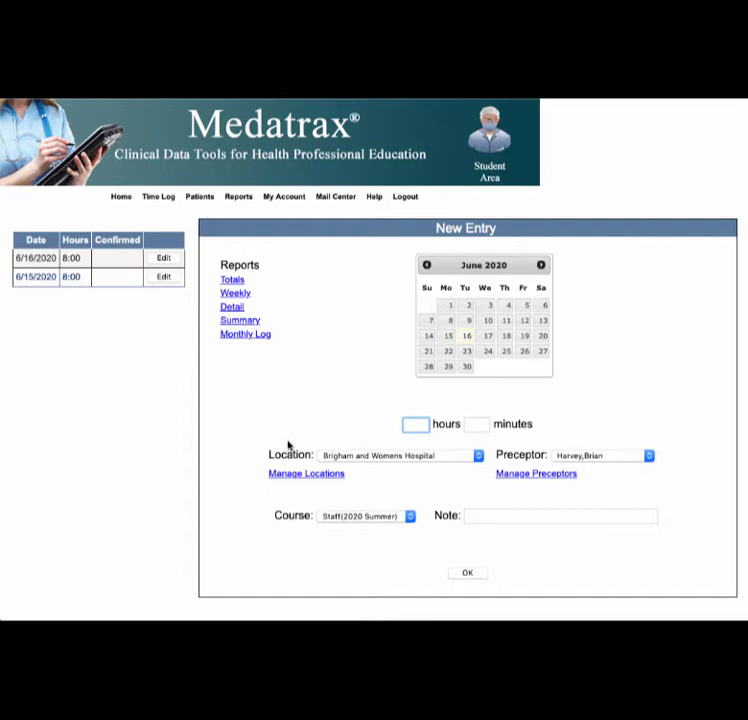
pyautogui.click(415, 423)
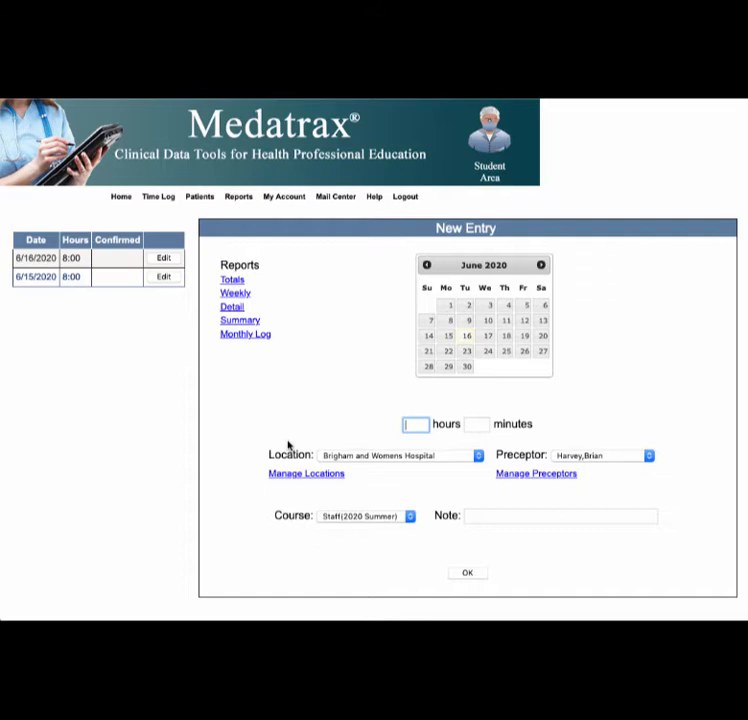
pyautogui.click(415, 424)
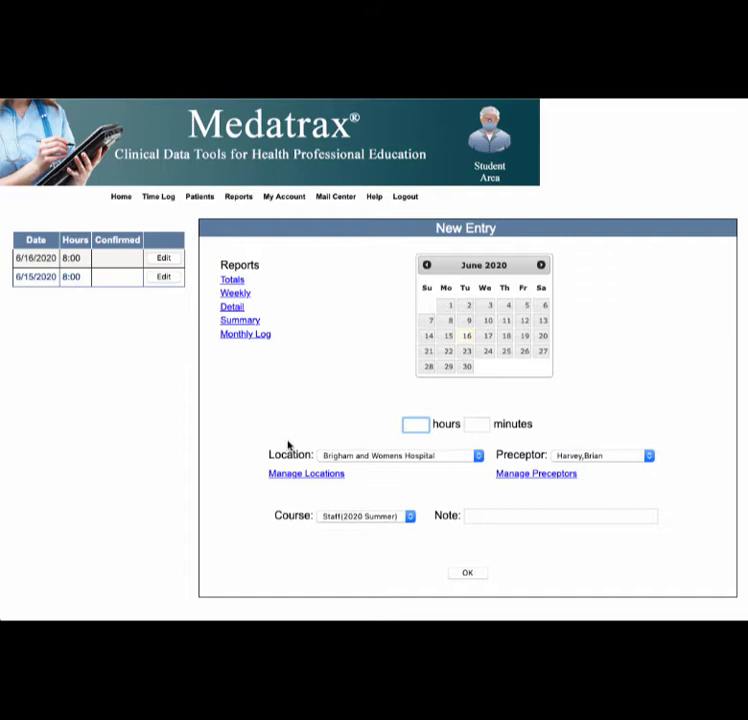
pyautogui.click(415, 424)
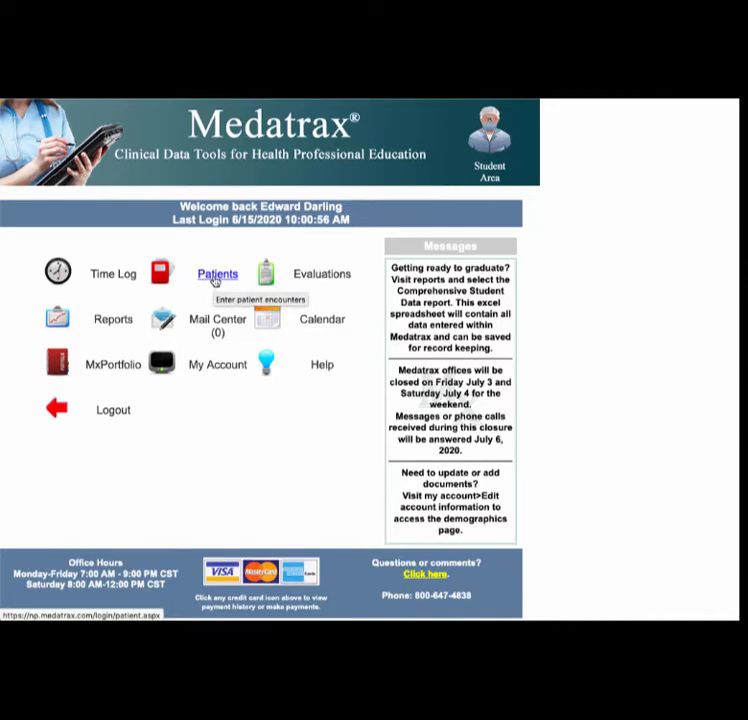
# Open the Patient Visit List and start a New Patient encounter
pyautogui.click(217, 273)
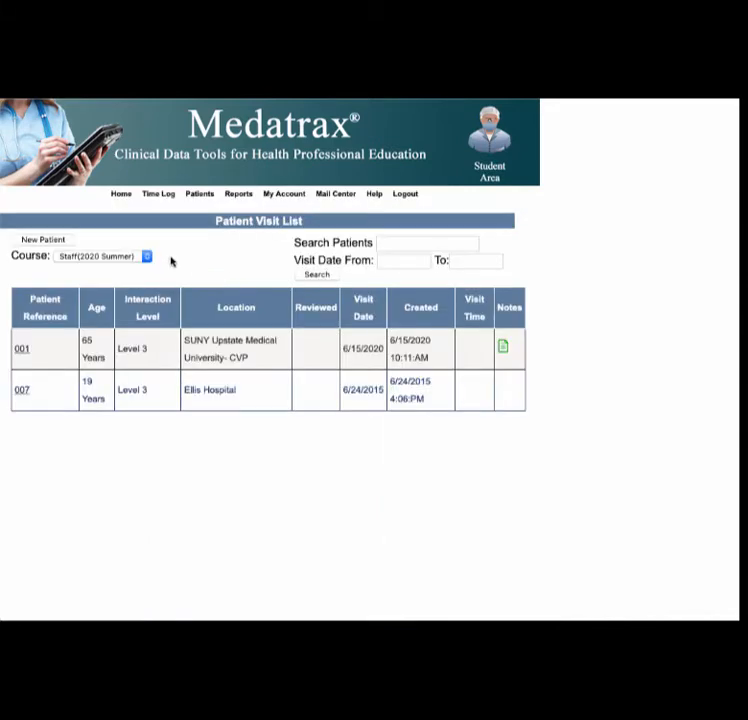
pyautogui.moveTo(417, 503)
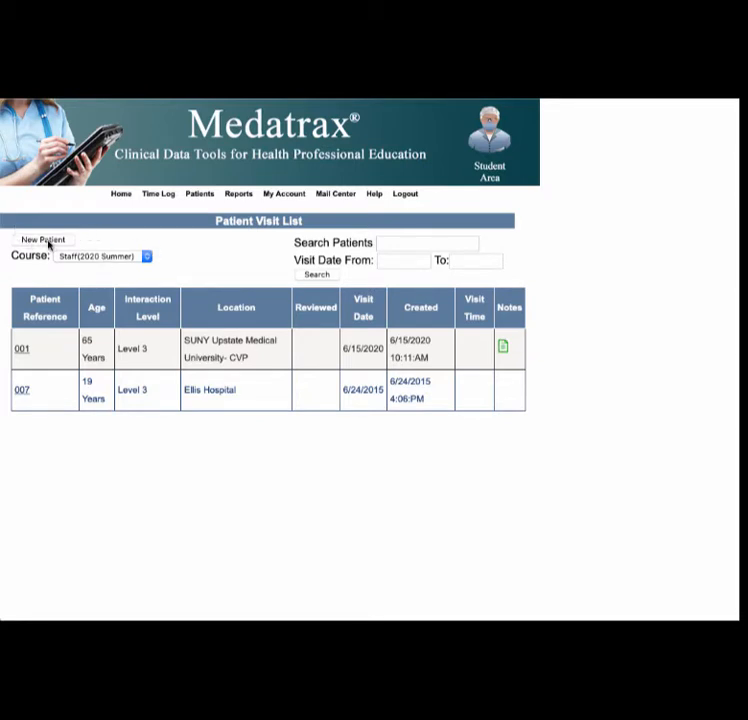
pyautogui.click(42, 239)
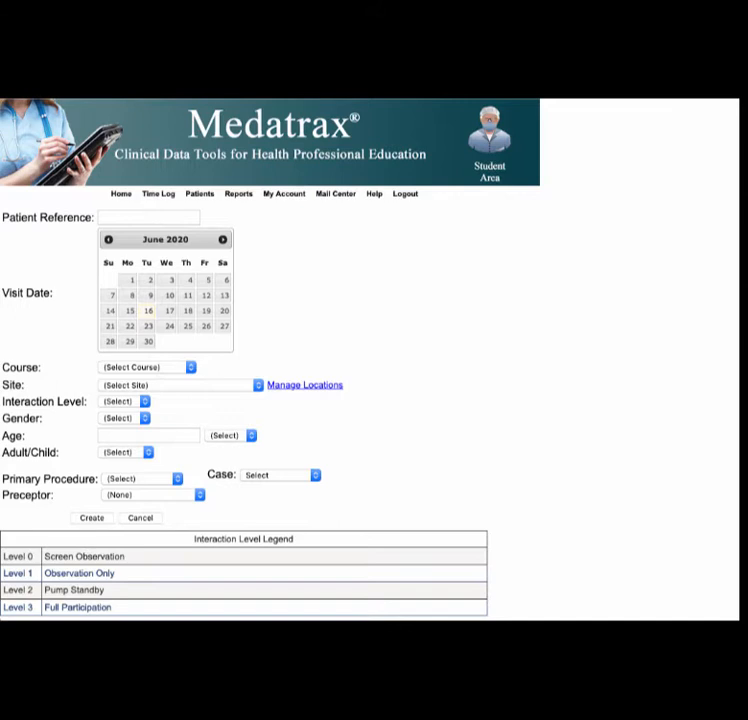
# Enter the patient reference, course Staff(2020 Summer), site Brigham and Womens, and Level 3
pyautogui.write('T')
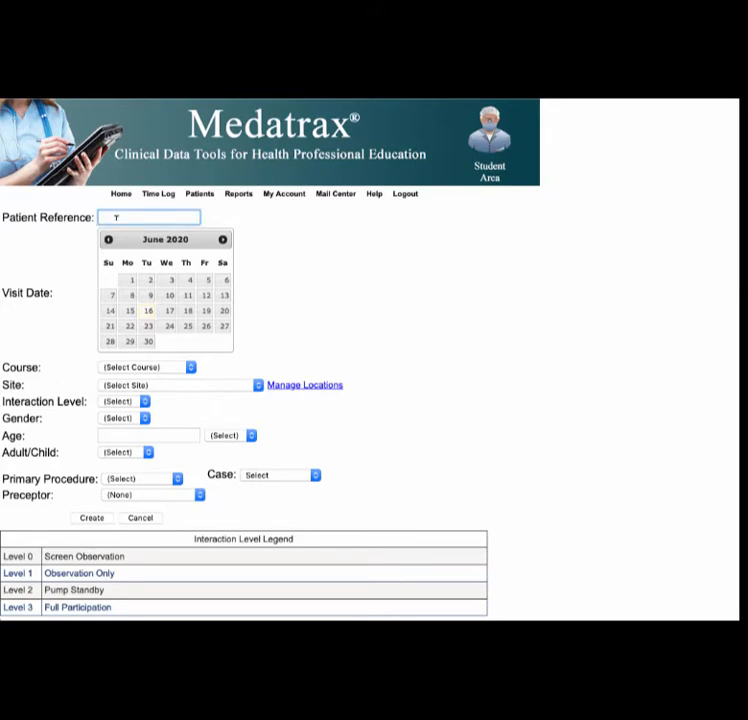
pyautogui.write('D')
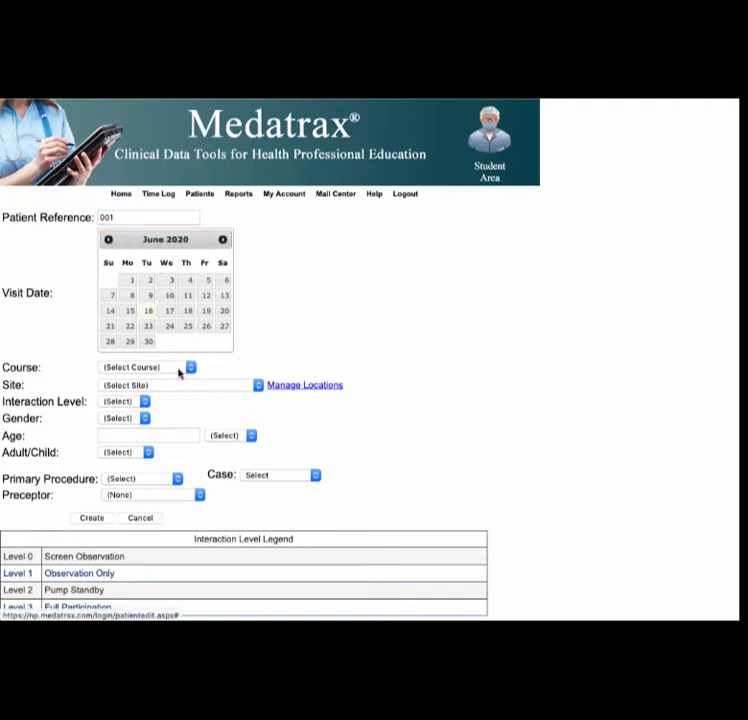
pyautogui.click(147, 367)
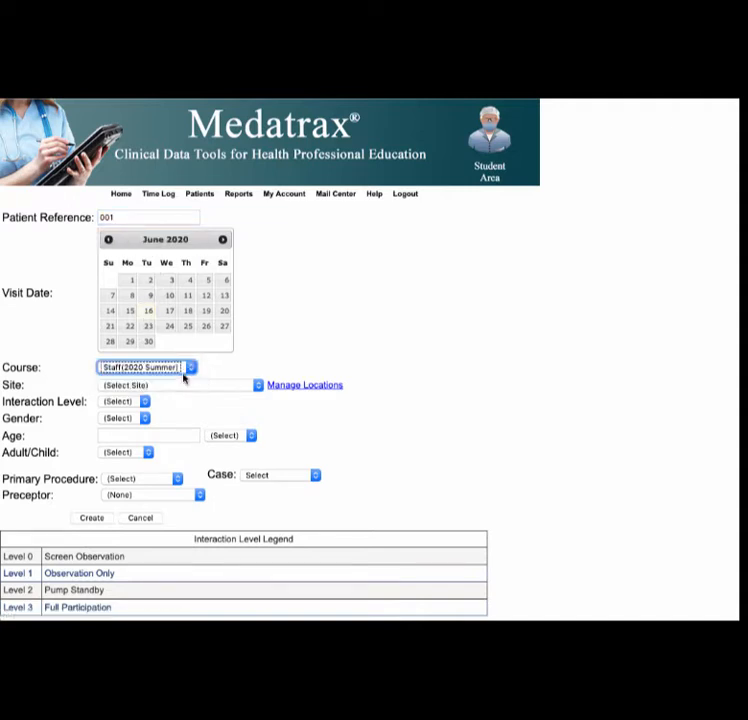
pyautogui.moveTo(378, 342)
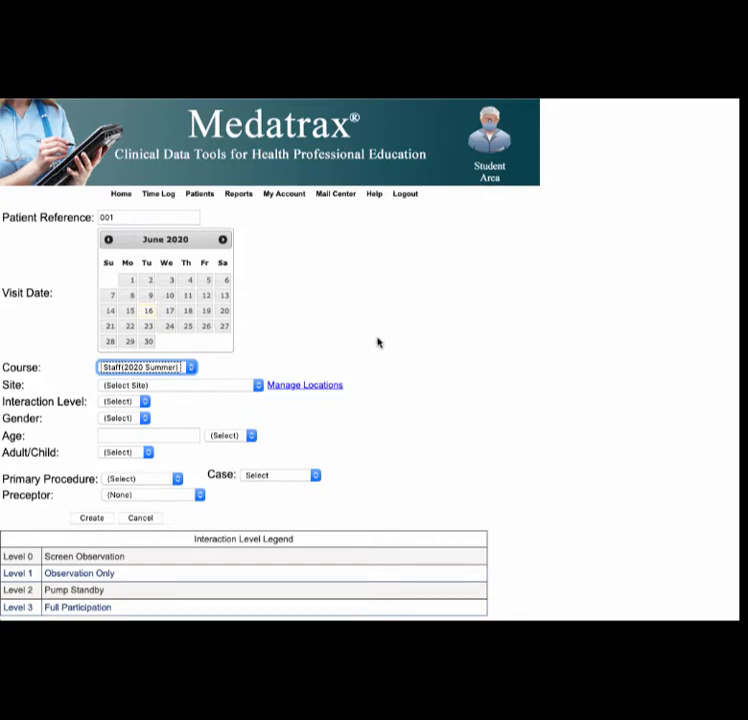
pyautogui.moveTo(256, 385)
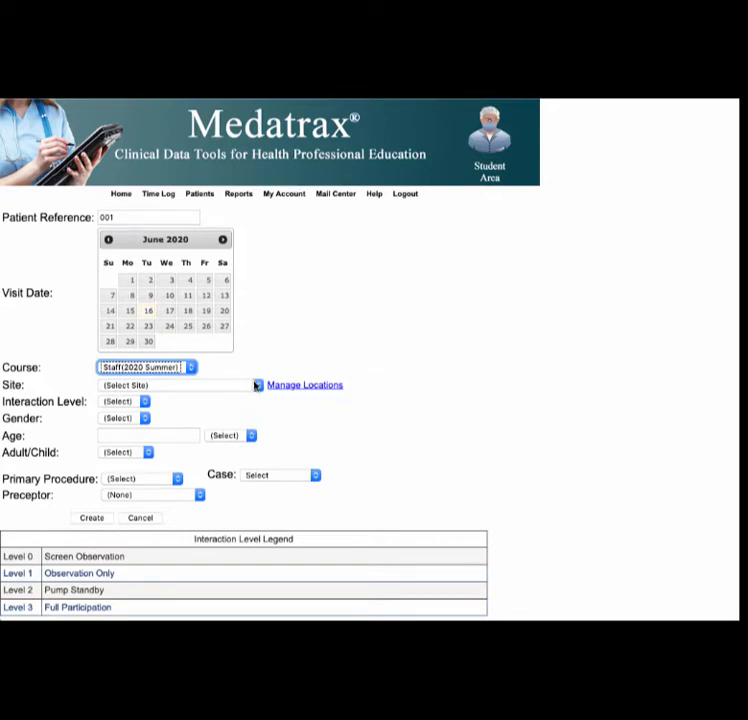
pyautogui.click(180, 385)
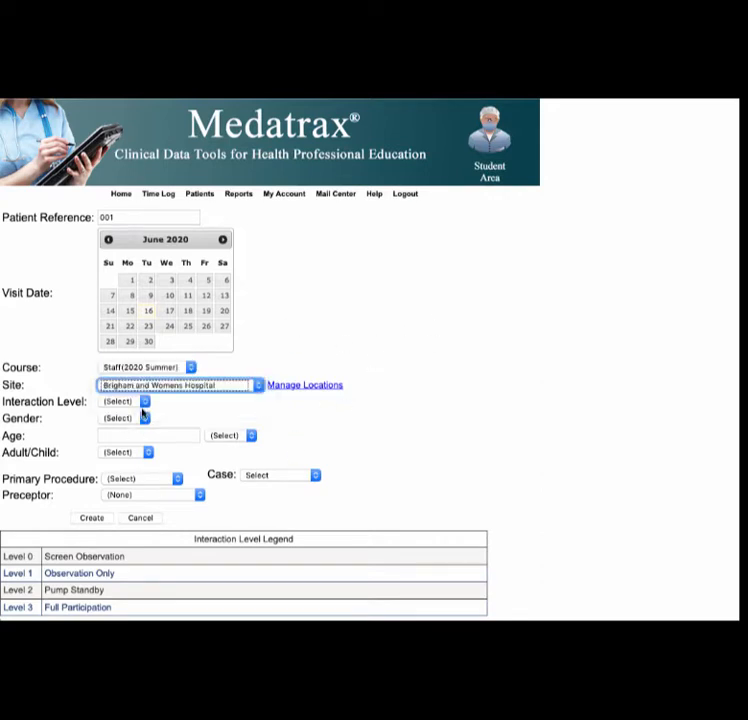
pyautogui.click(143, 401)
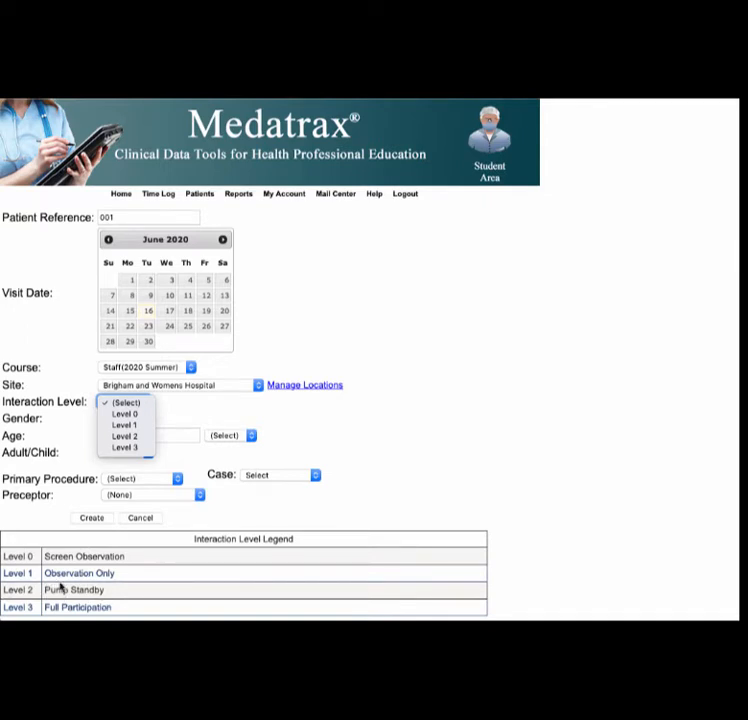
pyautogui.moveTo(124, 447)
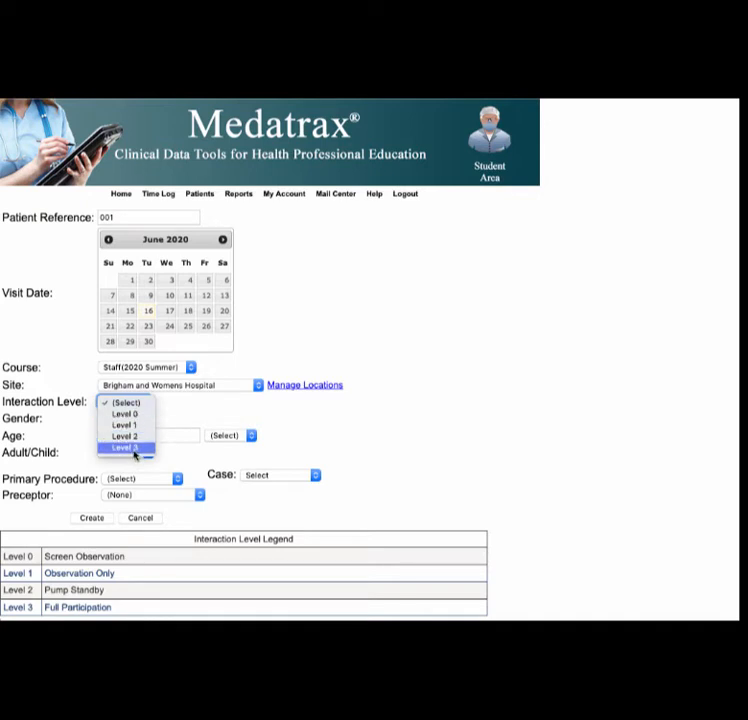
pyautogui.click(124, 448)
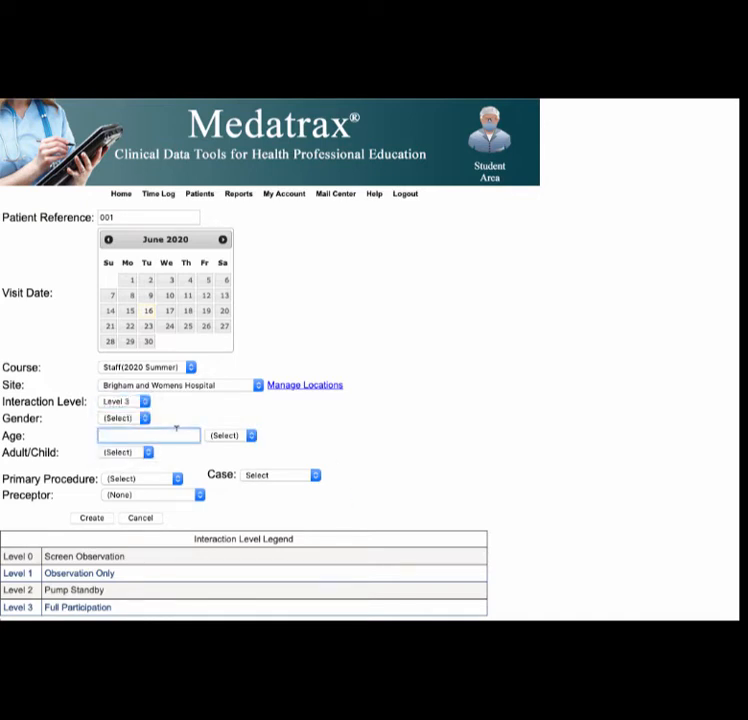
pyautogui.write('55')
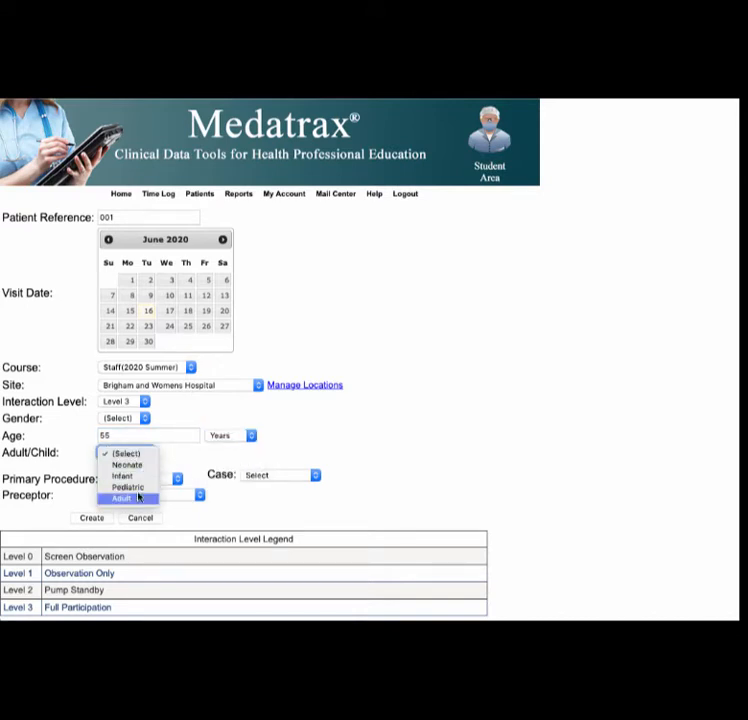
pyautogui.click(120, 498)
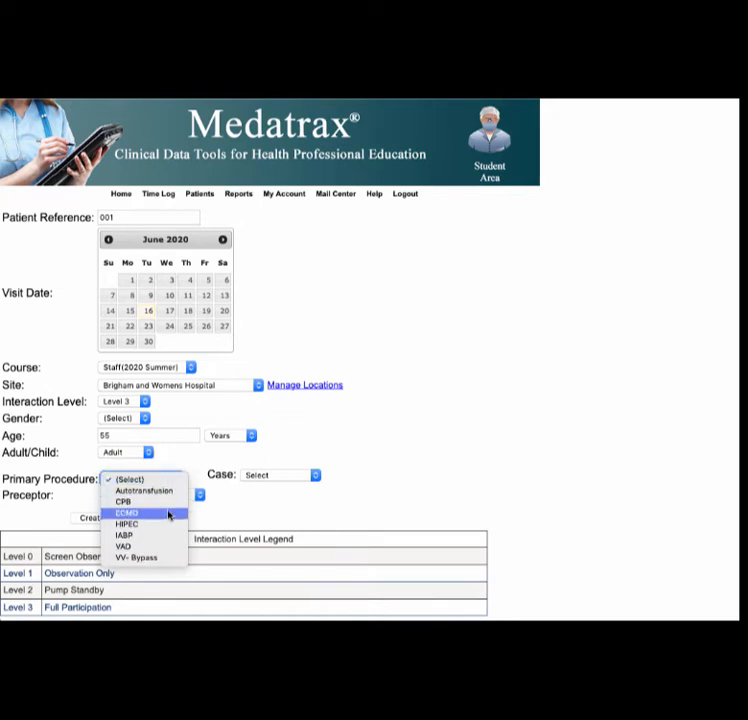
pyautogui.click(124, 501)
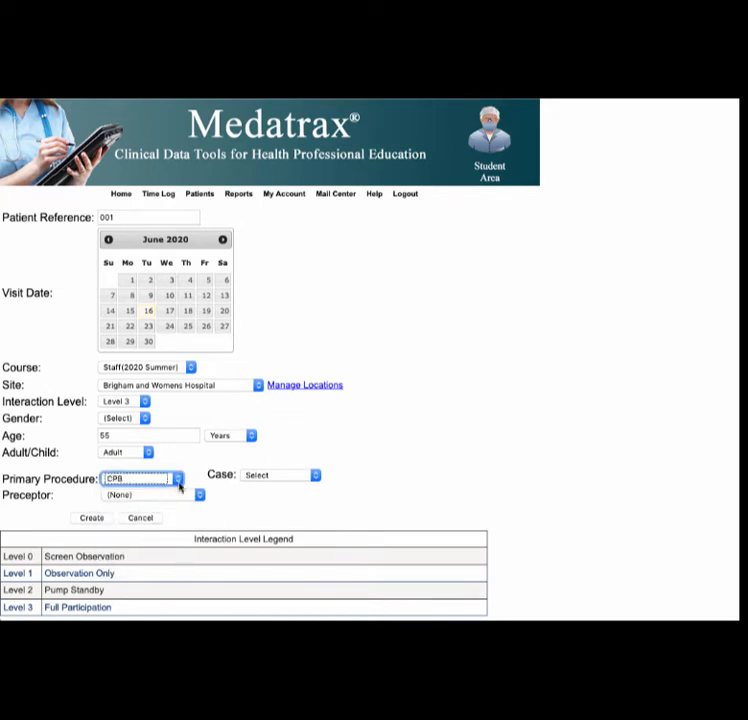
pyautogui.click(178, 479)
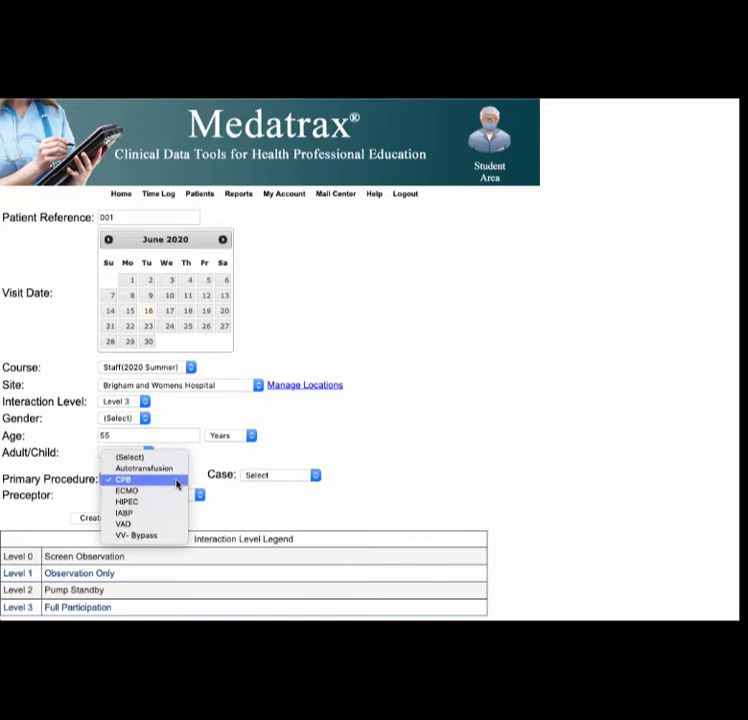
pyautogui.moveTo(145, 468)
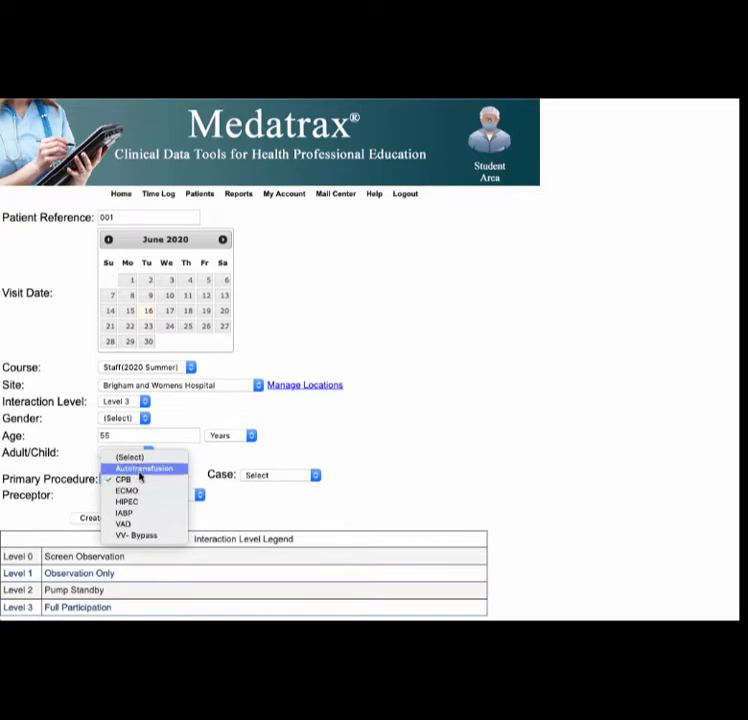
pyautogui.moveTo(127, 491)
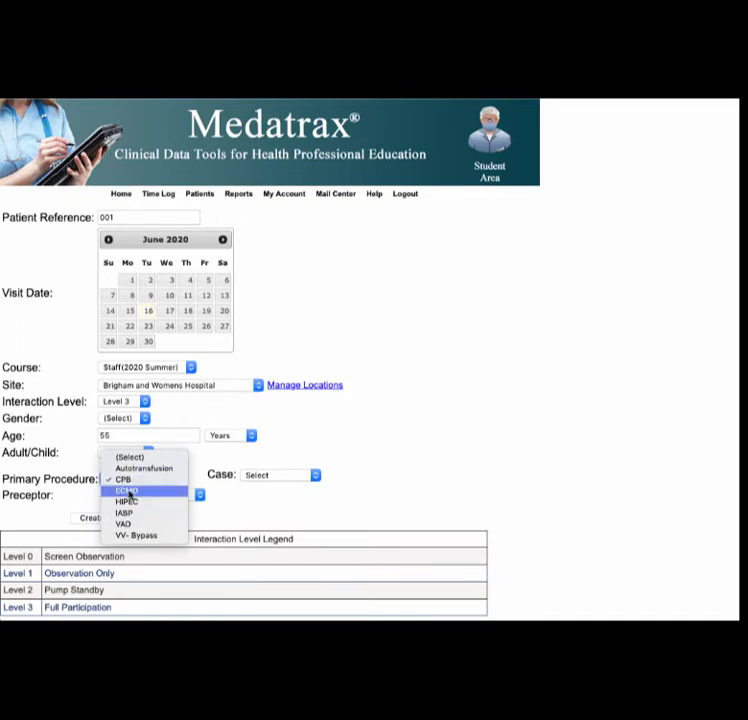
pyautogui.moveTo(124, 479)
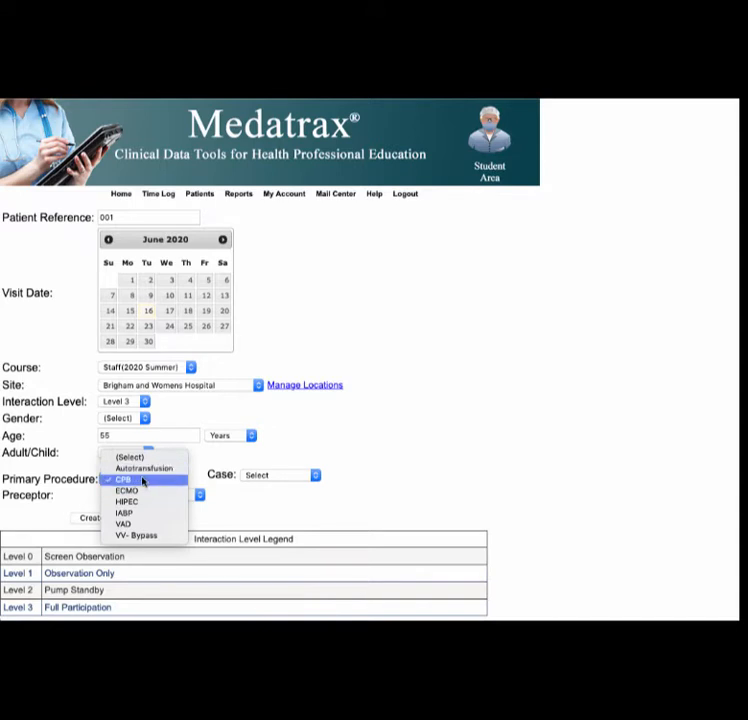
pyautogui.click(123, 479)
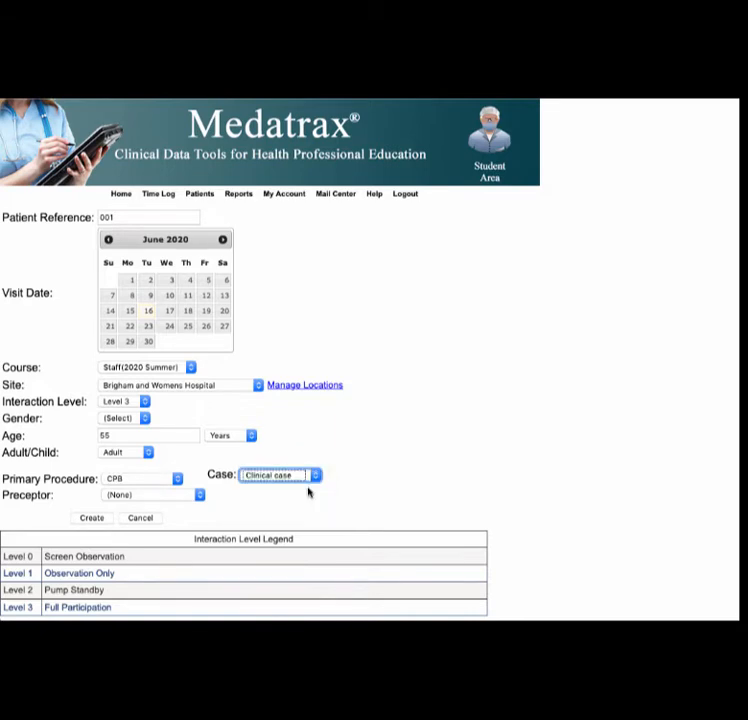
pyautogui.click(155, 495)
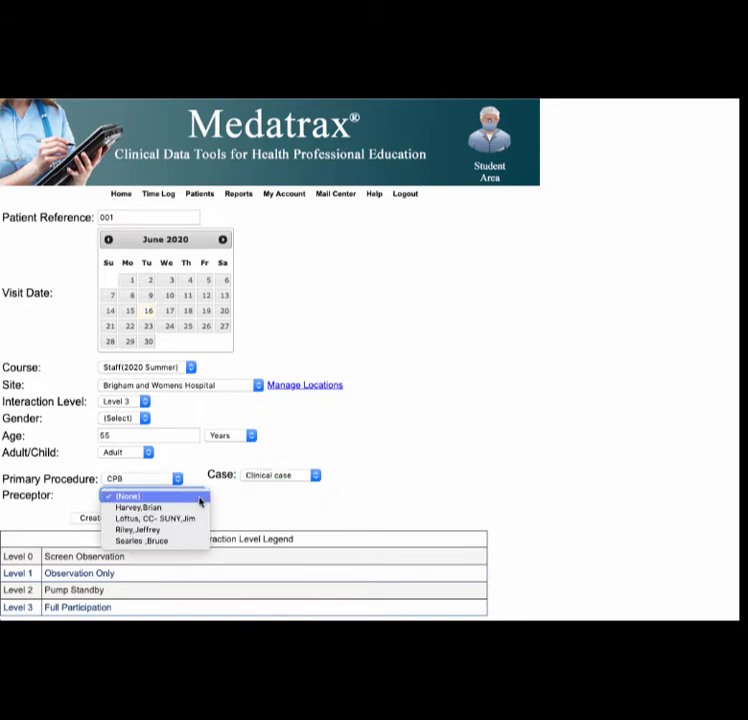
pyautogui.click(129, 507)
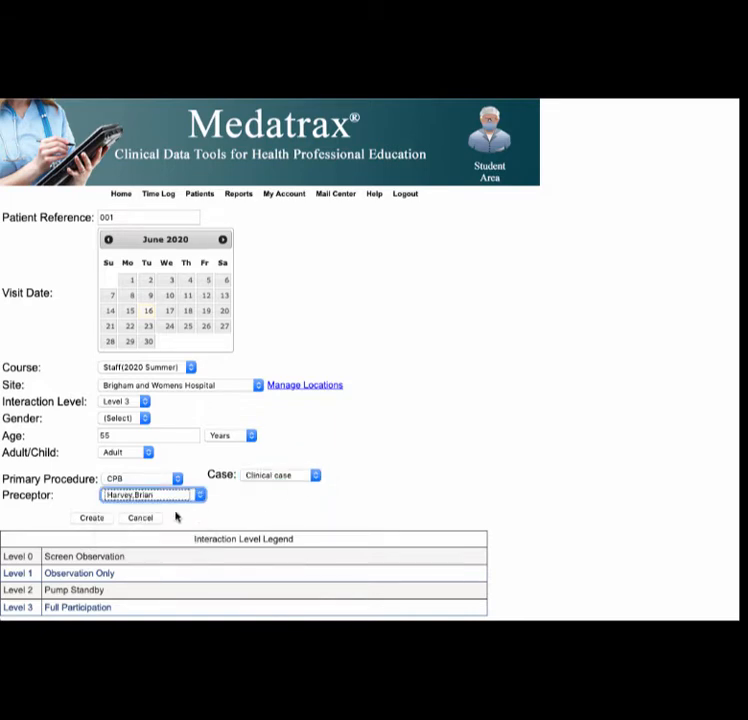
# Save the visit and add Clinical Perform/Participation visit data
pyautogui.click(91, 517)
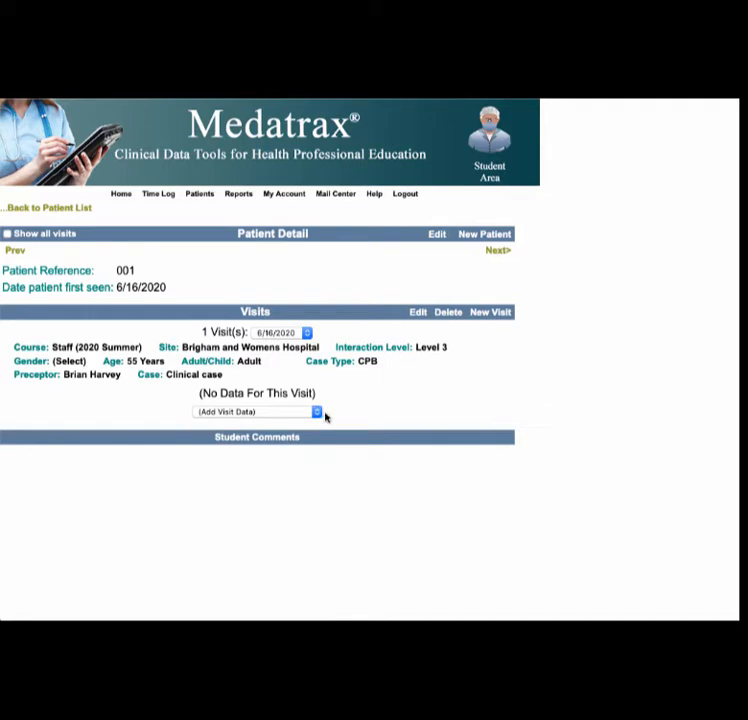
pyautogui.click(257, 411)
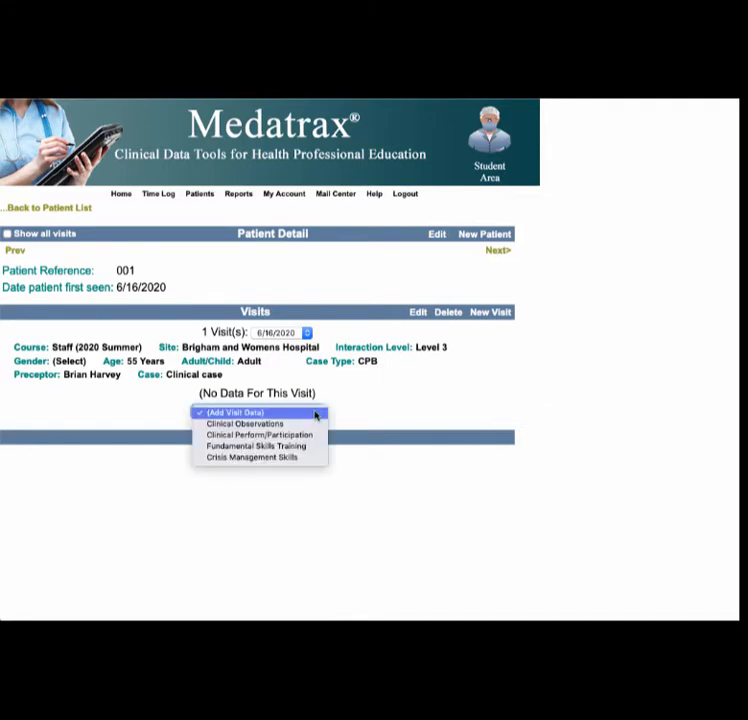
pyautogui.moveTo(245, 423)
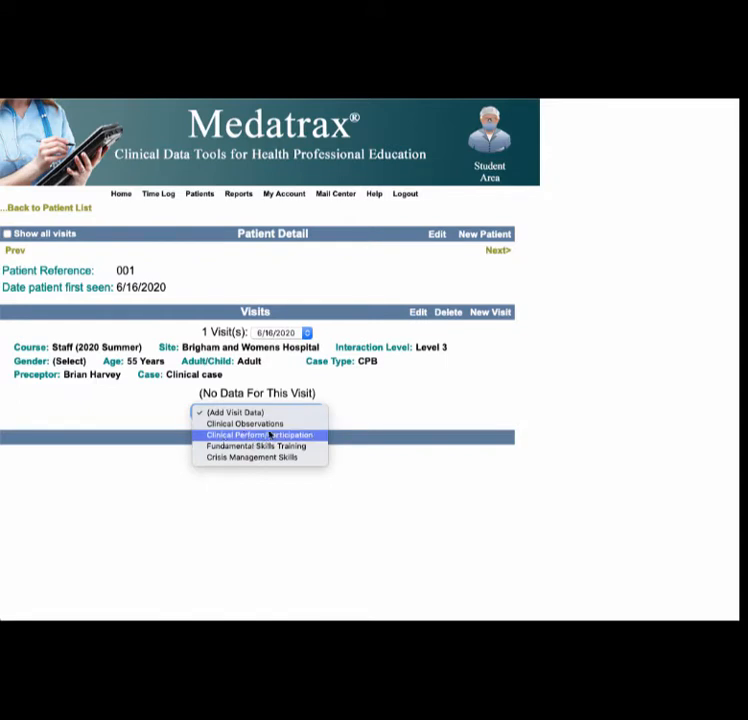
pyautogui.moveTo(256, 446)
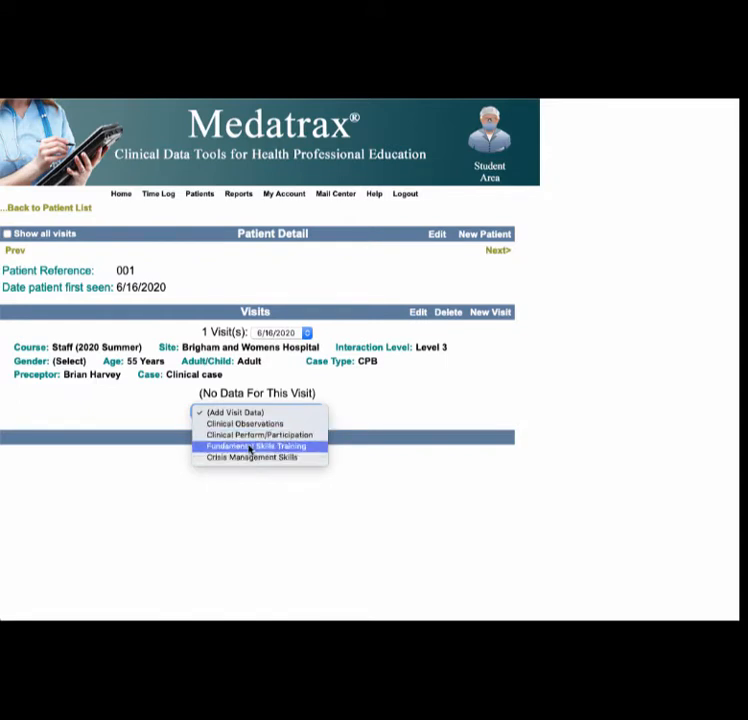
pyautogui.moveTo(253, 470)
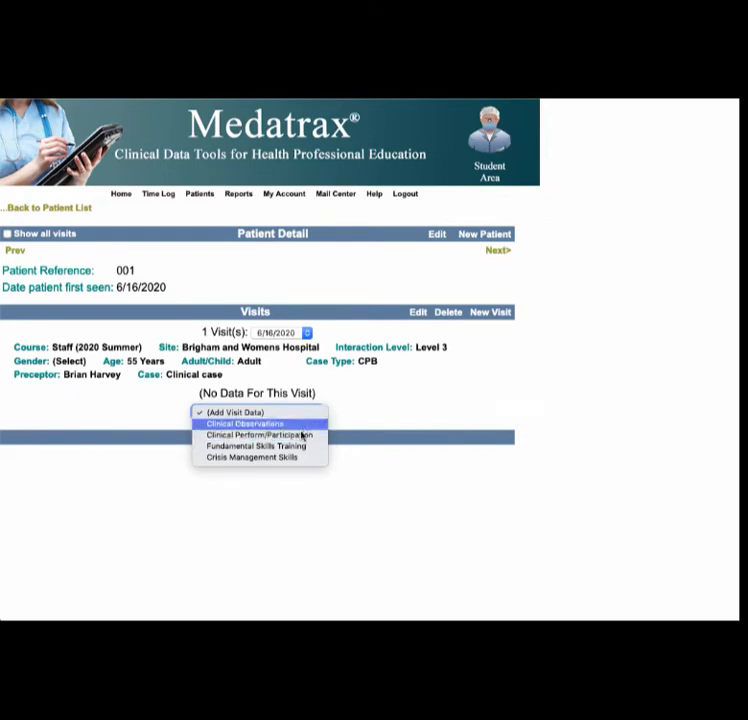
pyautogui.moveTo(260, 435)
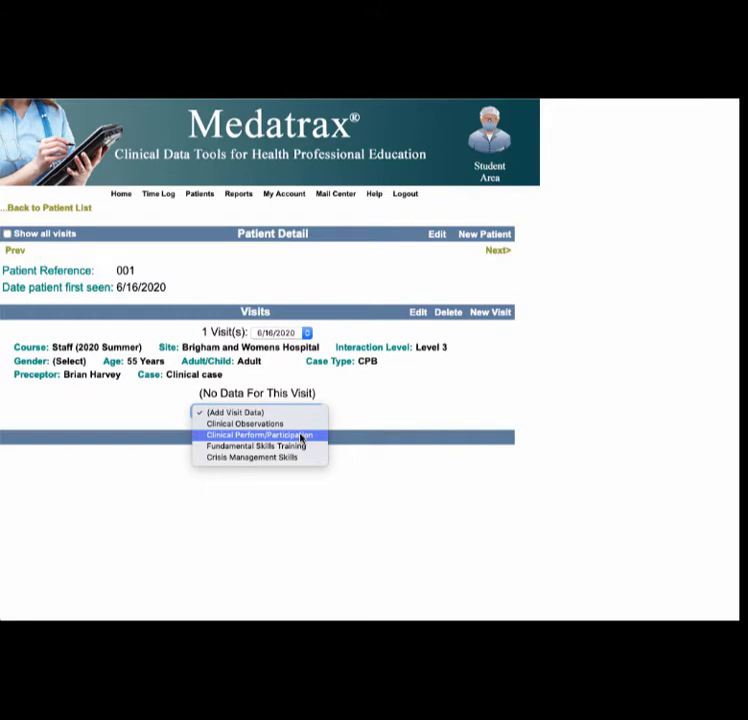
pyautogui.click(260, 435)
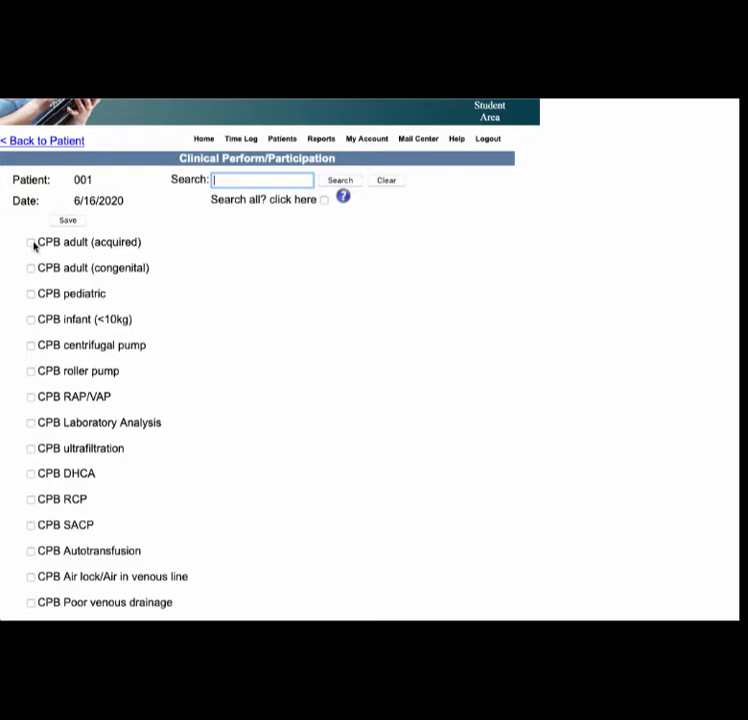
# Tick CPB adult (acquired), centrifugal pump, RAP/VAP and Laboratory Analysis, scrolling the list
pyautogui.click(31, 242)
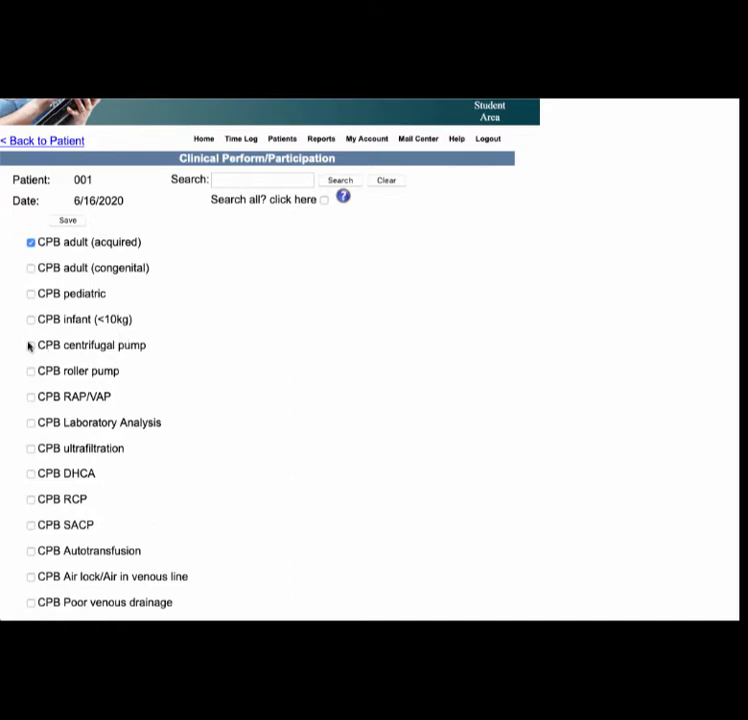
pyautogui.click(31, 345)
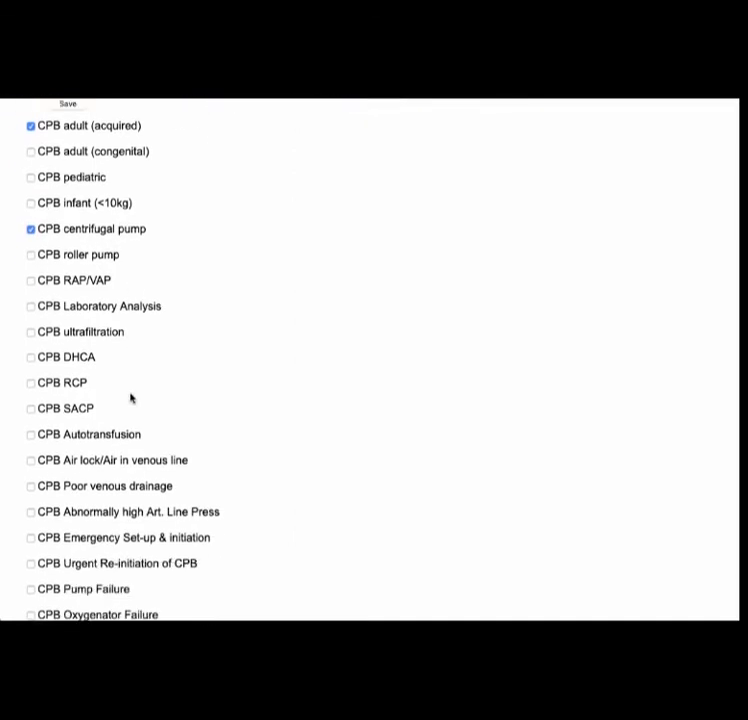
pyautogui.click(31, 280)
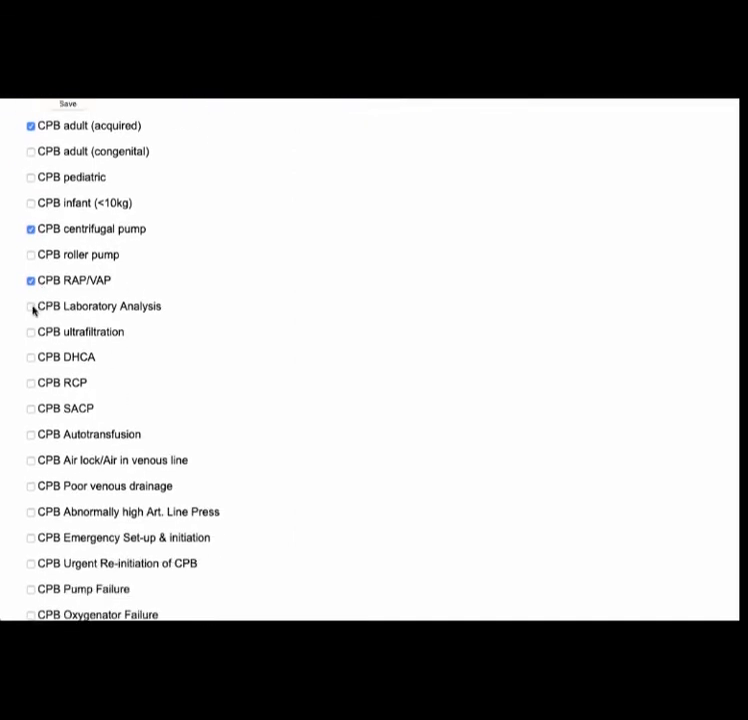
pyautogui.click(31, 306)
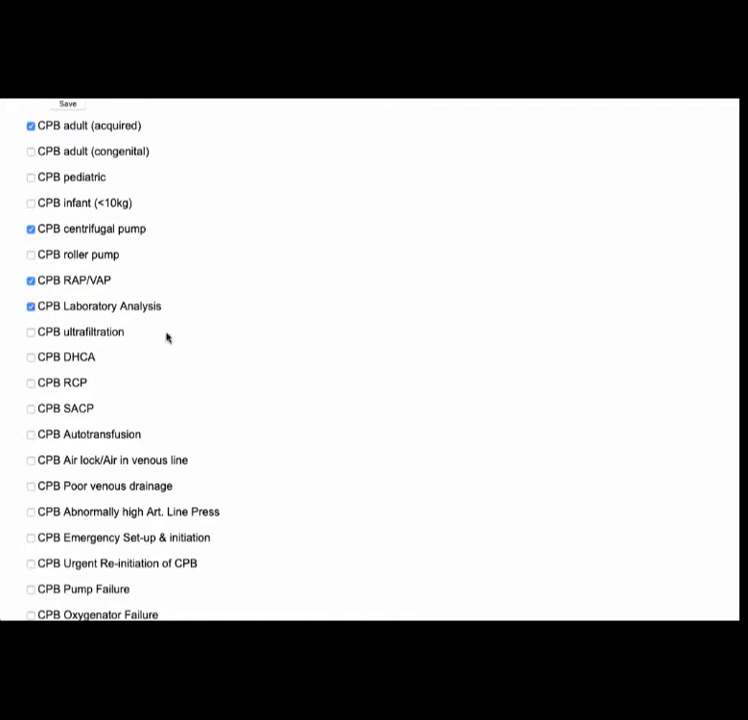
pyautogui.moveTo(90, 355)
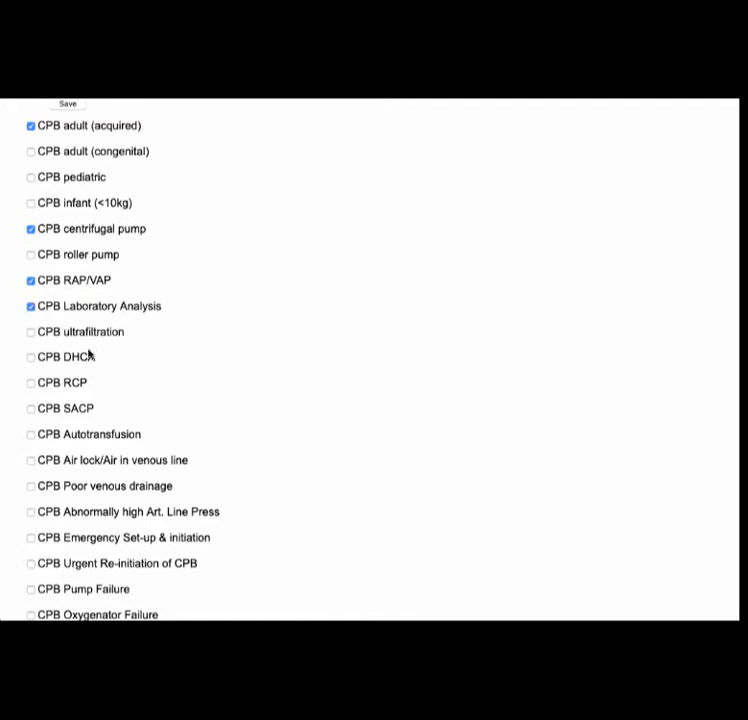
pyautogui.moveTo(68, 398)
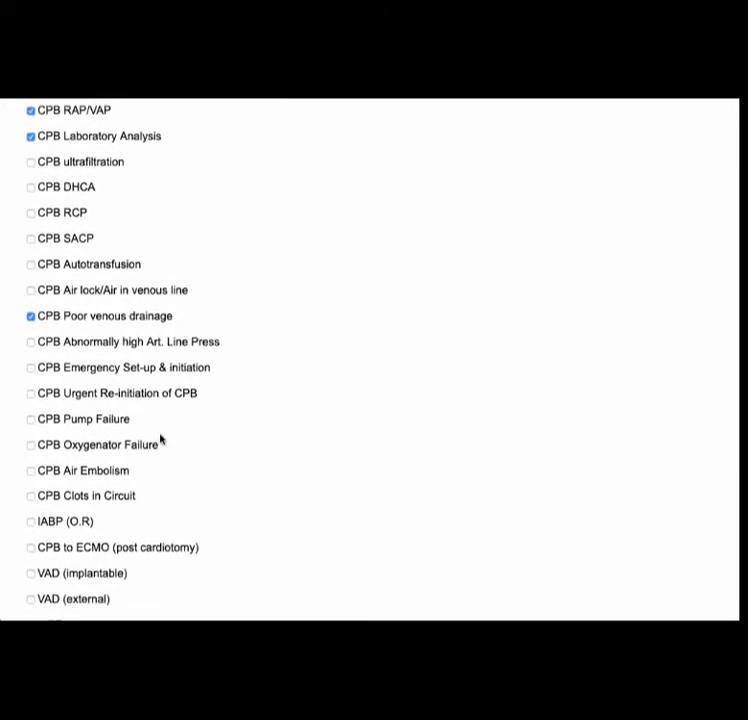
pyautogui.scroll(-3)
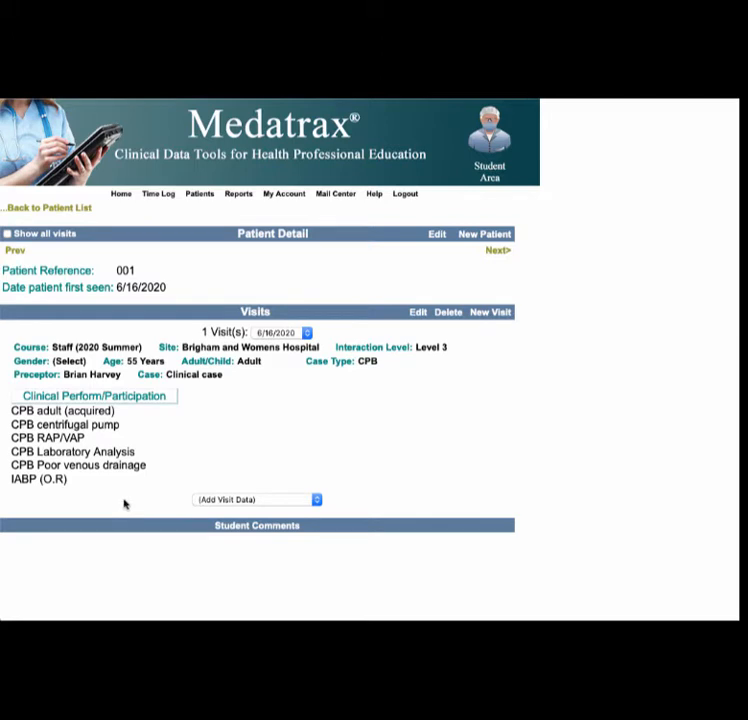
pyautogui.moveTo(127, 494)
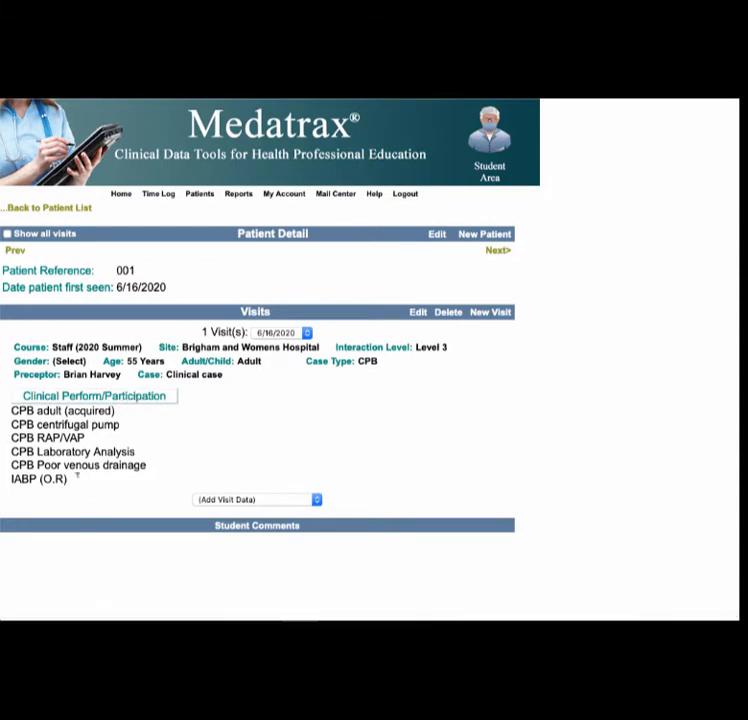
pyautogui.moveTo(88, 519)
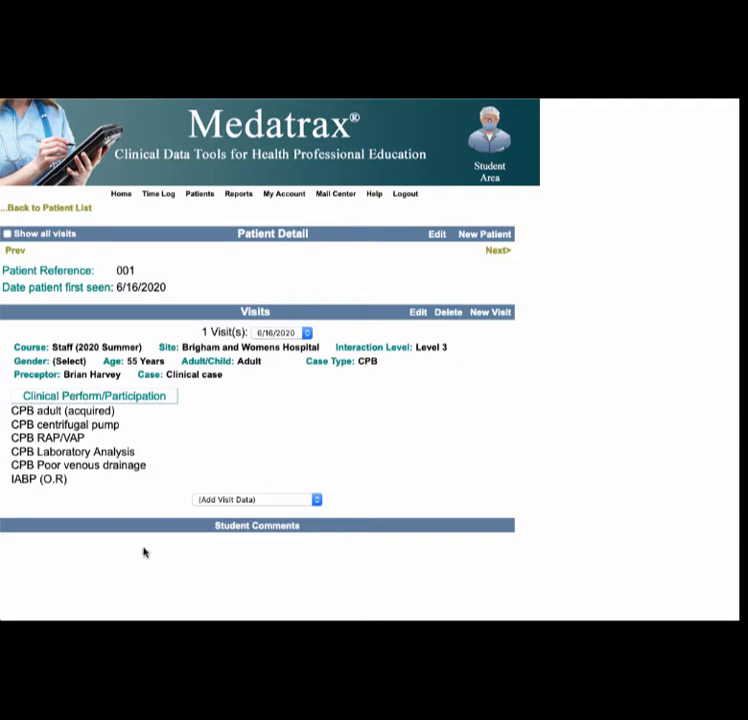
pyautogui.moveTo(205, 570)
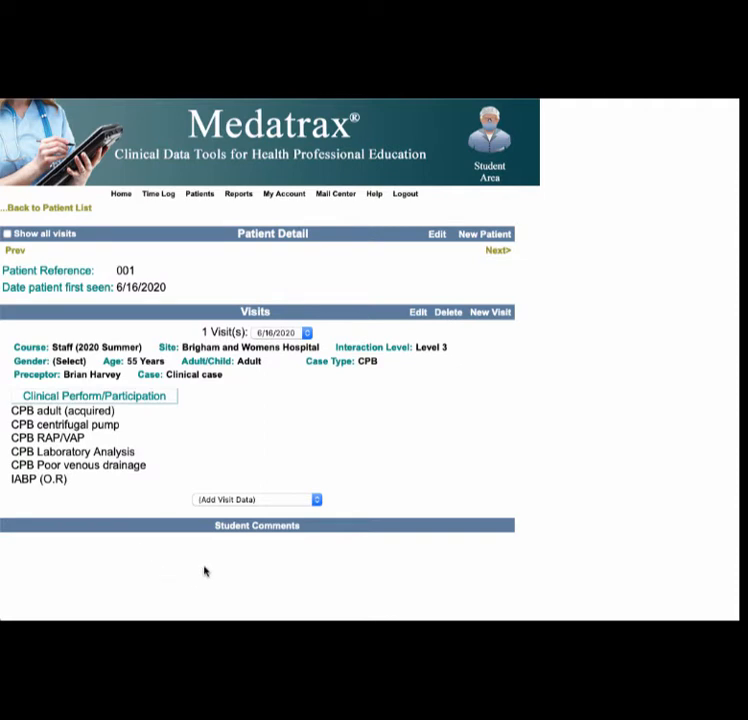
pyautogui.moveTo(160, 562)
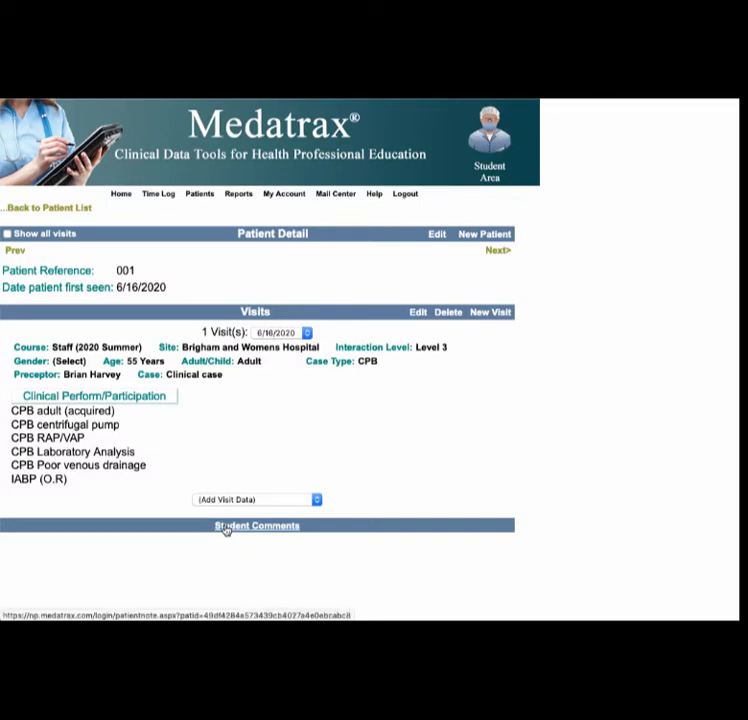
pyautogui.click(255, 525)
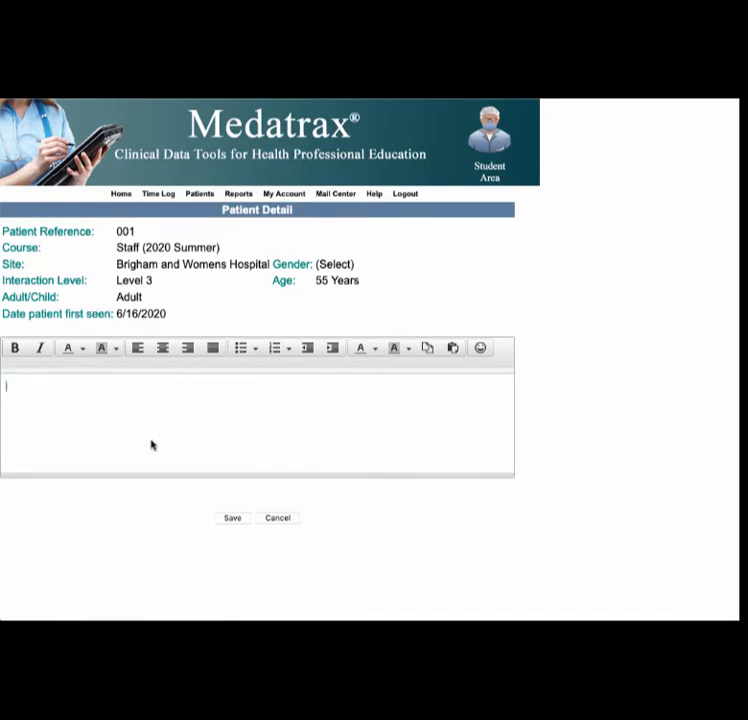
pyautogui.write('CABG x4')
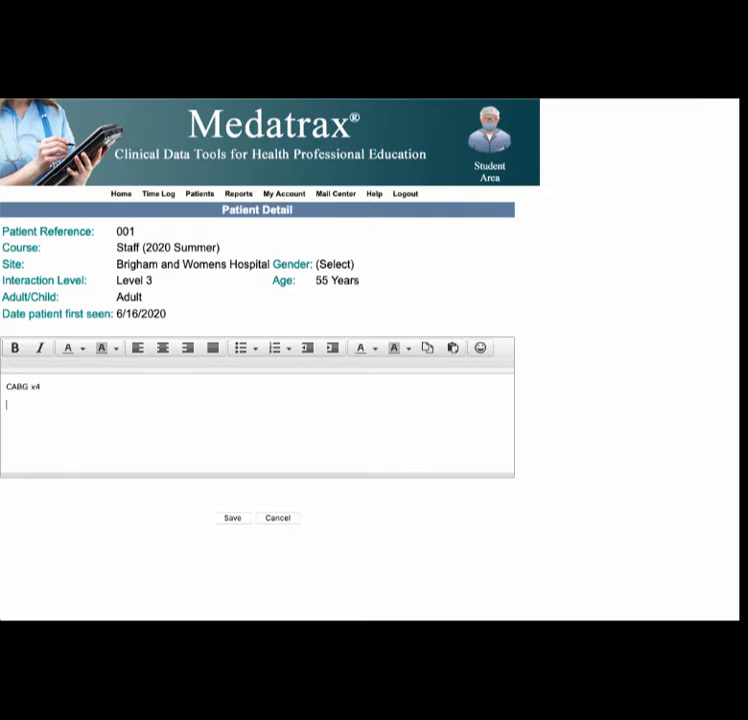
pyautogui.write('Dr')
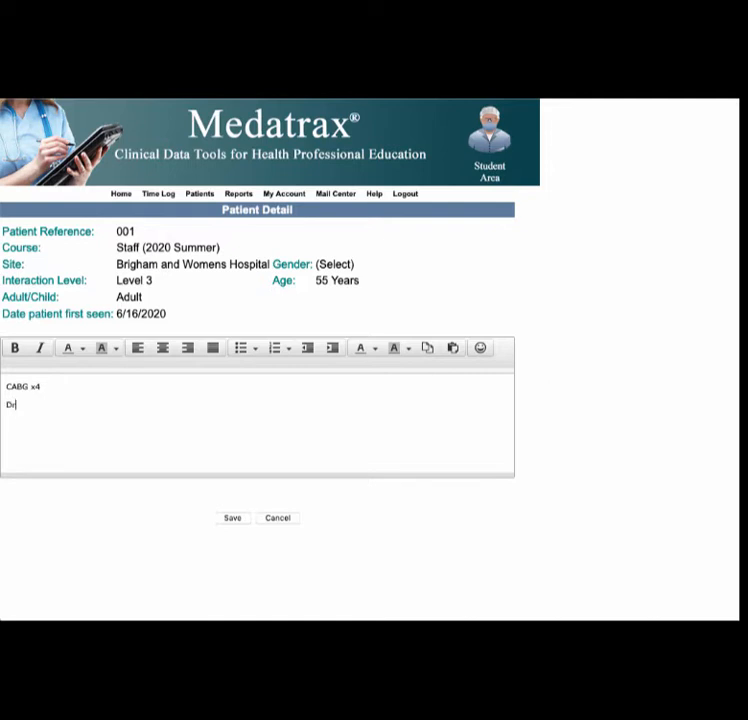
pyautogui.write('.')
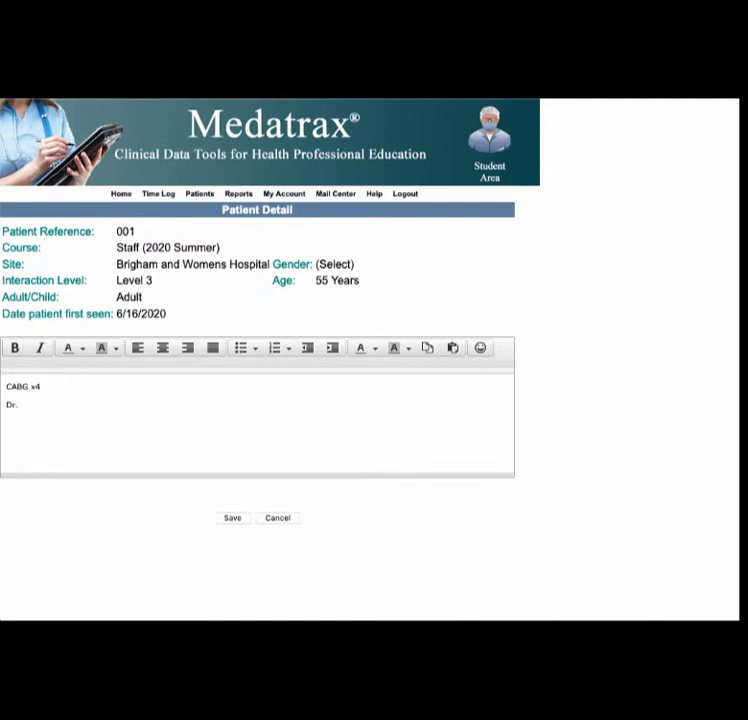
pyautogui.write('C')
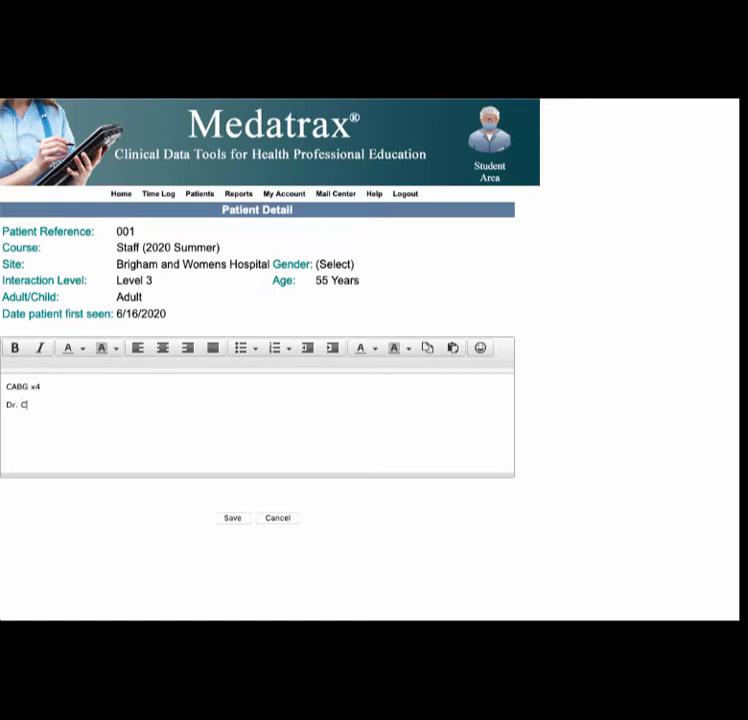
pyautogui.write('entner')
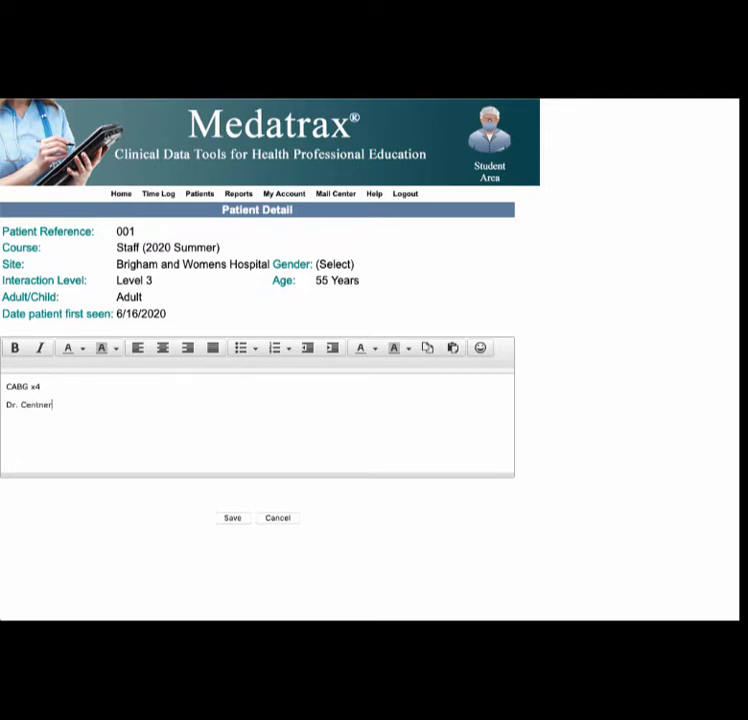
pyautogui.write('Pump time')
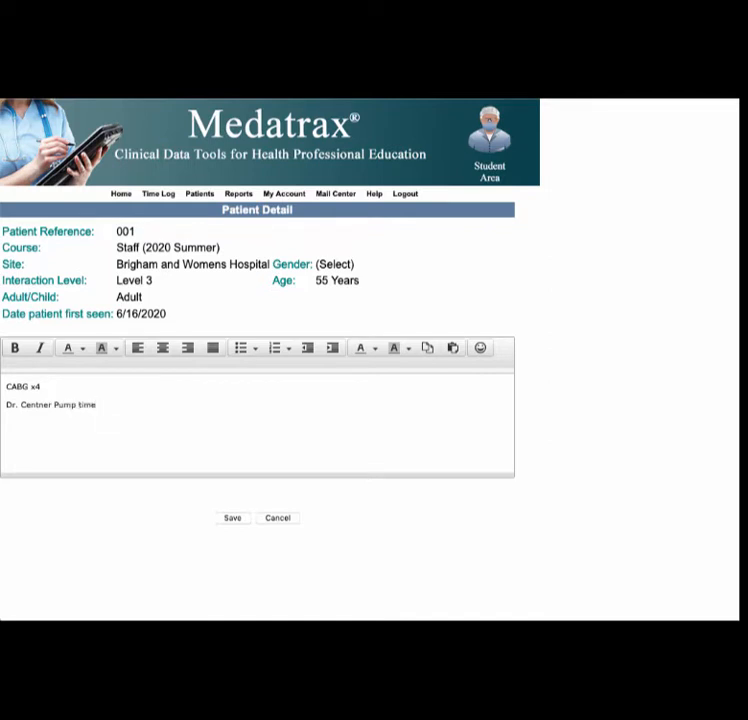
pyautogui.write('9')
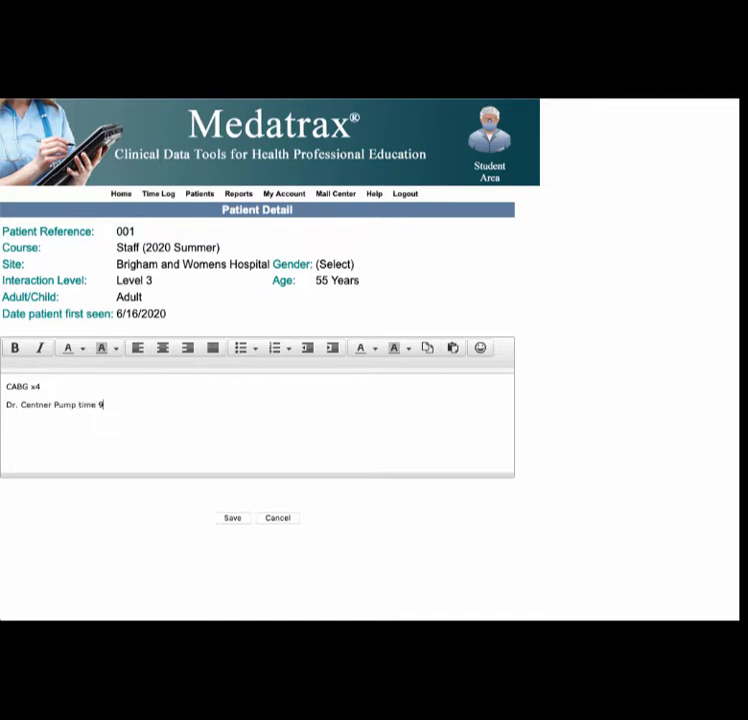
pyautogui.write('3min')
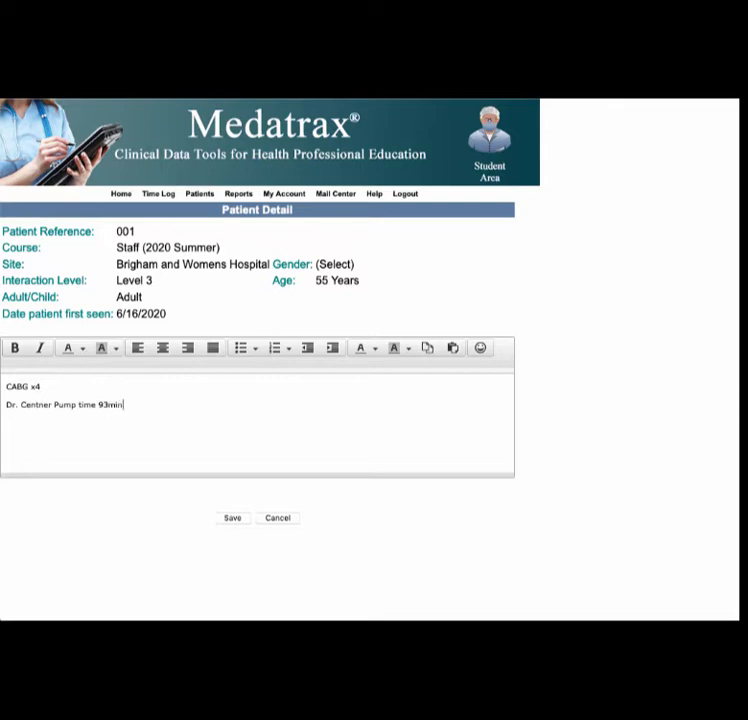
pyautogui.write(', Xc')
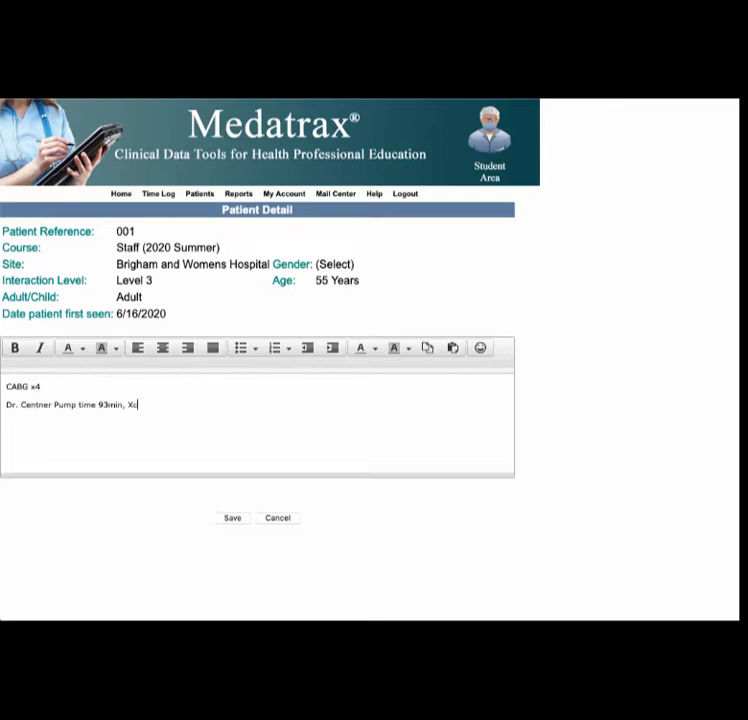
pyautogui.write('lampo')
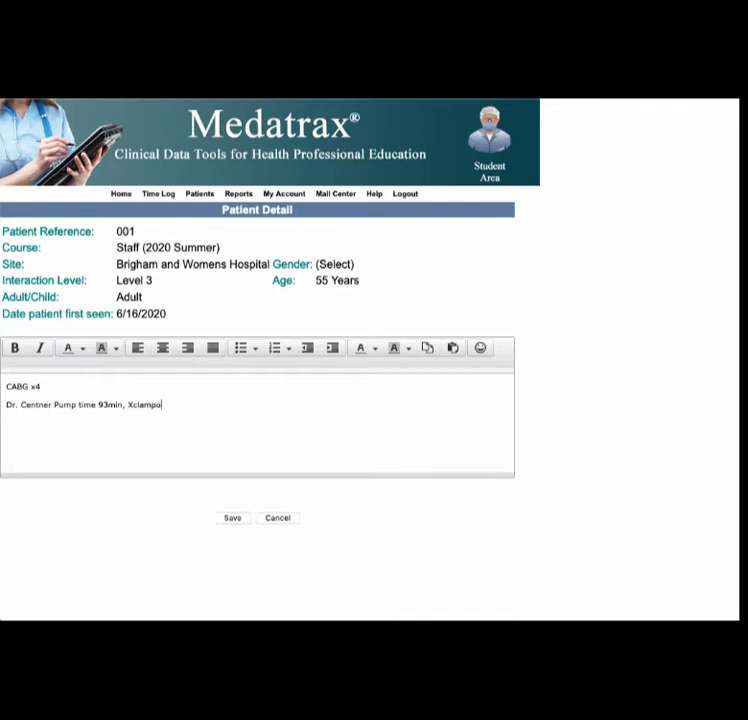
pyautogui.write('=')
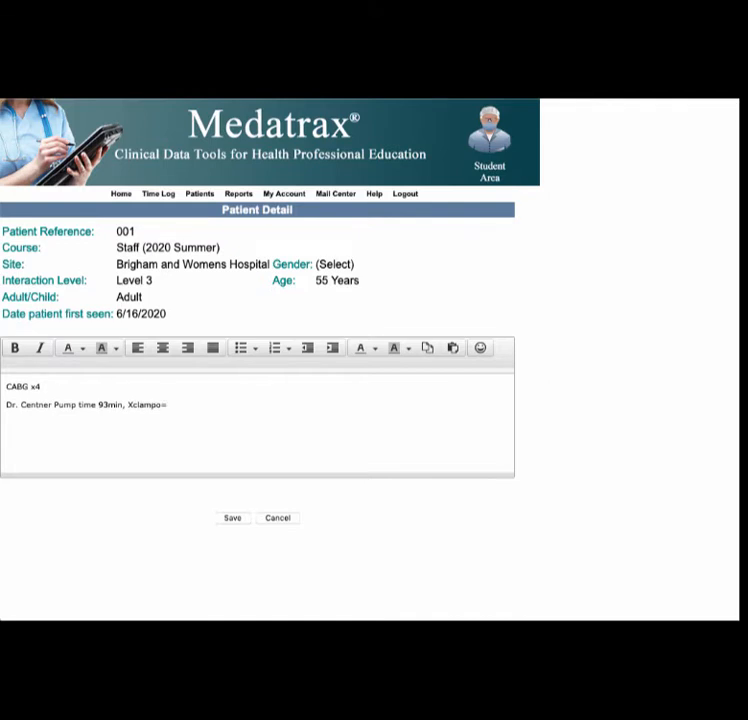
pyautogui.write('54')
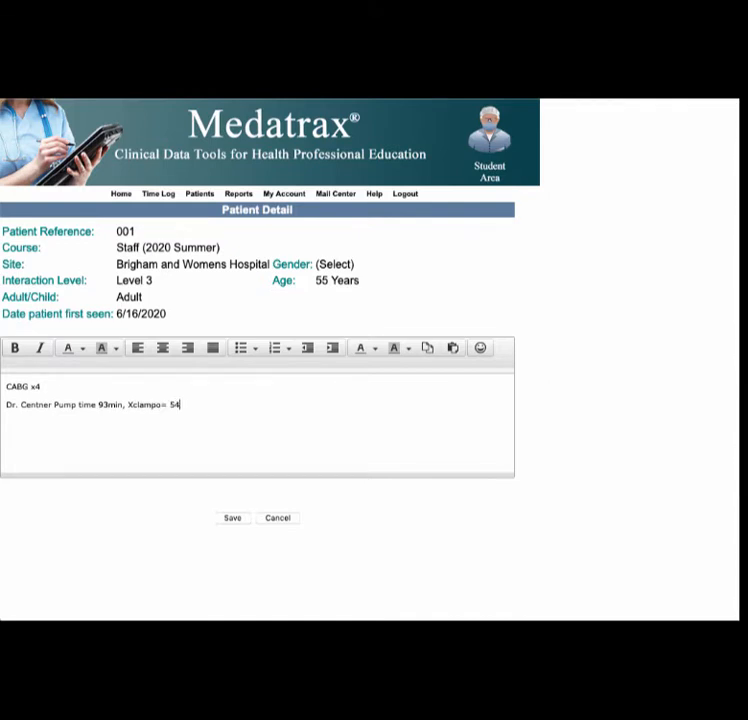
pyautogui.write('min')
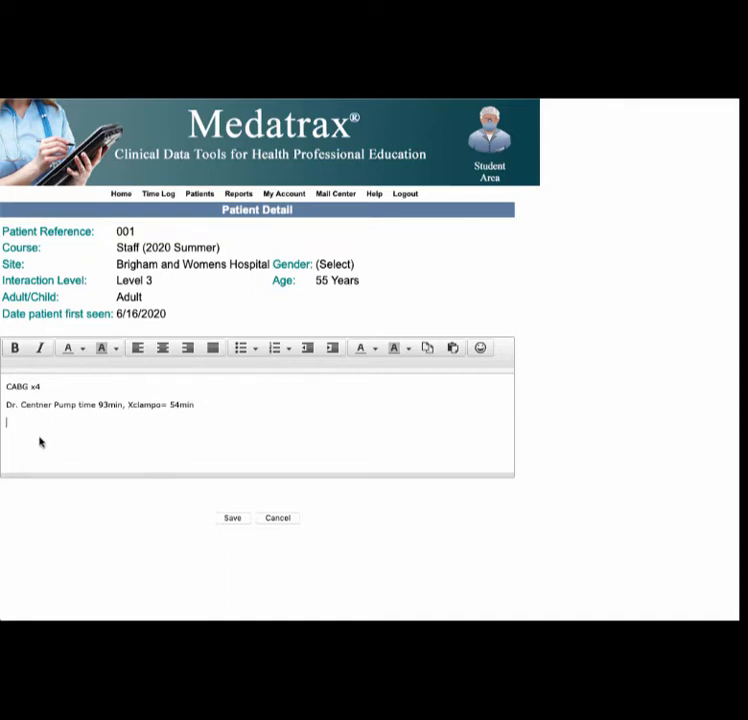
# Add reflection prompts on what went well, what you learned, and what could improve
pyautogui.write('Elements, w')
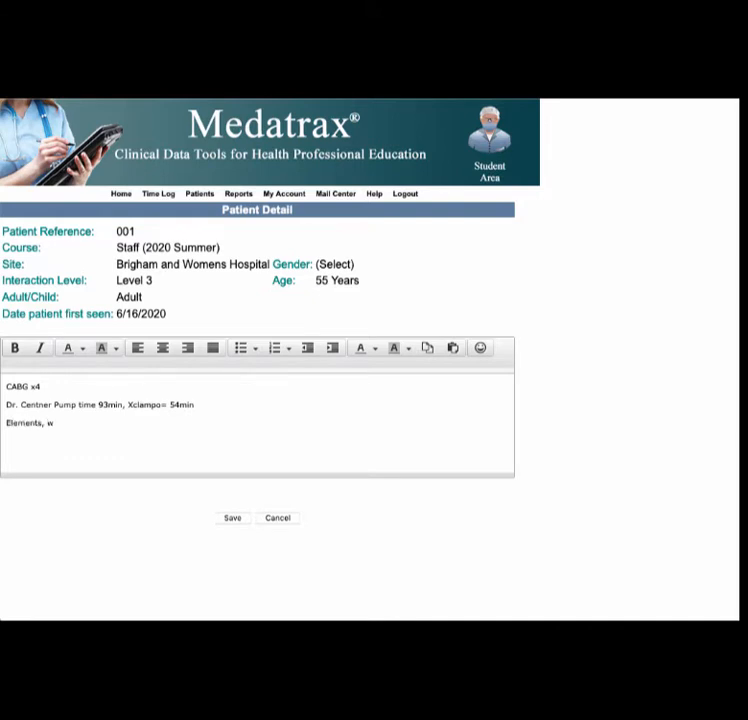
pyautogui.write('hat')
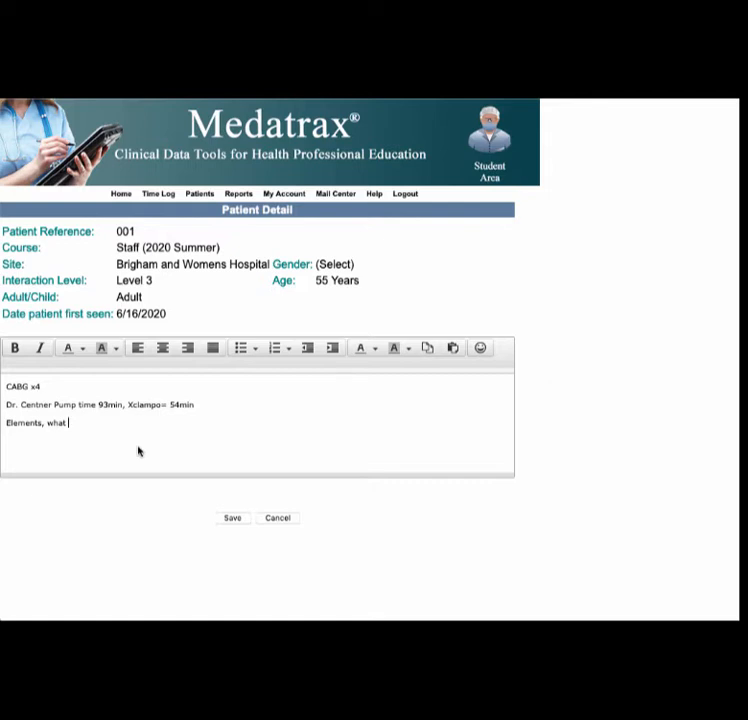
pyautogui.write('T')
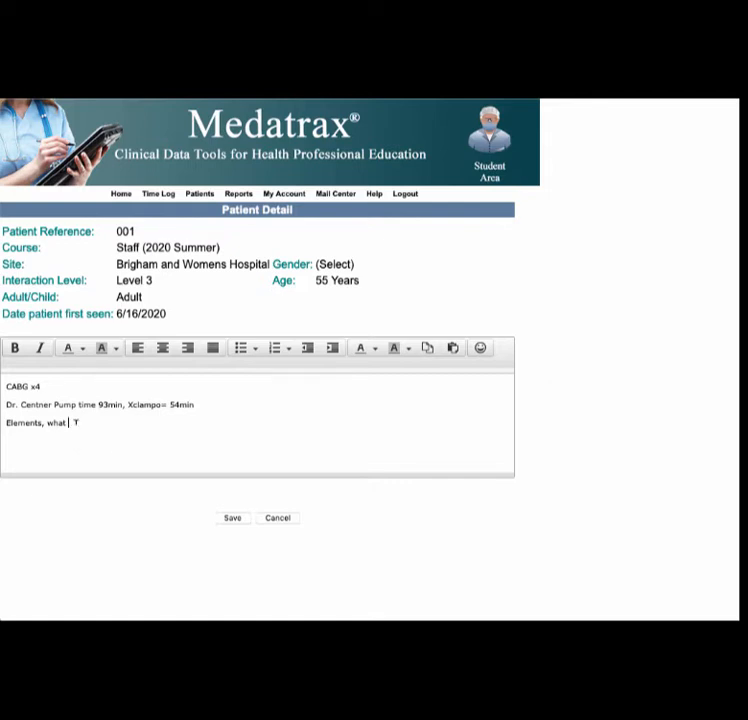
pyautogui.write('heb')
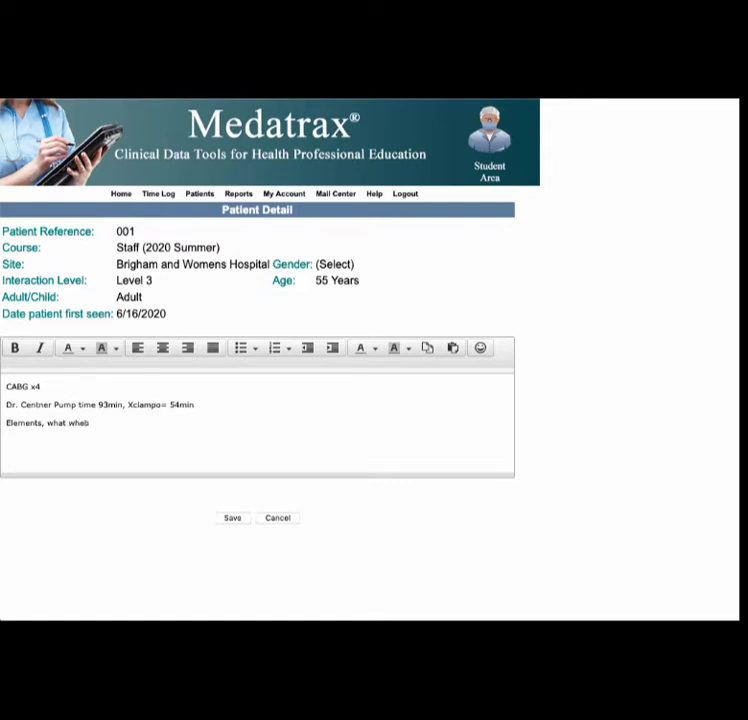
pyautogui.press('BackSpace')
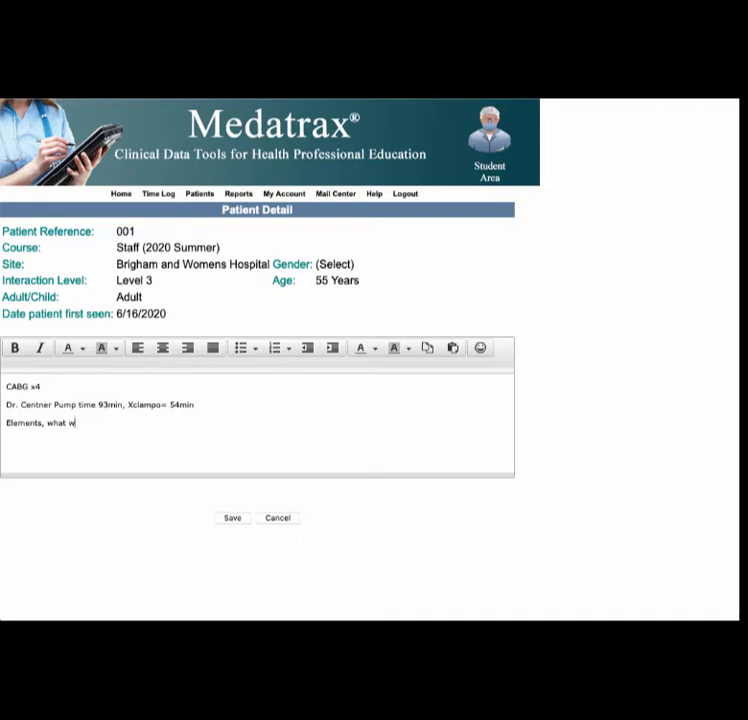
pyautogui.write('ent well wha')
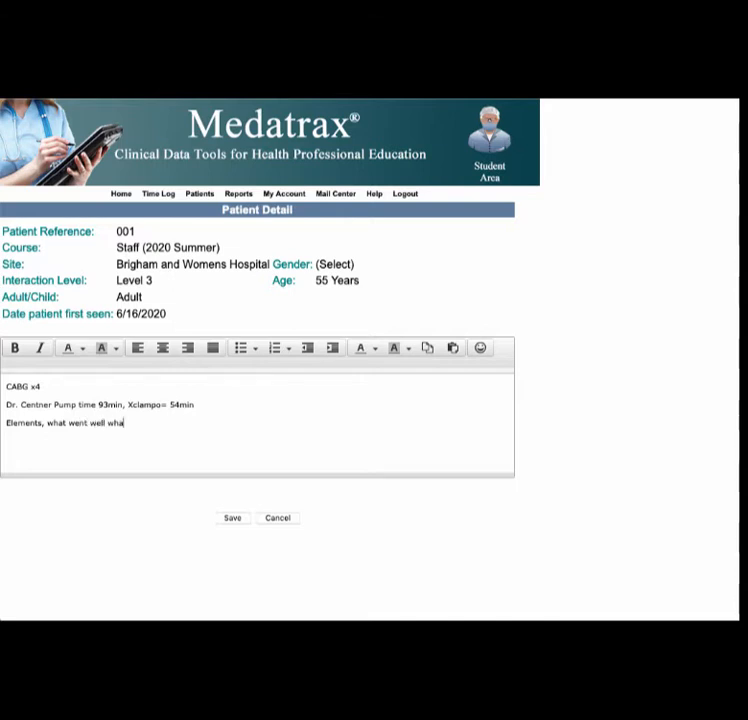
pyautogui.write('t')
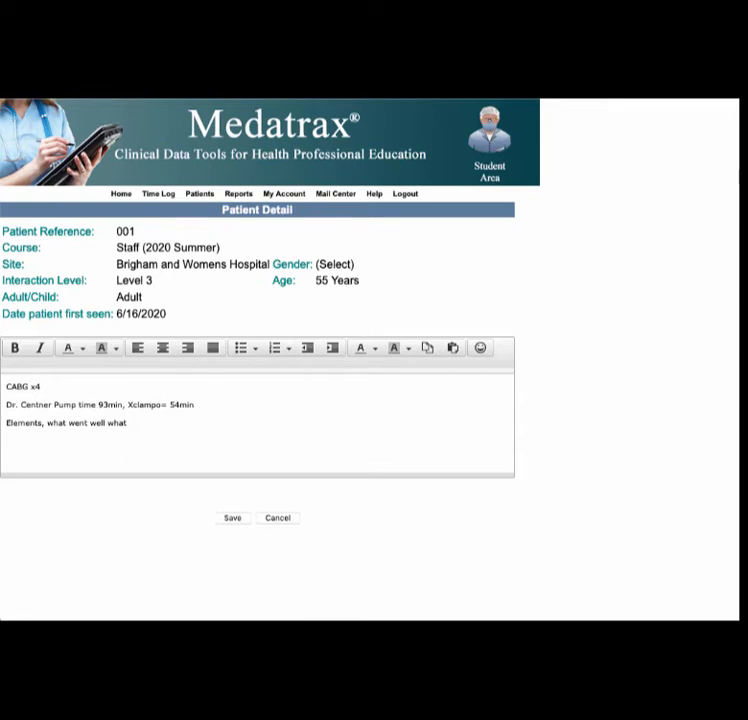
pyautogui.write('you learned')
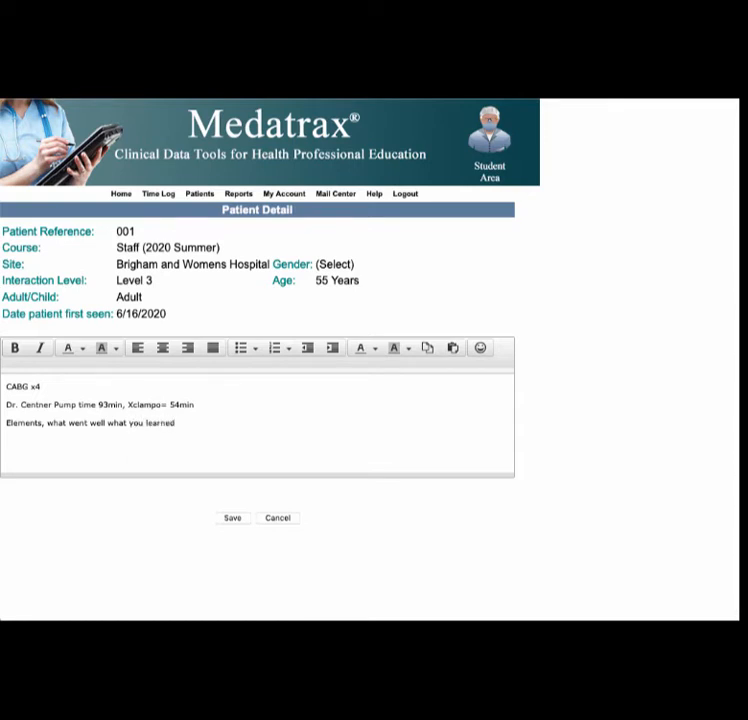
pyautogui.write('what you can better')
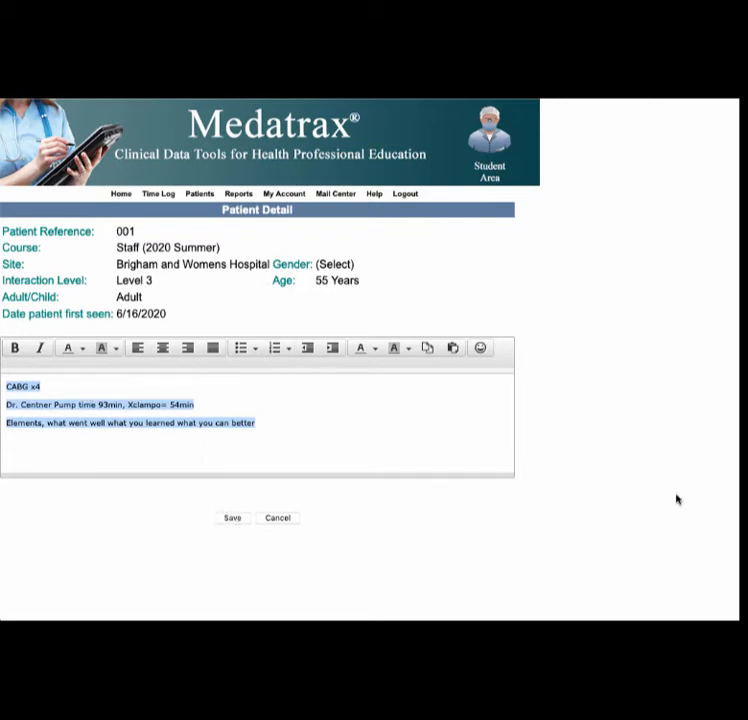
pyautogui.moveTo(395, 500)
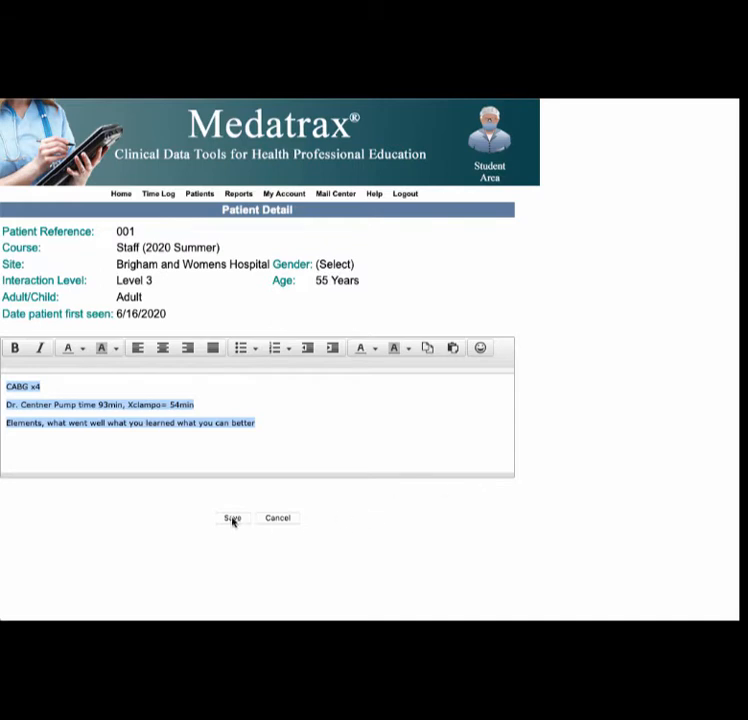
# Save patient 001's visit with its student comments
pyautogui.click(232, 518)
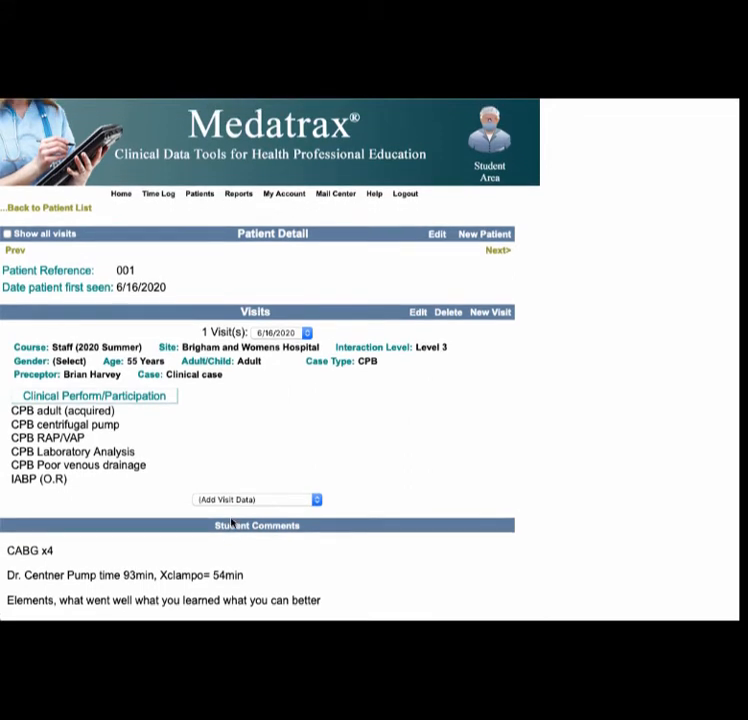
pyautogui.moveTo(121, 182)
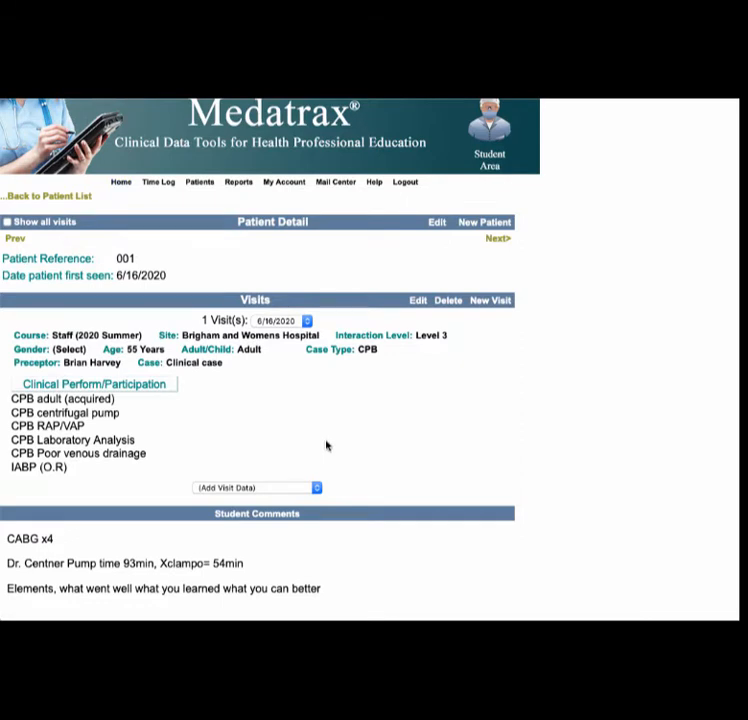
pyautogui.moveTo(329, 334)
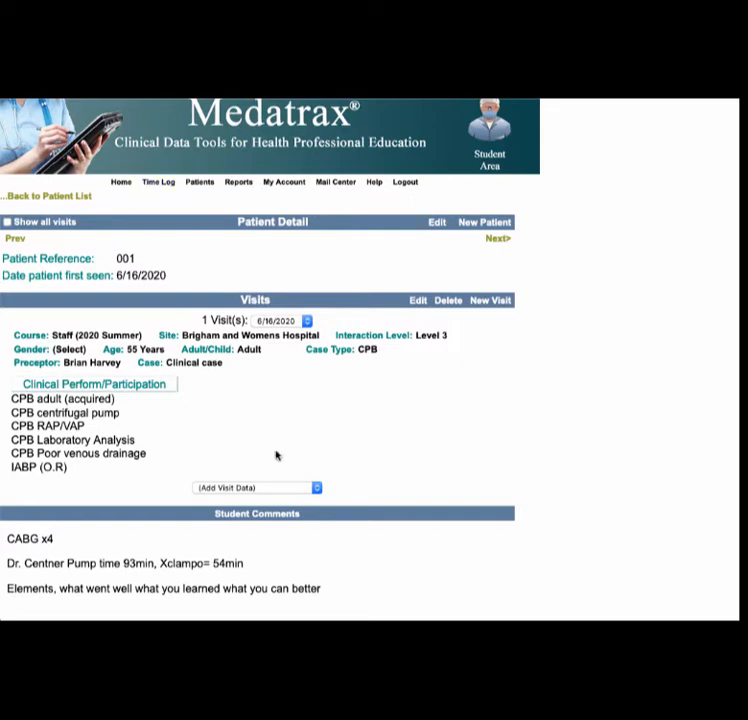
pyautogui.moveTo(246, 603)
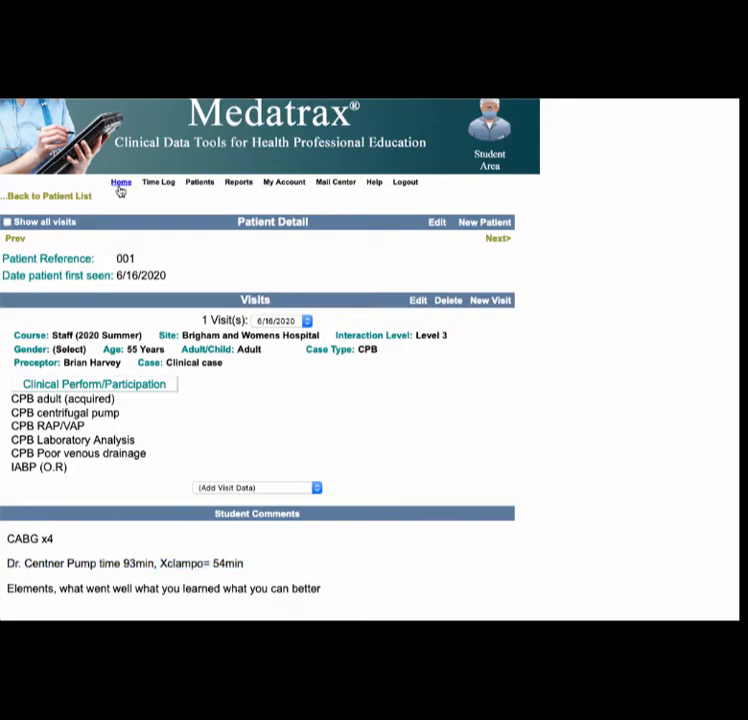
# Return to the home dashboard and open Evaluations, listing the pending 'test' Special Evaluation
pyautogui.click(121, 182)
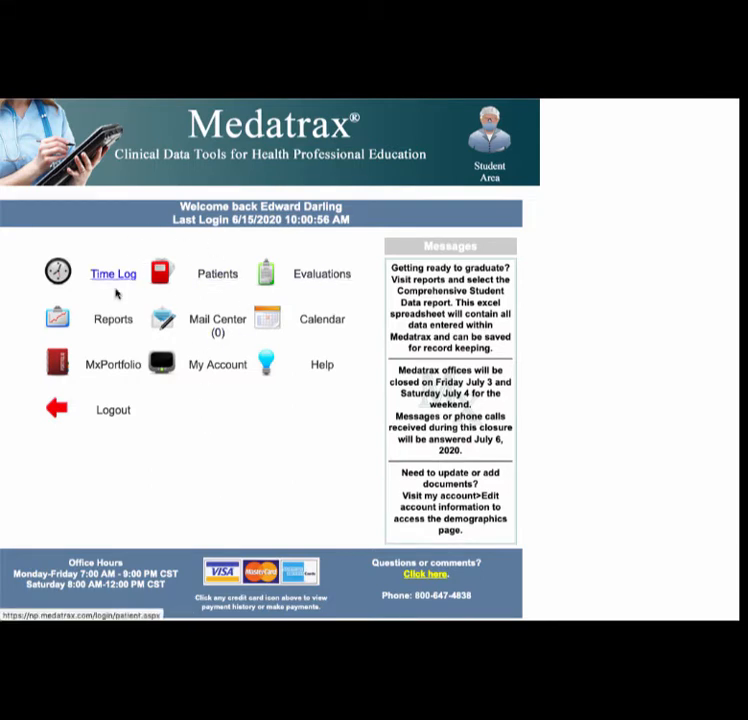
pyautogui.moveTo(275, 427)
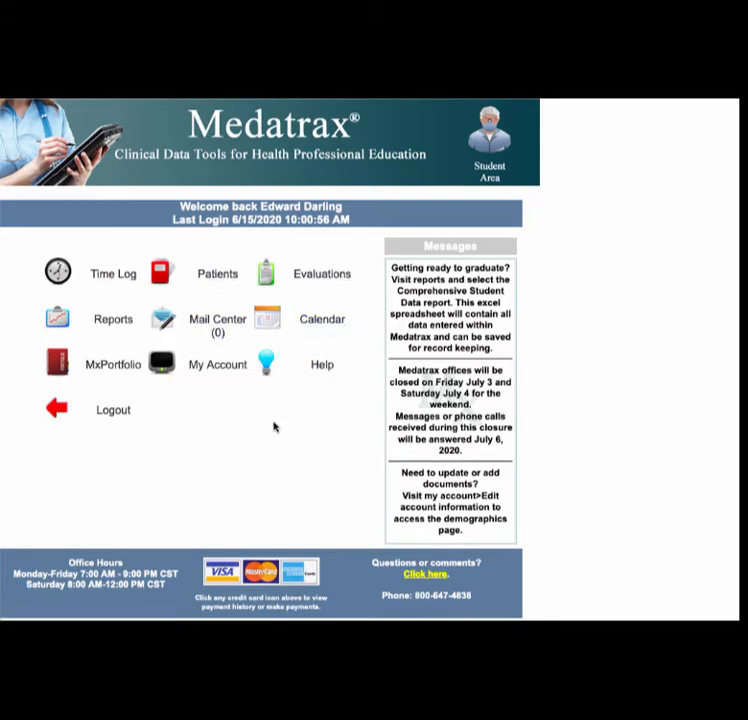
pyautogui.moveTo(322, 318)
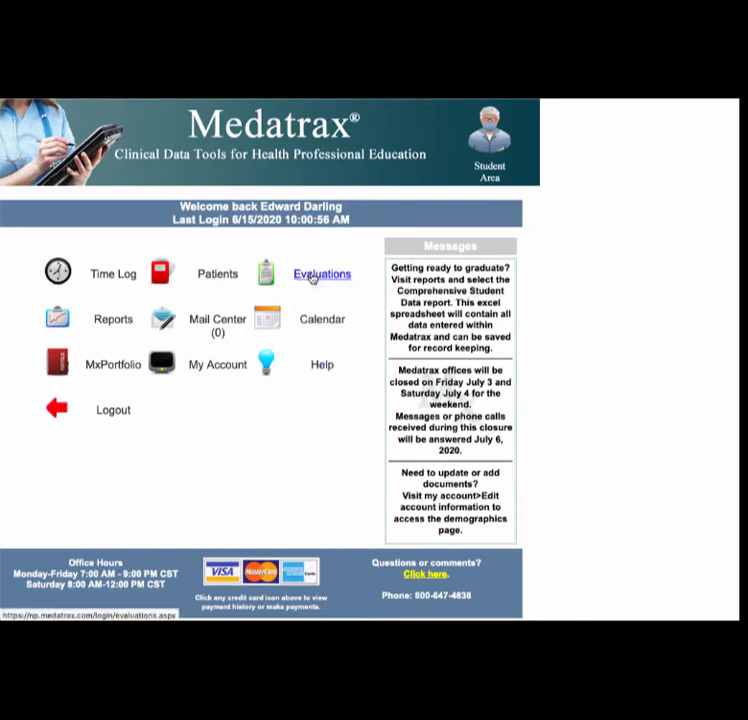
pyautogui.click(322, 273)
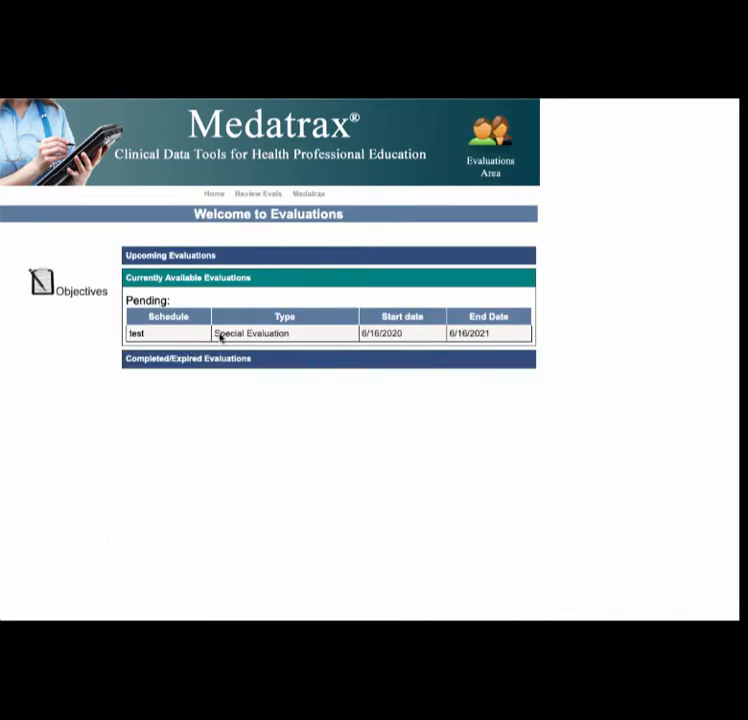
pyautogui.moveTo(135, 333)
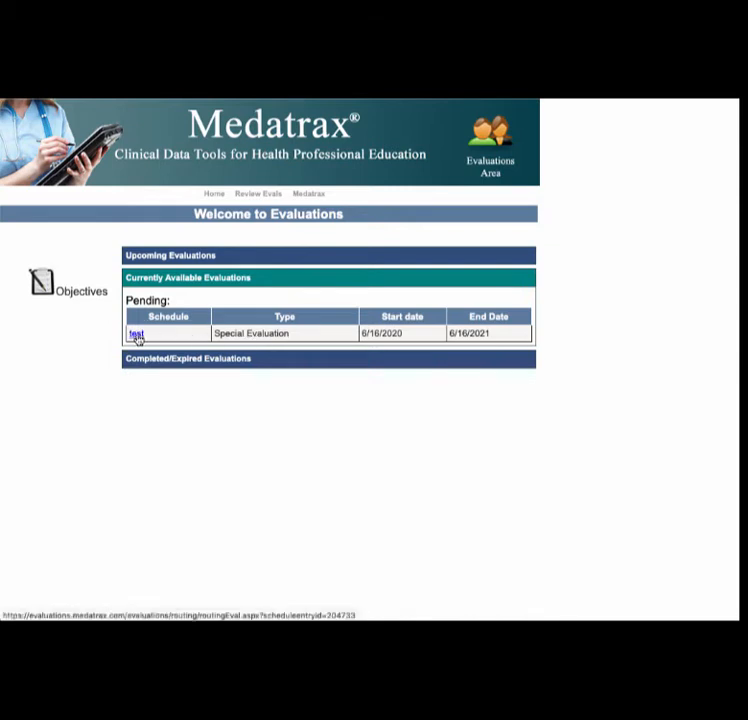
# Open the 'test' evaluation and set course CVPR641, term Summer, and clinical rotation 1
pyautogui.click(135, 333)
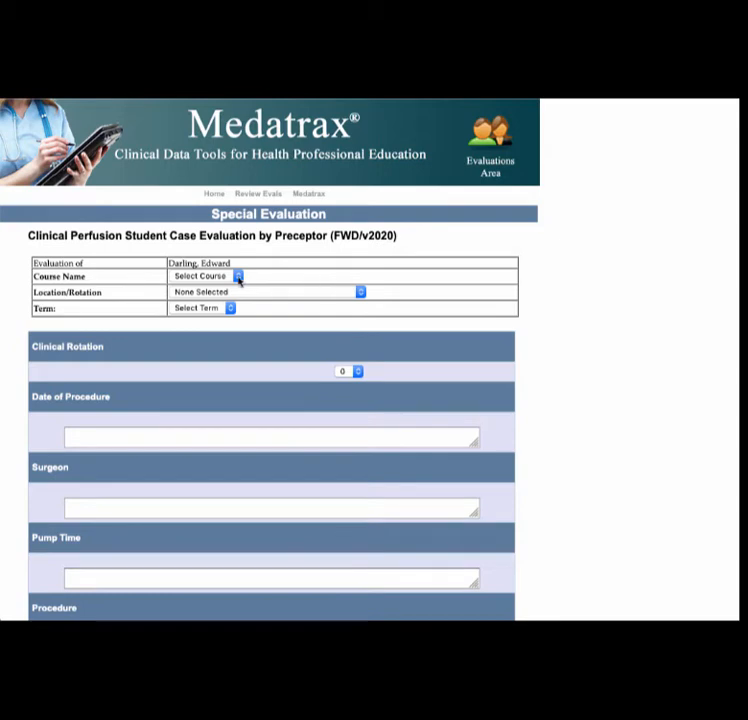
pyautogui.click(238, 276)
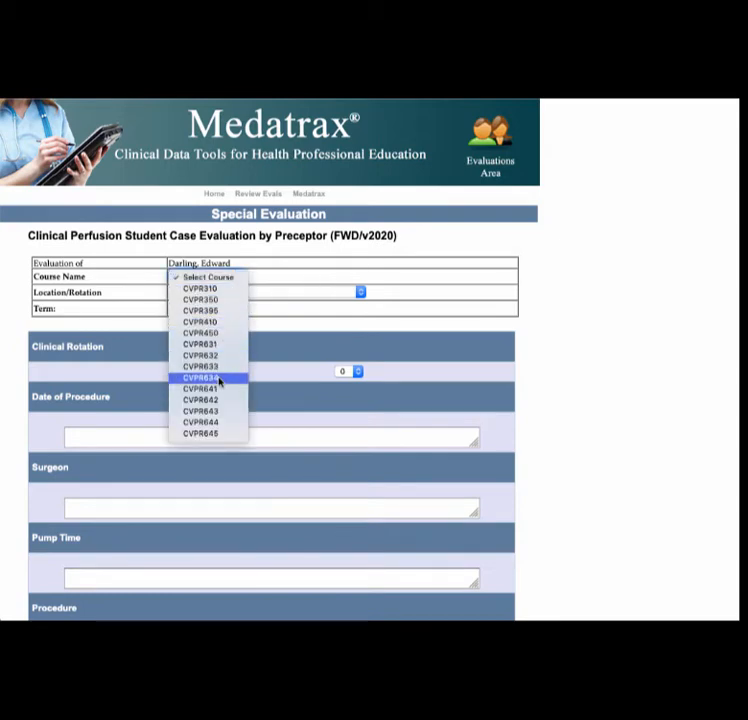
pyautogui.click(200, 388)
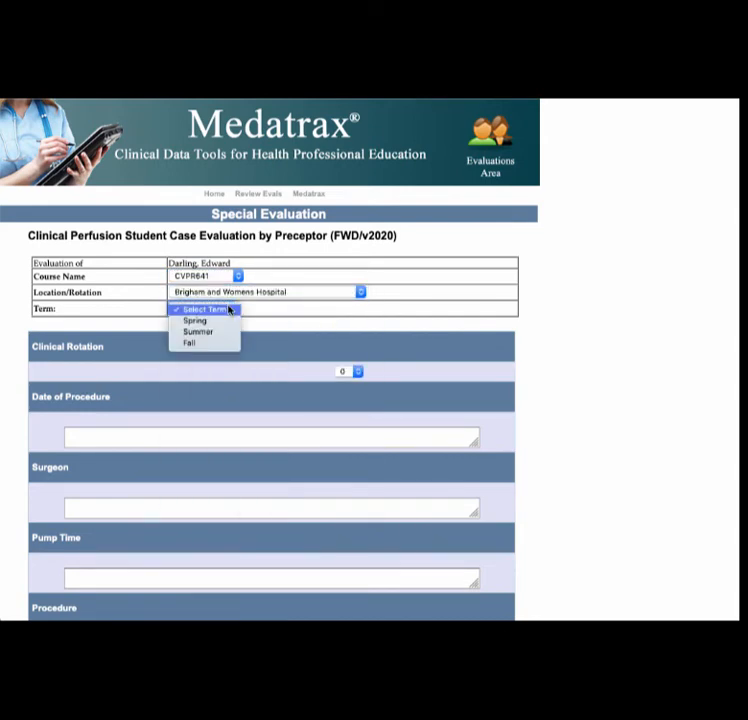
pyautogui.click(198, 331)
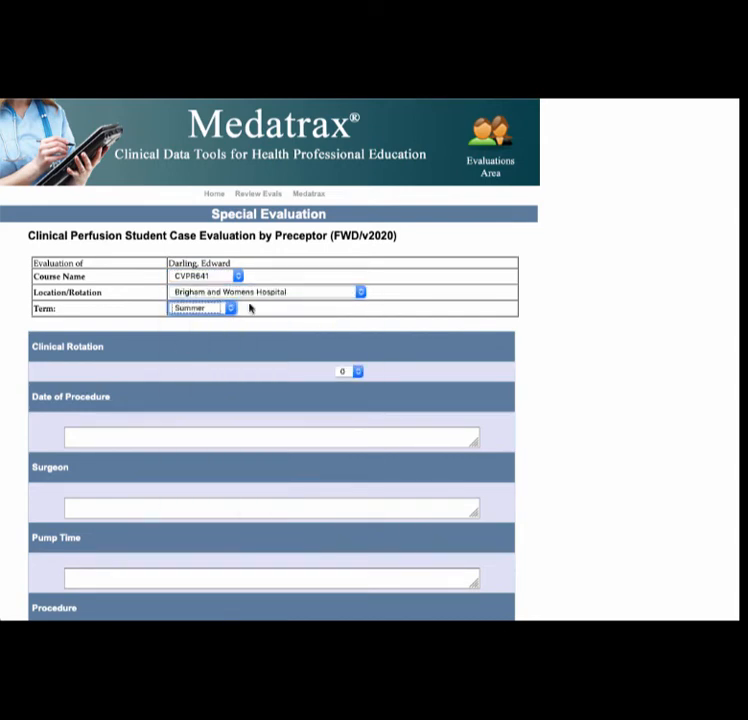
pyautogui.click(349, 371)
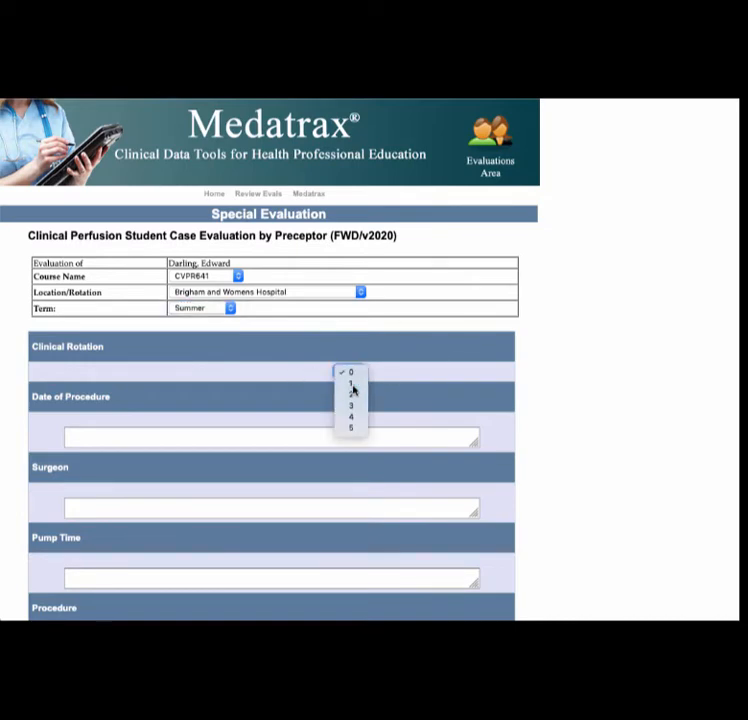
pyautogui.click(350, 382)
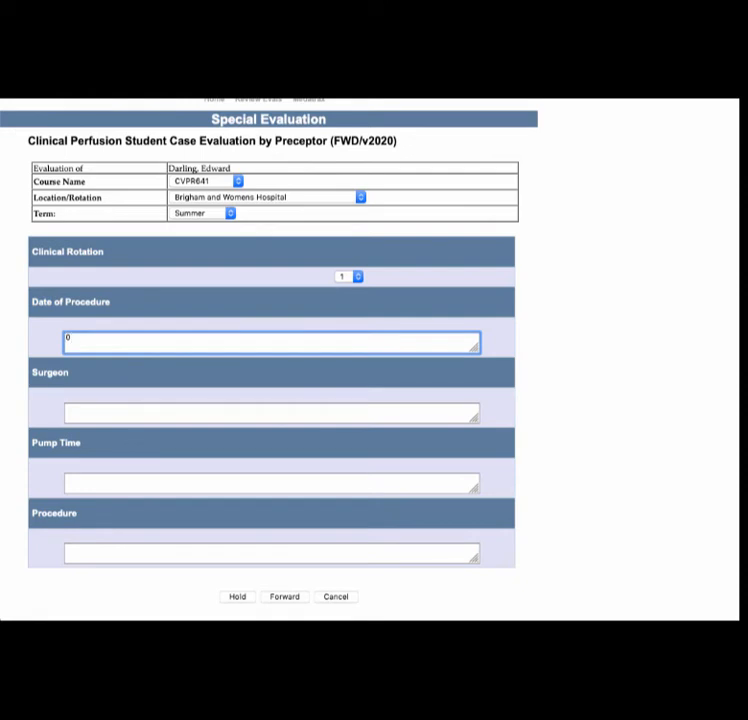
# Enter procedure date 06.16/2020, surgeon Dr. Centner, and pump time ~6 mins
pyautogui.write('06.16')
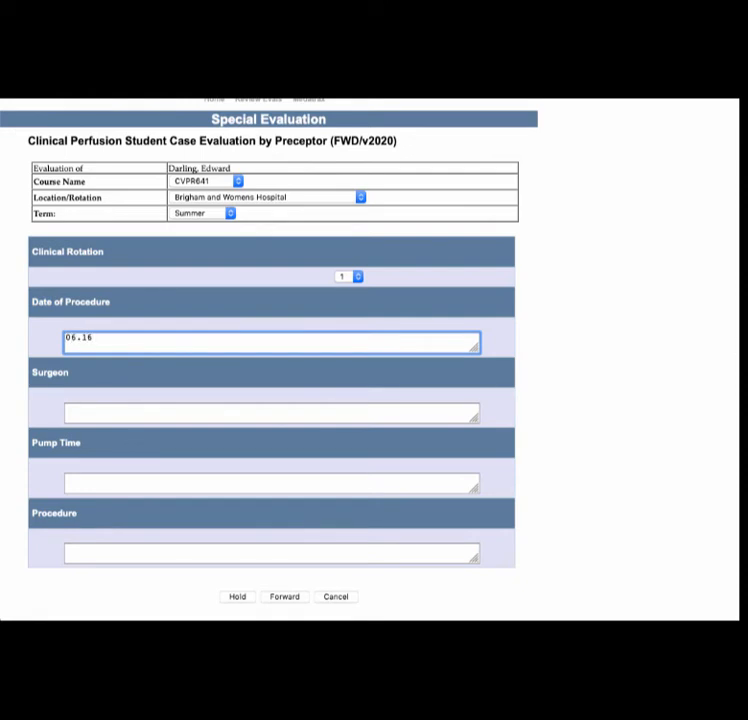
pyautogui.write('/2020')
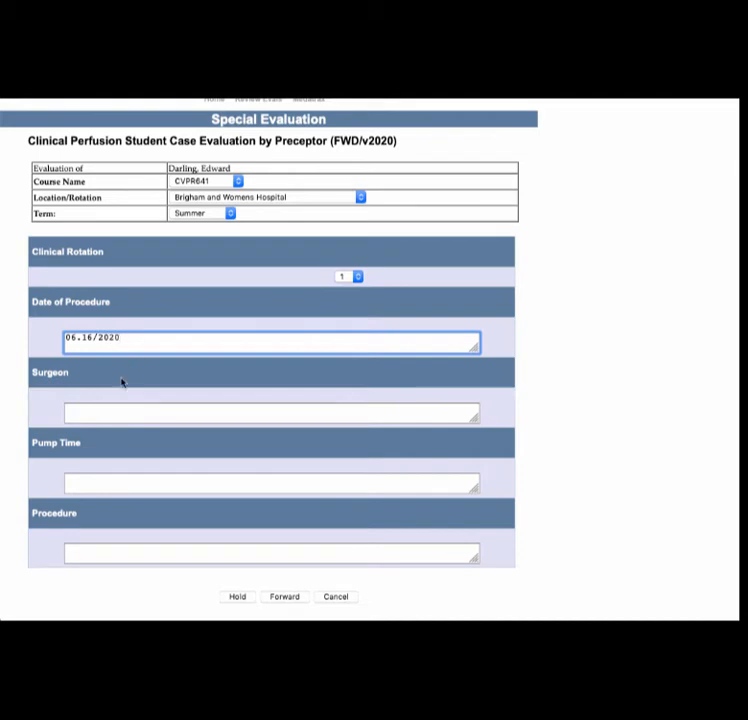
pyautogui.write('Dr. Centner')
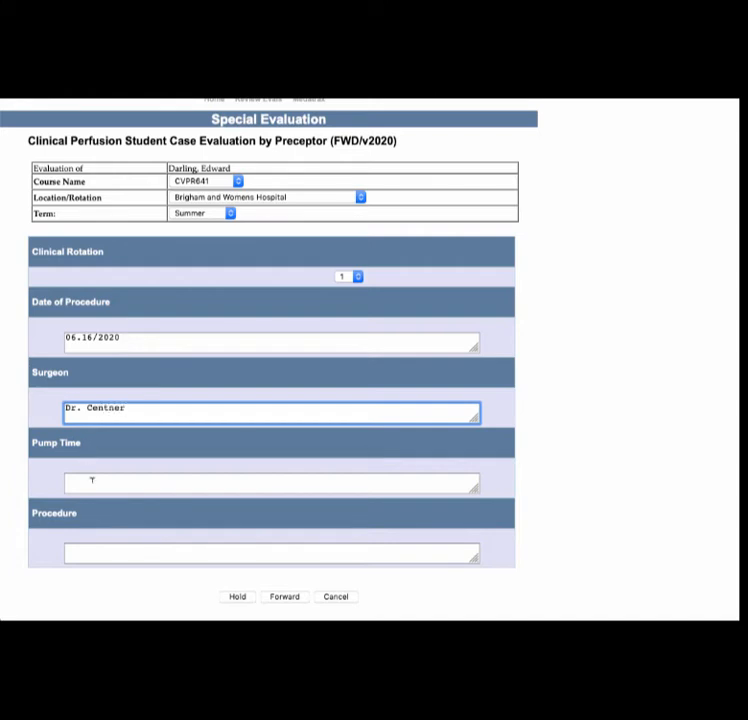
pyautogui.click(270, 483)
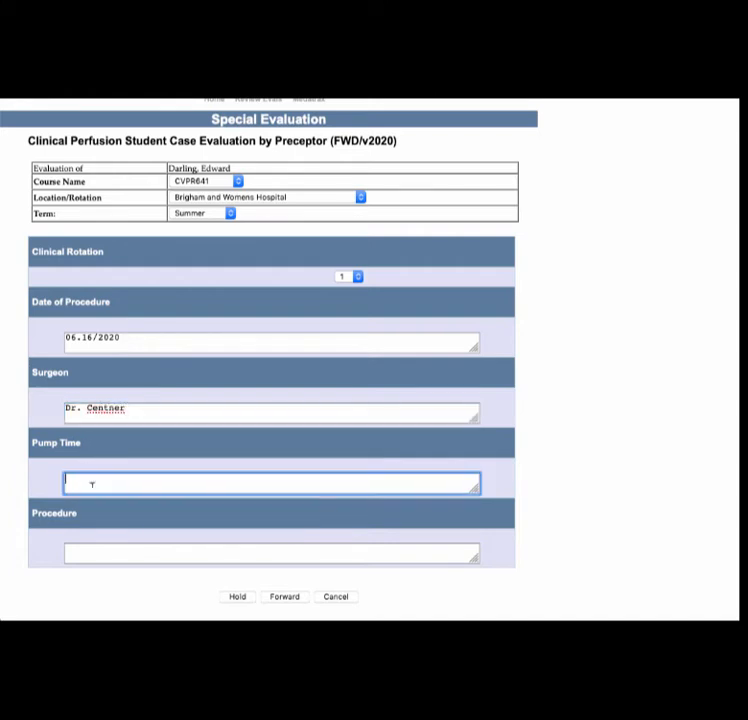
pyautogui.write('~6')
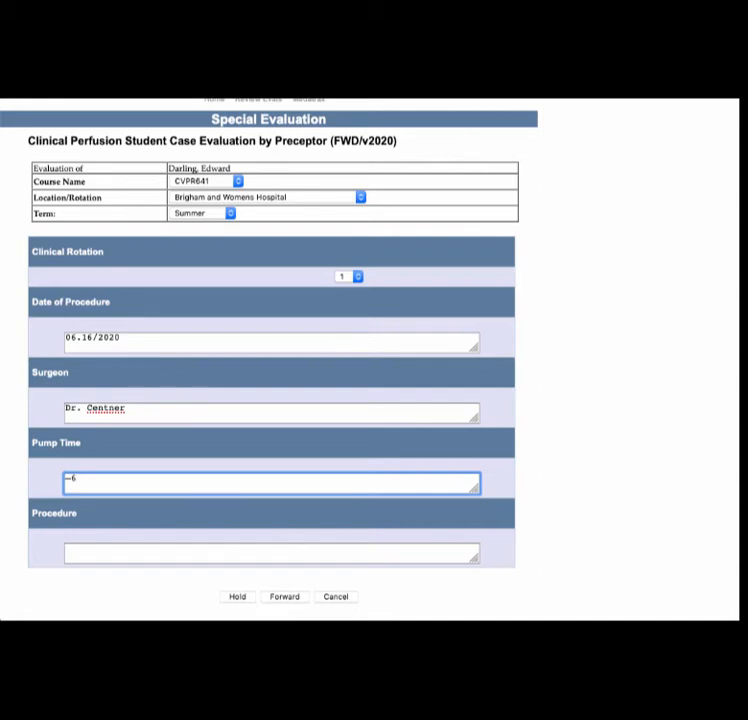
pyautogui.write('mins')
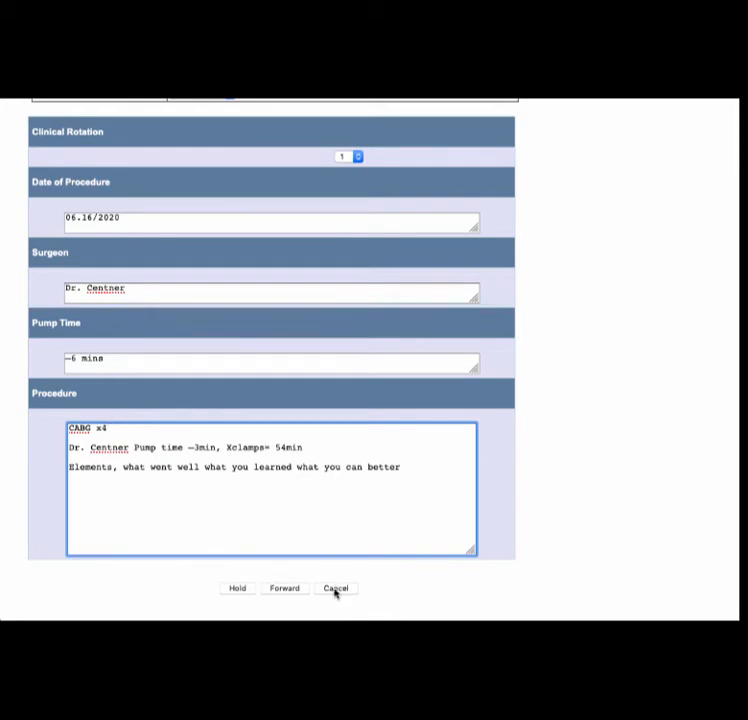
pyautogui.moveTo(497, 554)
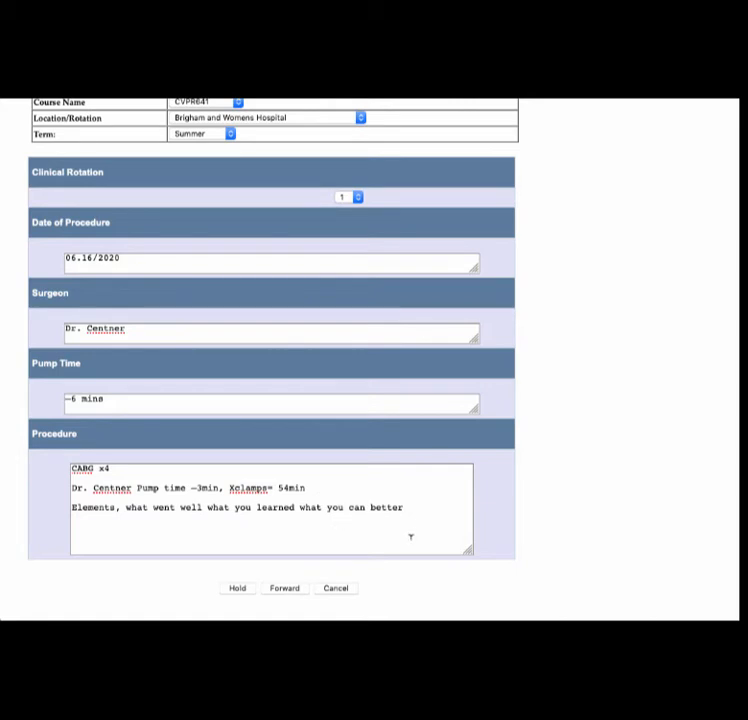
pyautogui.moveTo(218, 553)
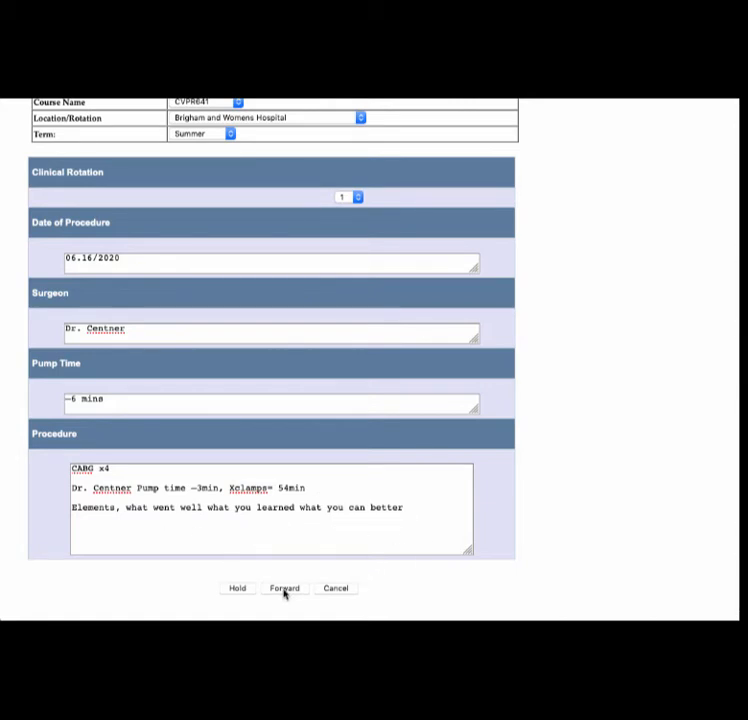
pyautogui.click(284, 588)
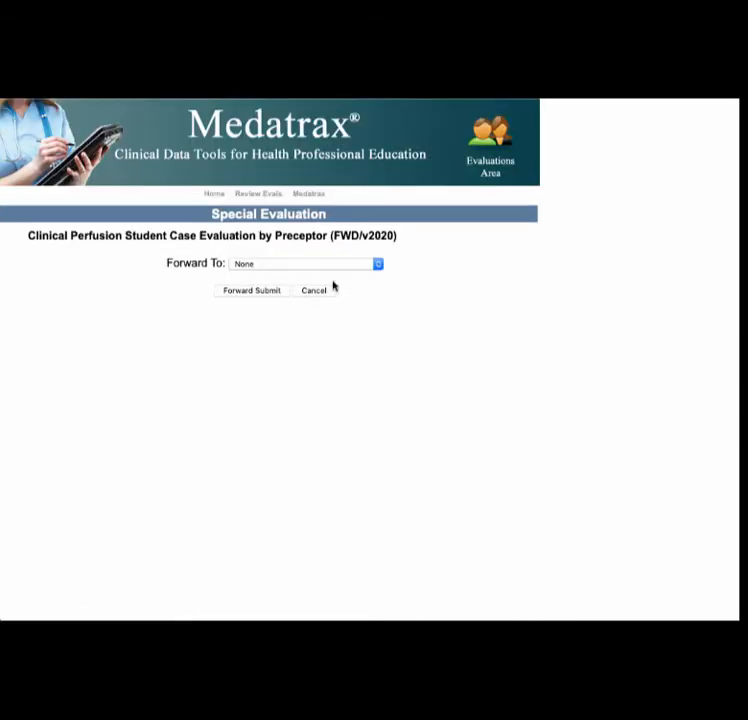
pyautogui.click(304, 263)
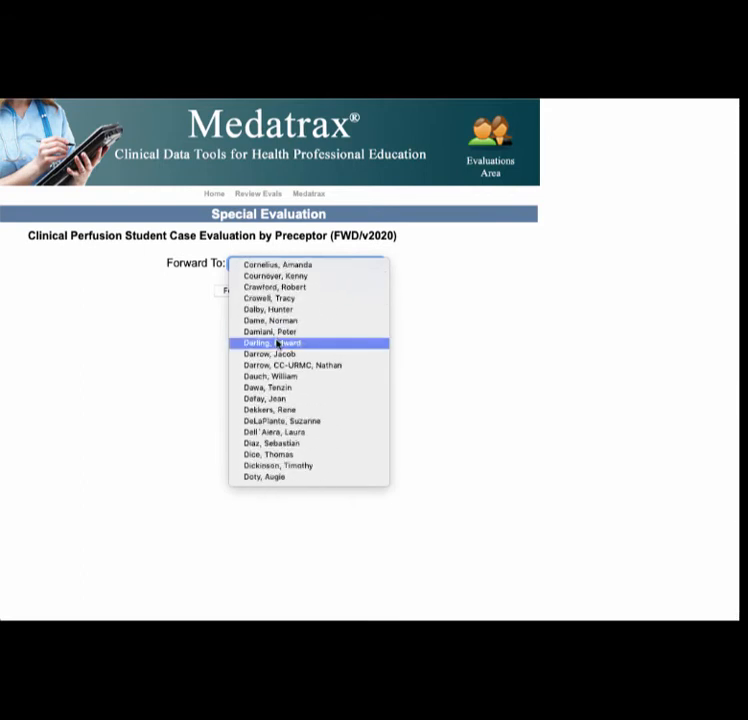
pyautogui.click(275, 343)
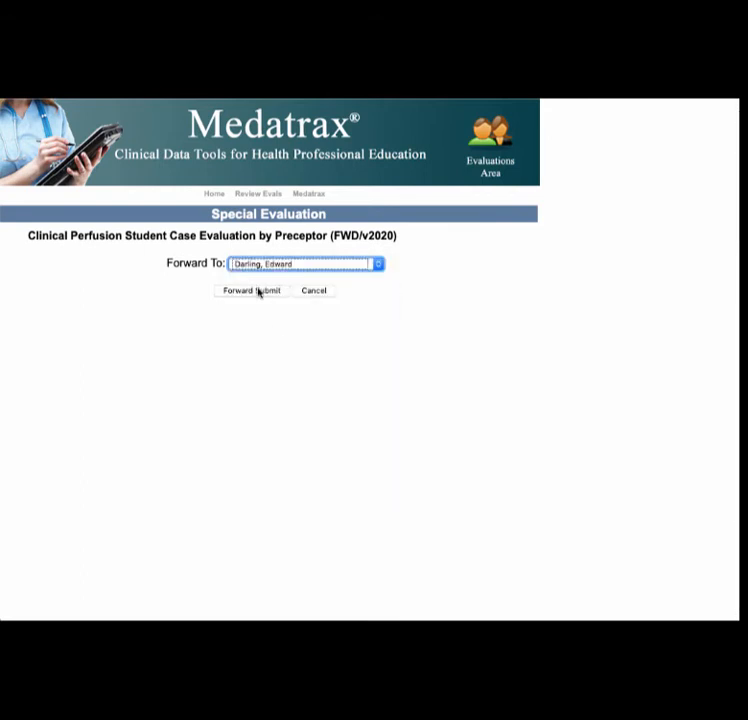
pyautogui.click(251, 290)
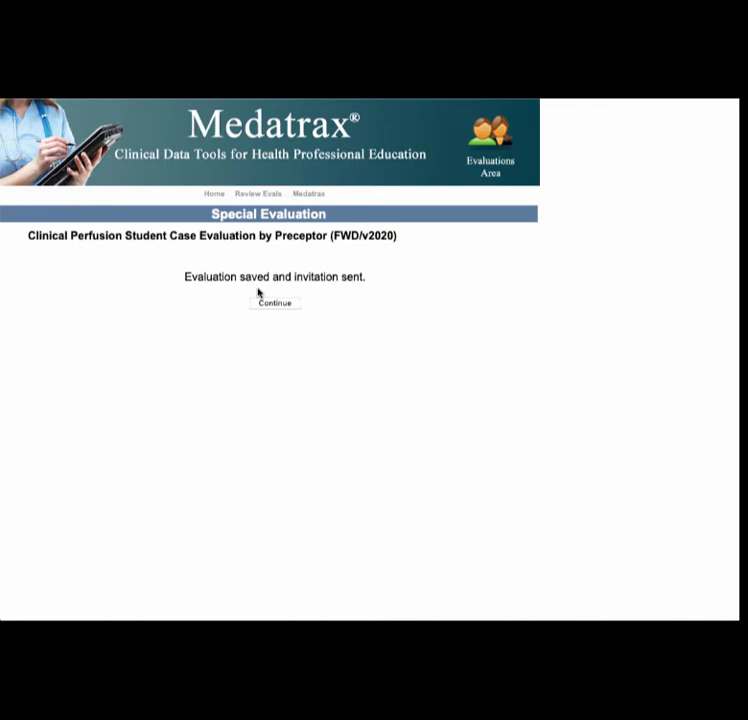
# Go to the Medatrax home page and view the Patient Visit List with the 6/16/2020 Brigham visit
pyautogui.click(309, 193)
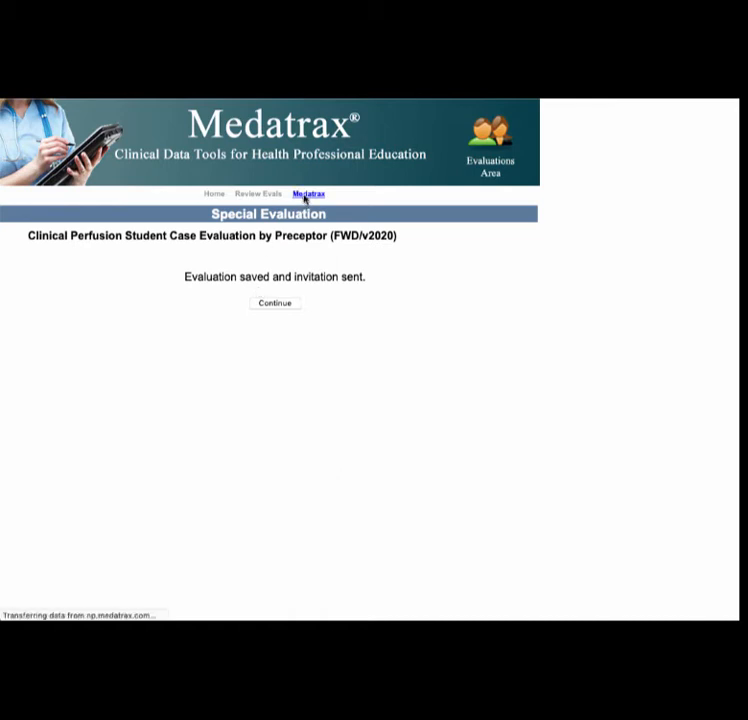
pyautogui.click(274, 303)
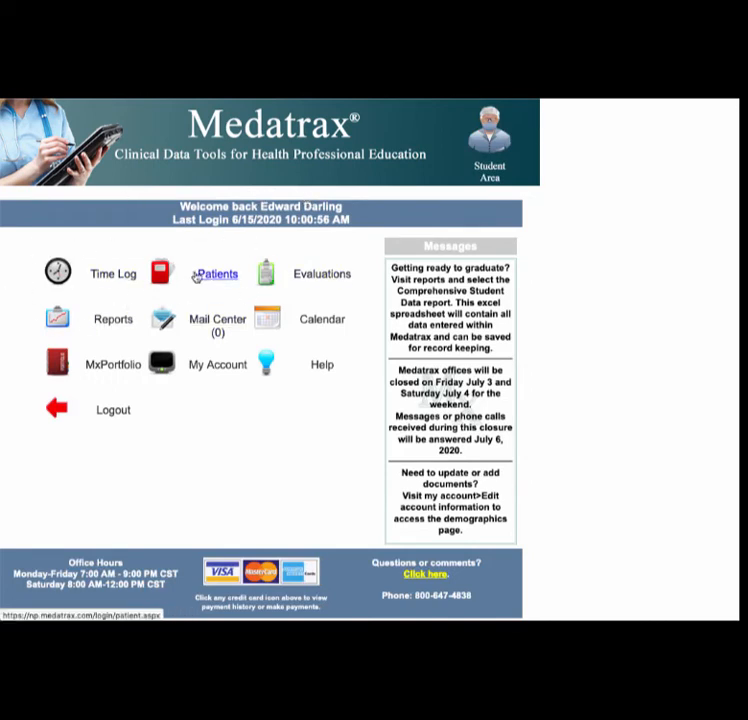
pyautogui.click(216, 274)
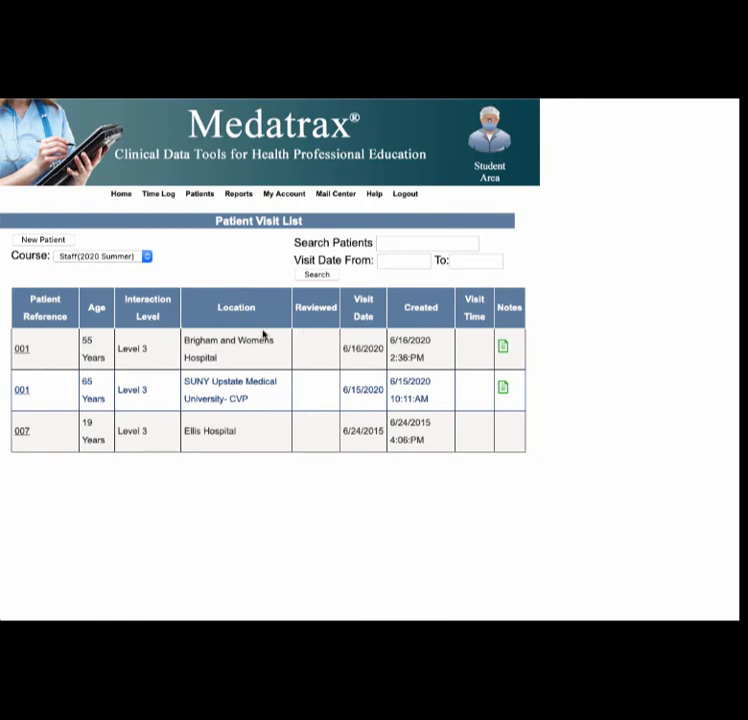
pyautogui.click(22, 347)
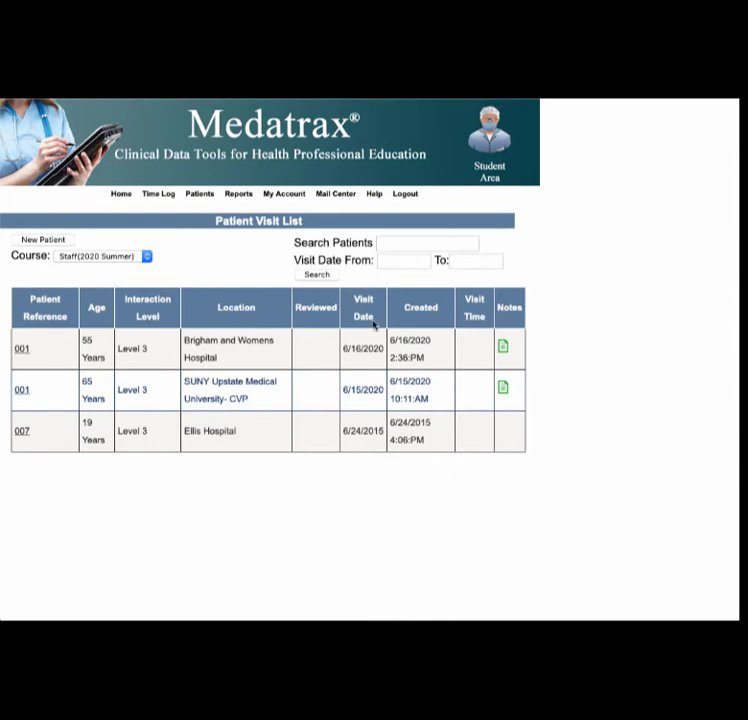
pyautogui.moveTo(619, 440)
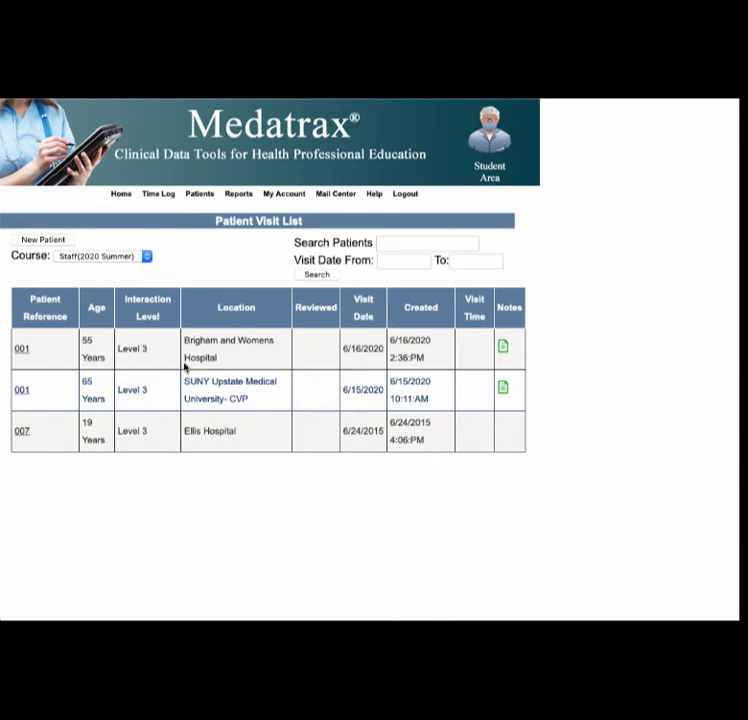
pyautogui.moveTo(567, 376)
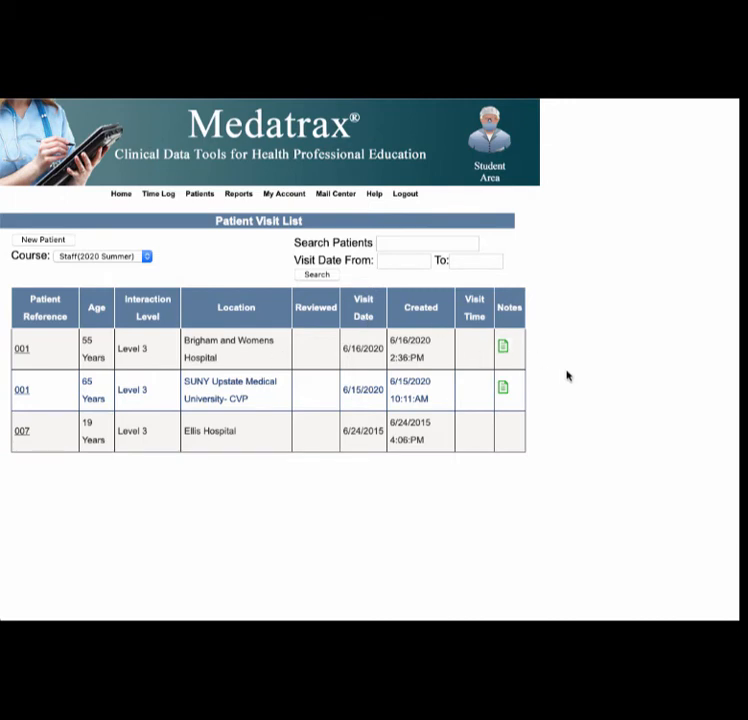
pyautogui.moveTo(625, 431)
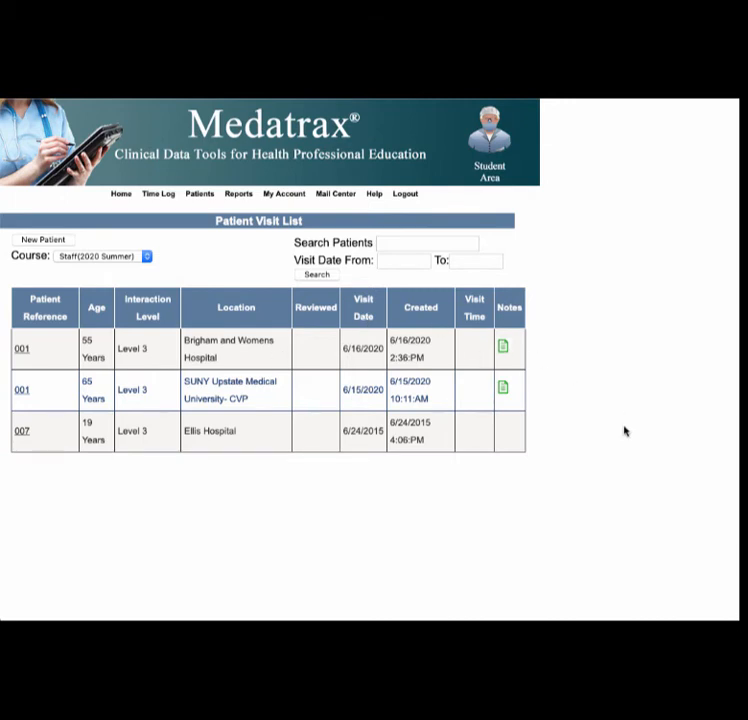
pyautogui.moveTo(670, 413)
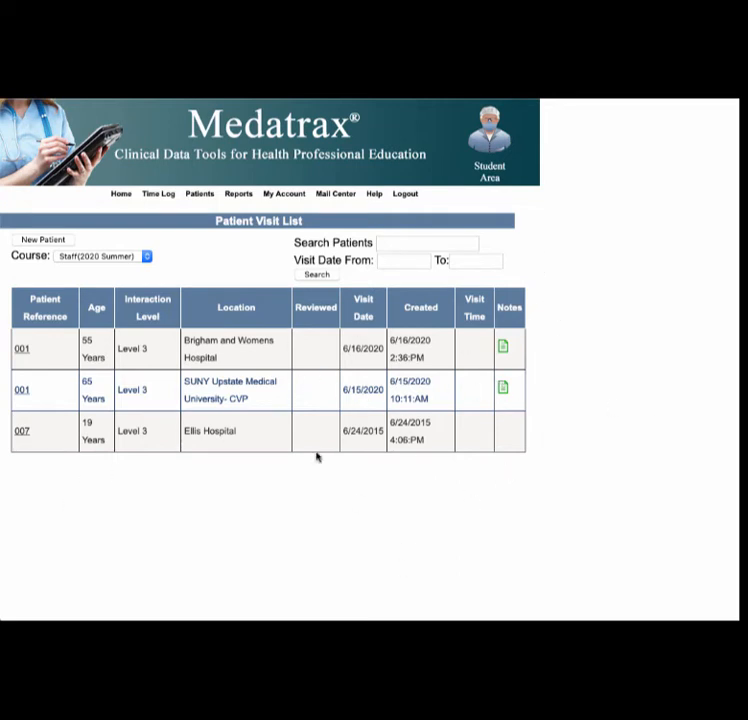
pyautogui.moveTo(366, 544)
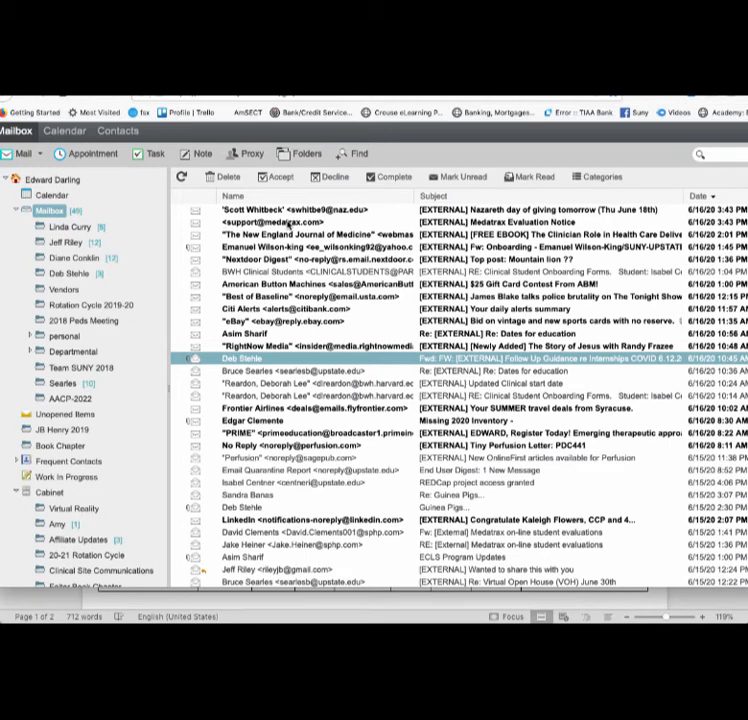
# Open the Medatrax Evaluation Notice email and follow its evaluation link to the login page
pyautogui.click(300, 221)
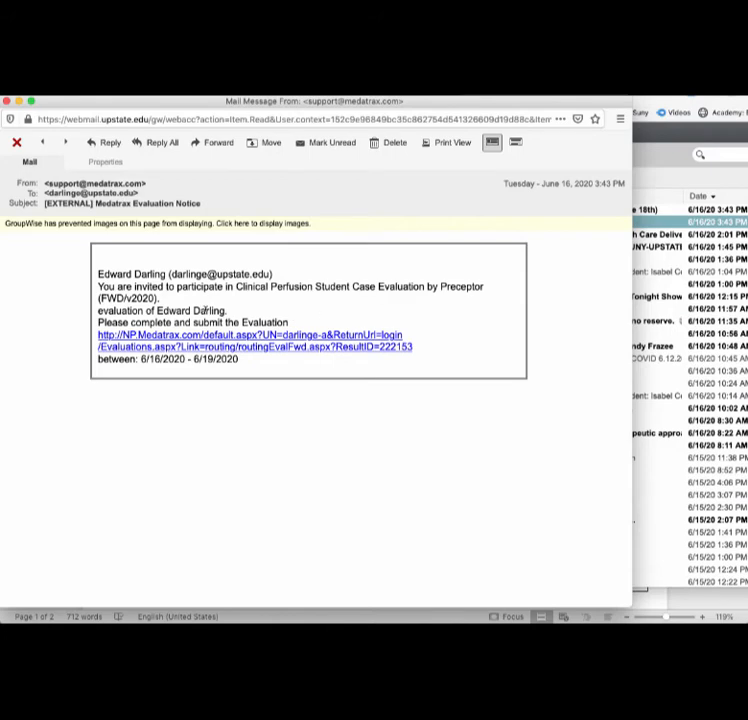
pyautogui.click(245, 335)
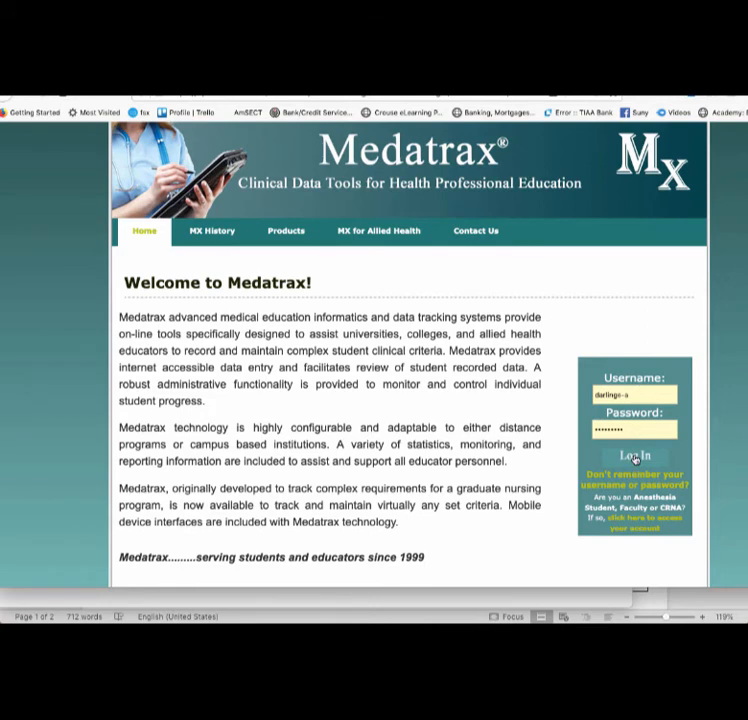
# Sign in to Medatrax and scroll past the procedure details to the unrated PRE-CPB items
pyautogui.click(634, 454)
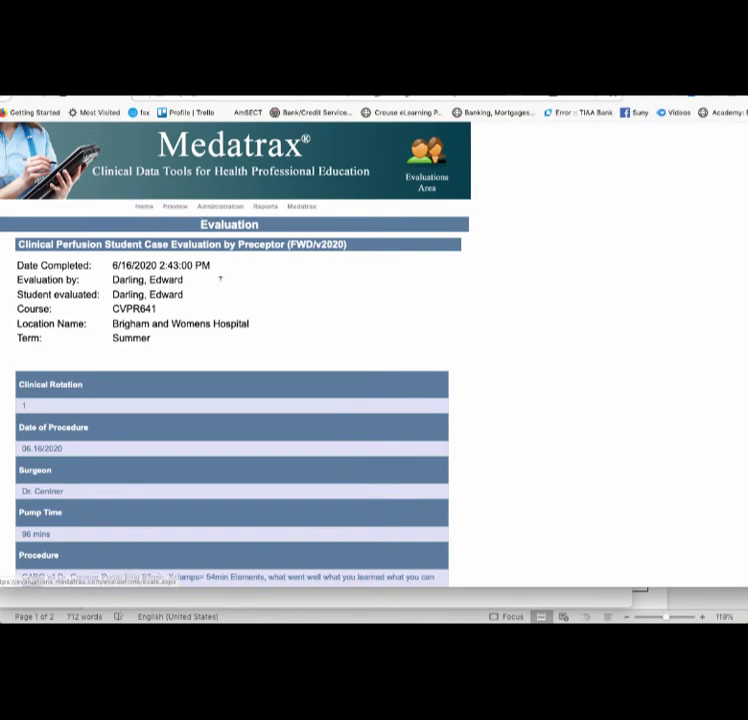
pyautogui.scroll(-3)
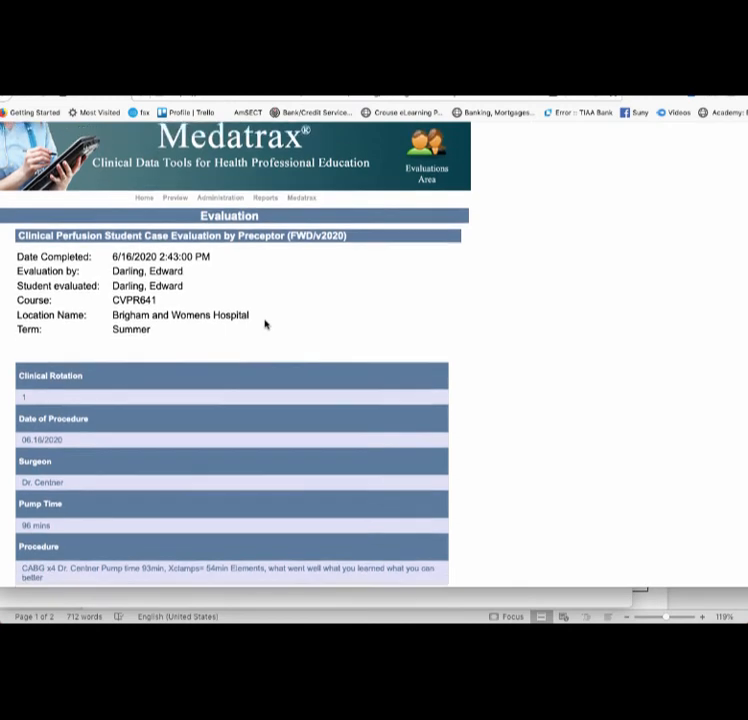
pyautogui.scroll(-3)
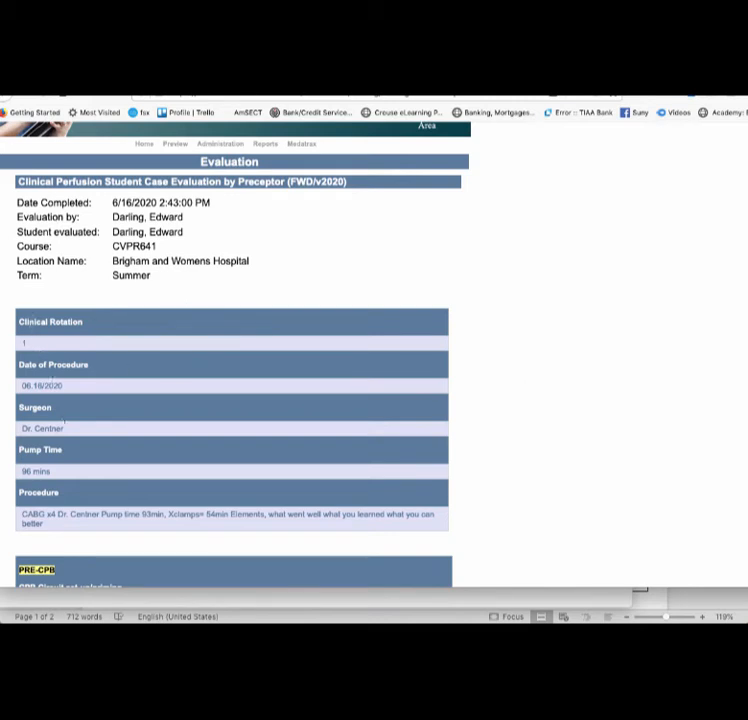
pyautogui.moveTo(65, 463)
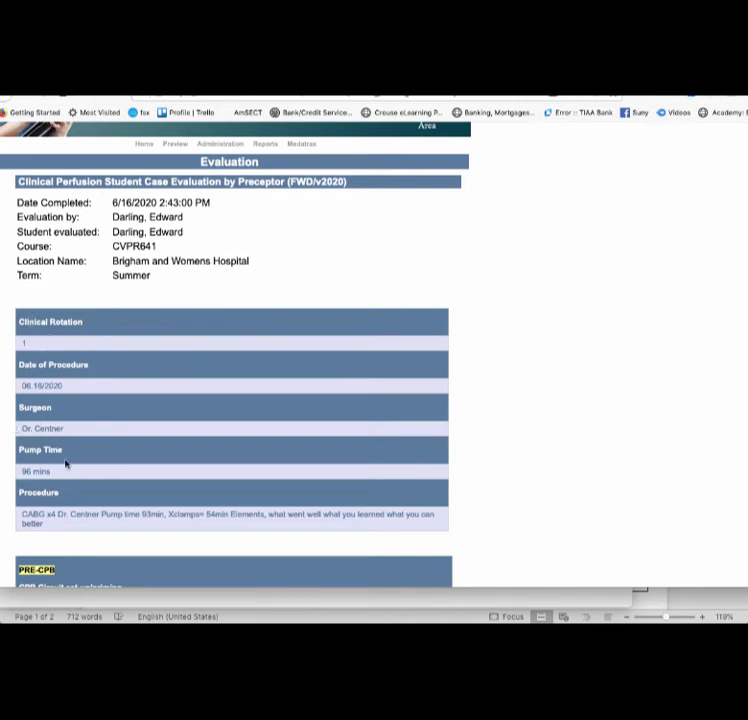
pyautogui.scroll(-3)
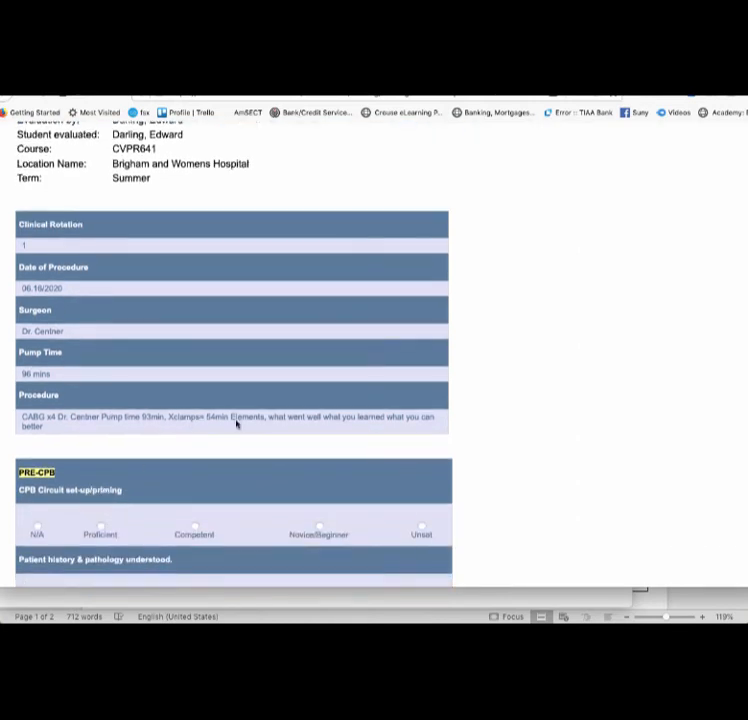
pyautogui.scroll(-3)
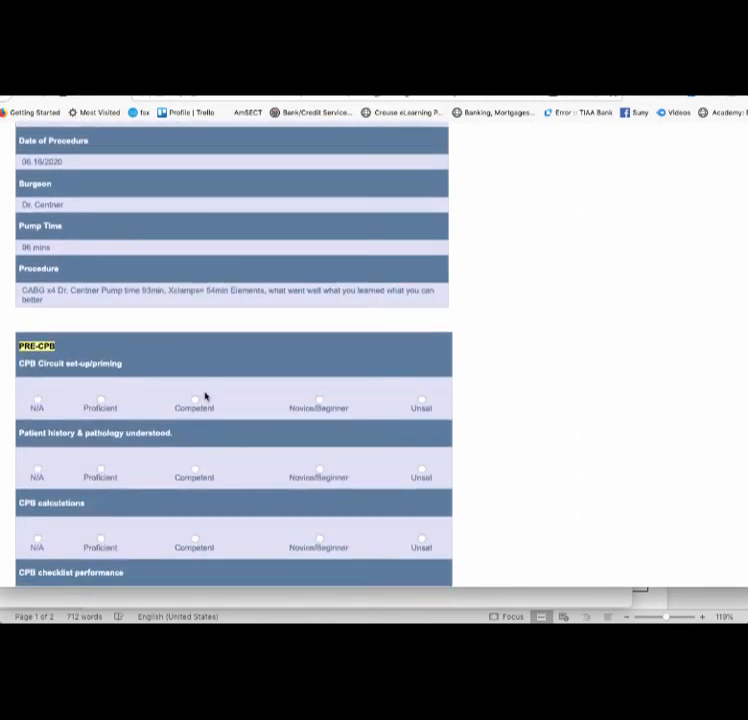
# Rate PRE-CPB items: circuit set-up Novice/Beginner, patient history Competent, arterial cannula patency Novice/Beginner
pyautogui.click(319, 399)
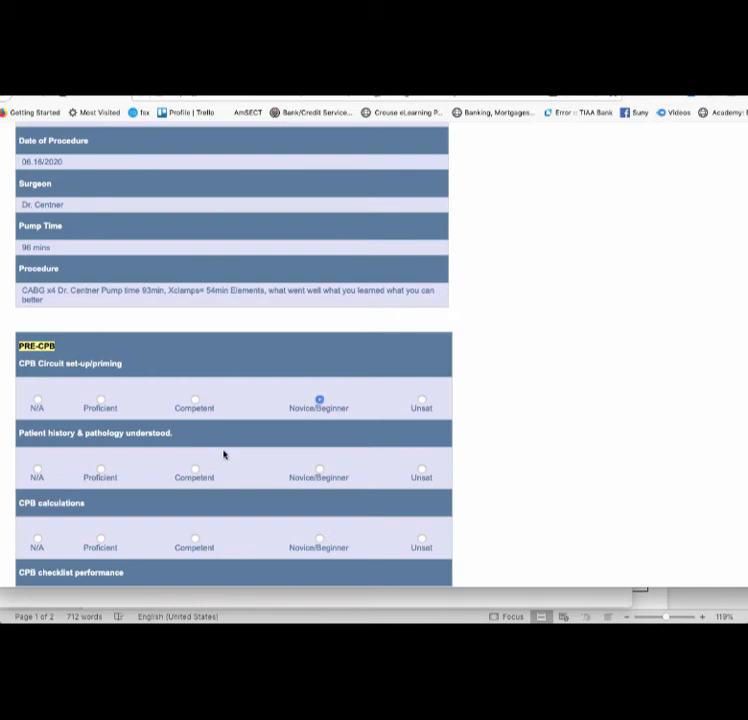
pyautogui.click(195, 469)
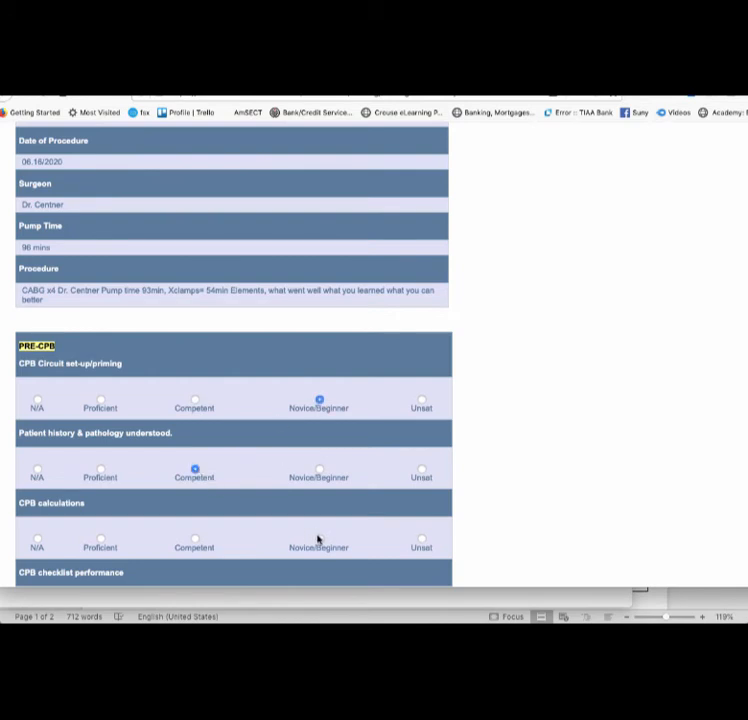
pyautogui.scroll(-3)
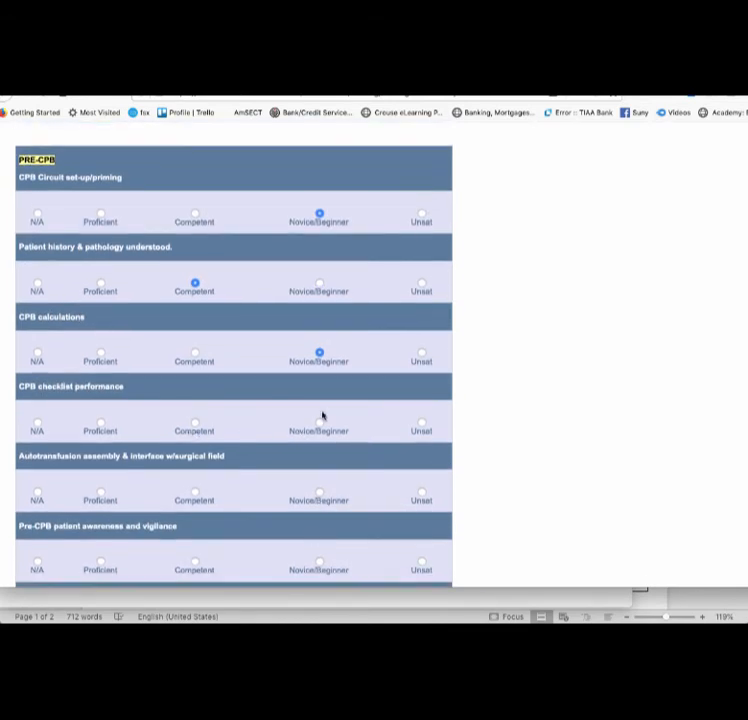
pyautogui.click(195, 494)
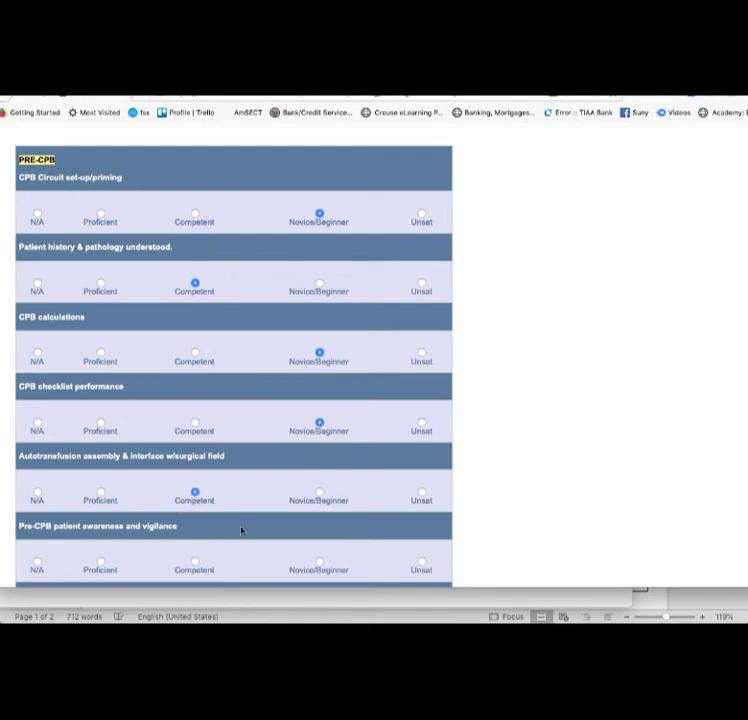
pyautogui.scroll(-3)
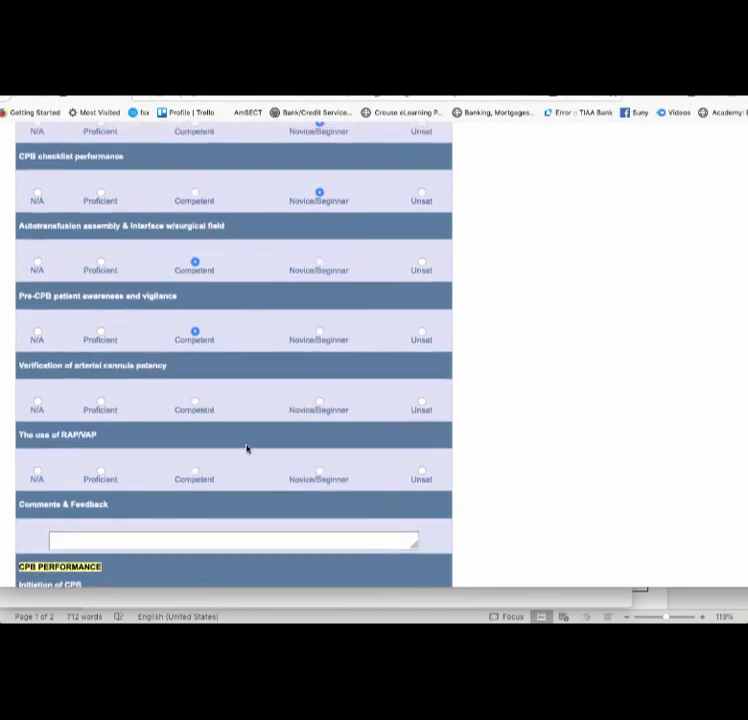
pyautogui.click(319, 401)
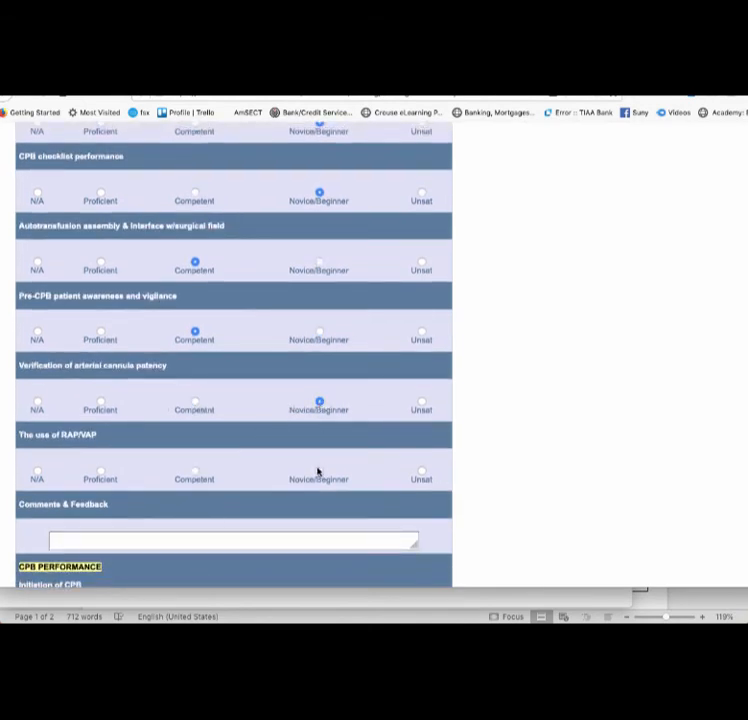
pyautogui.scroll(-3)
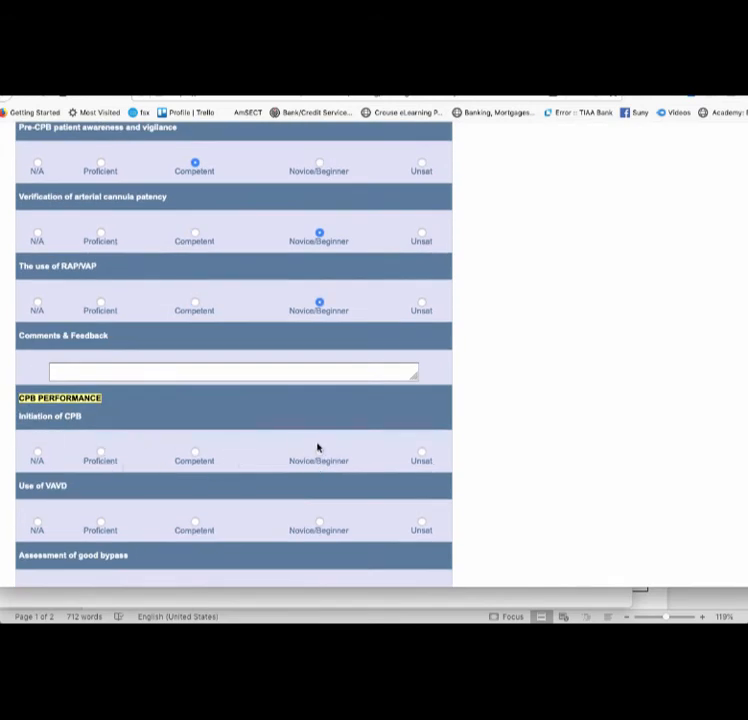
# Rate CPB performance items, including Anticoagulation Competent and Use of Ultrafiltration Novice/Beginner
pyautogui.click(319, 519)
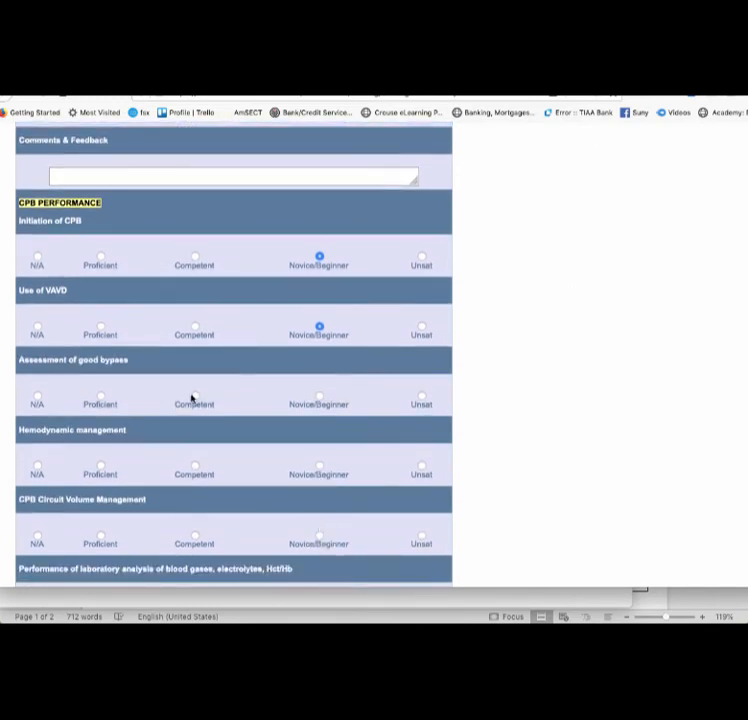
pyautogui.click(195, 398)
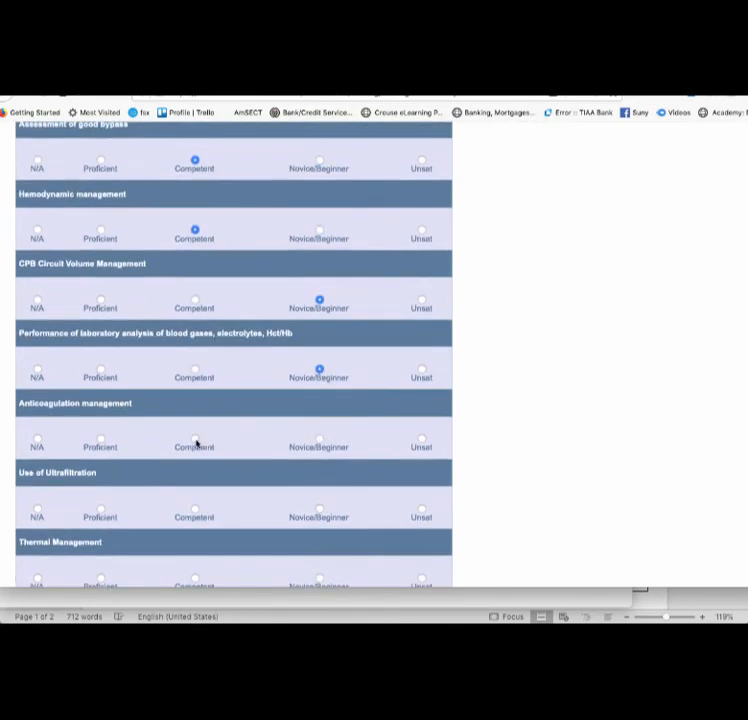
pyautogui.click(194, 440)
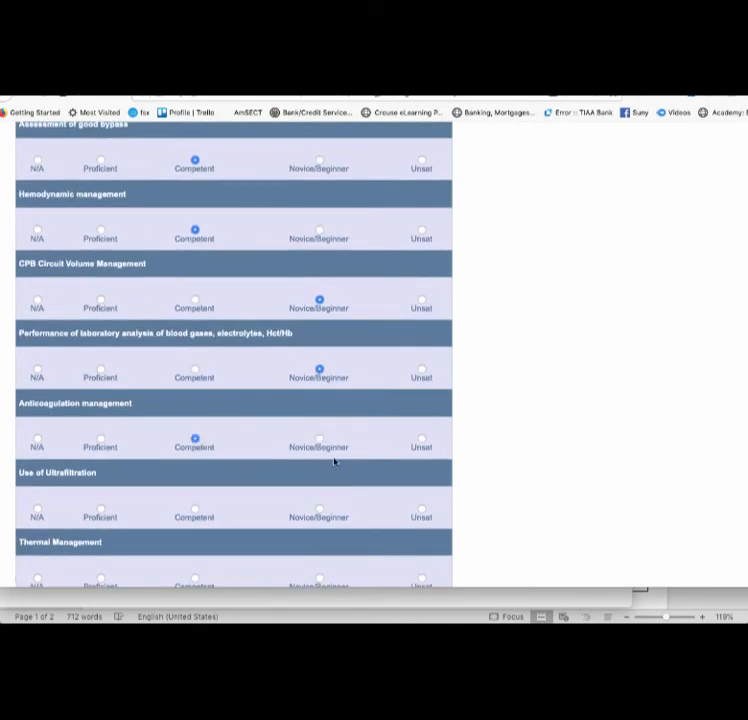
pyautogui.click(319, 510)
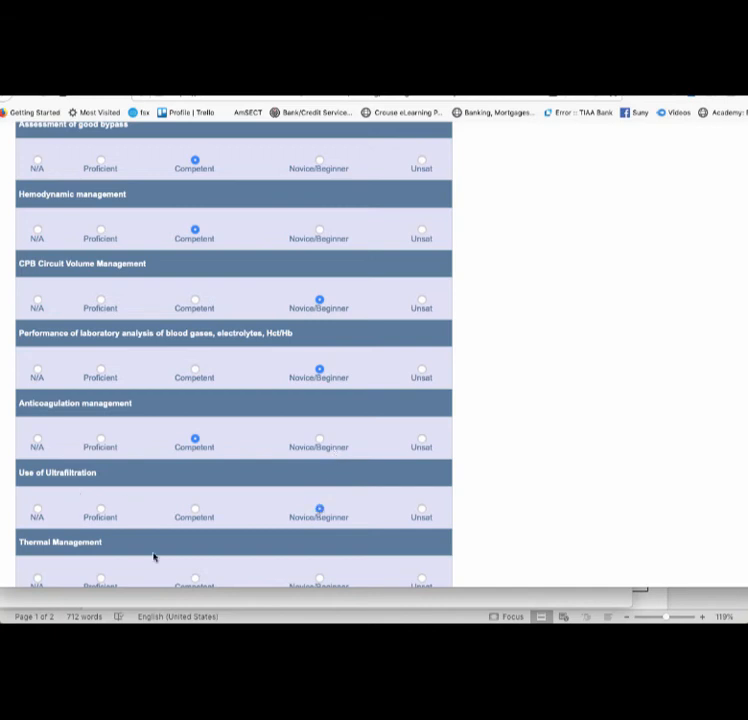
pyautogui.scroll(-3)
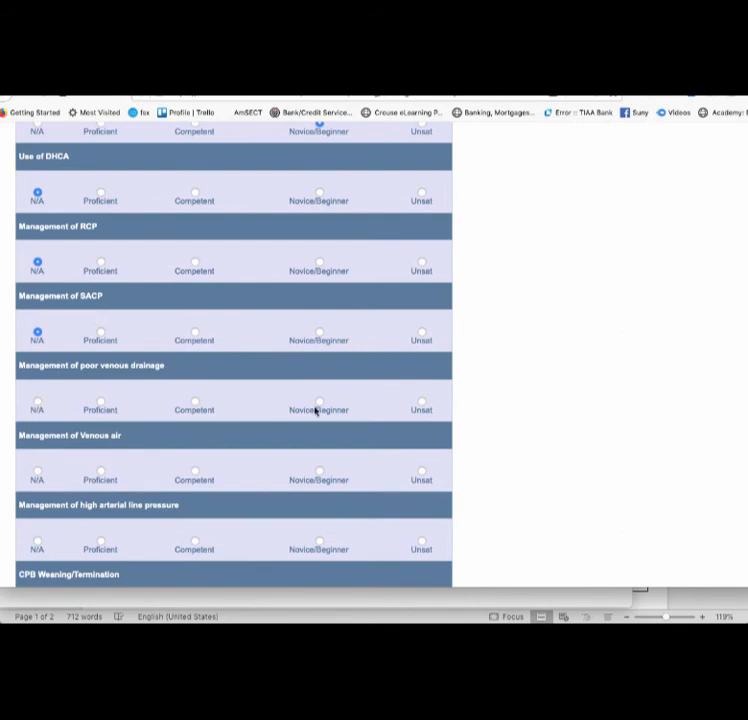
pyautogui.moveTo(62, 475)
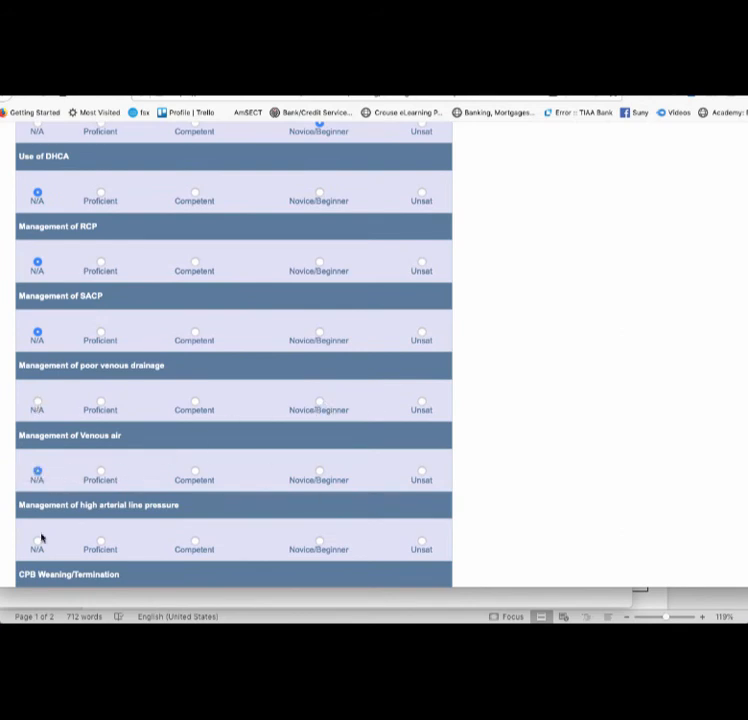
pyautogui.scroll(-3)
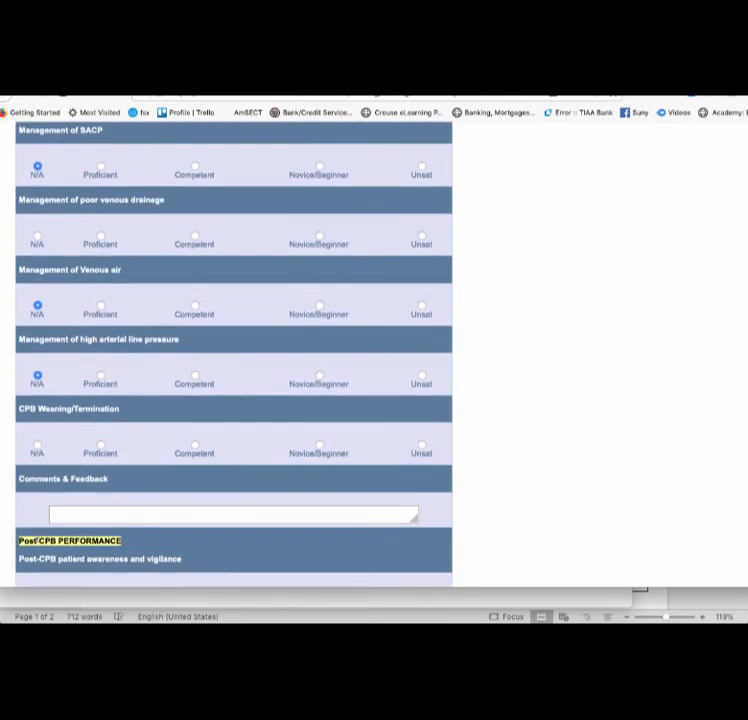
pyautogui.moveTo(196, 447)
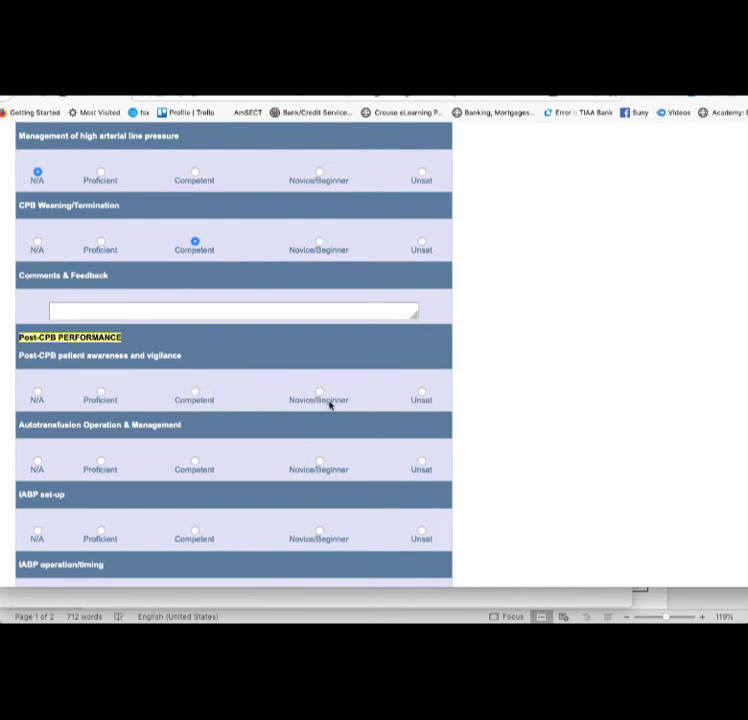
# Rate Post-CPB awareness Competent, IABP set-up and timing Novice/Beginner, urgent CPB re-initiation N/A
pyautogui.click(195, 390)
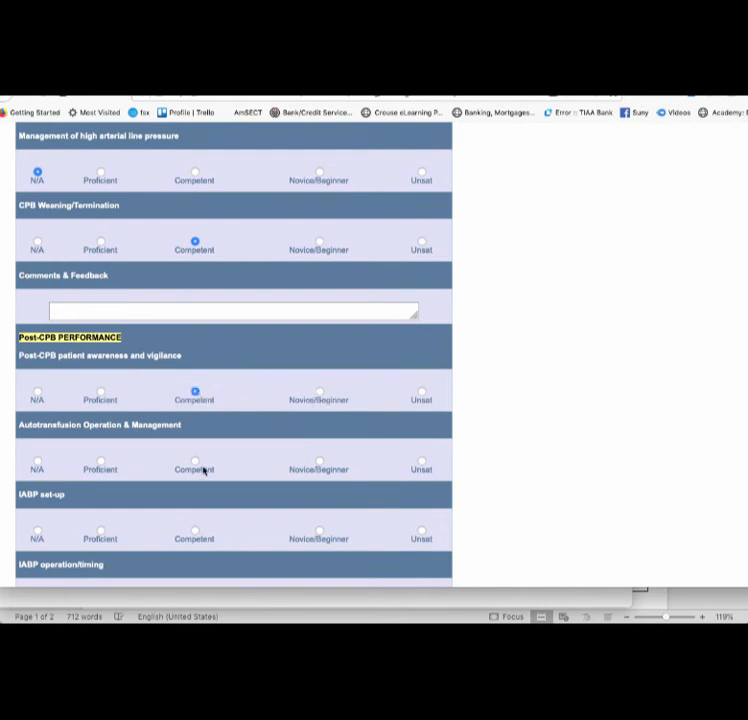
pyautogui.scroll(-3)
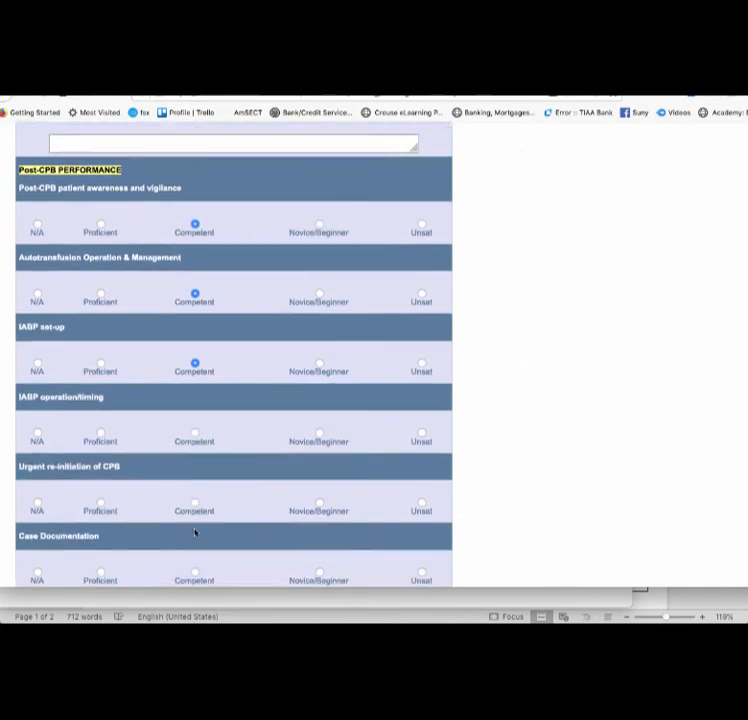
pyautogui.scroll(-3)
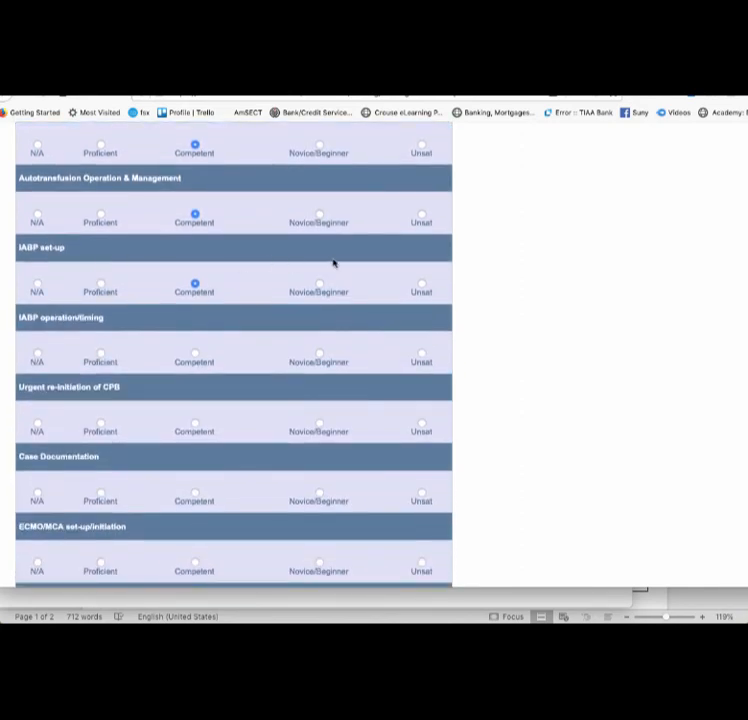
pyautogui.click(318, 286)
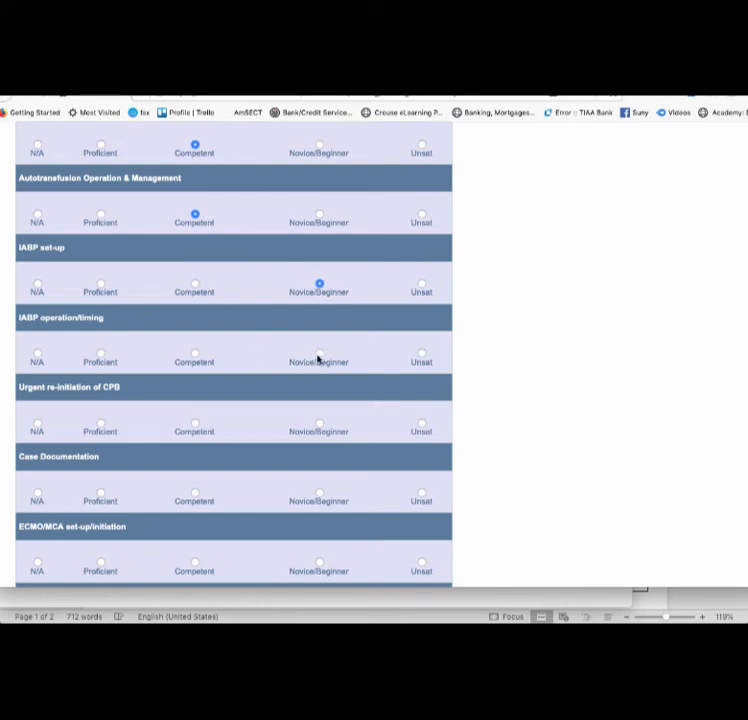
pyautogui.click(318, 356)
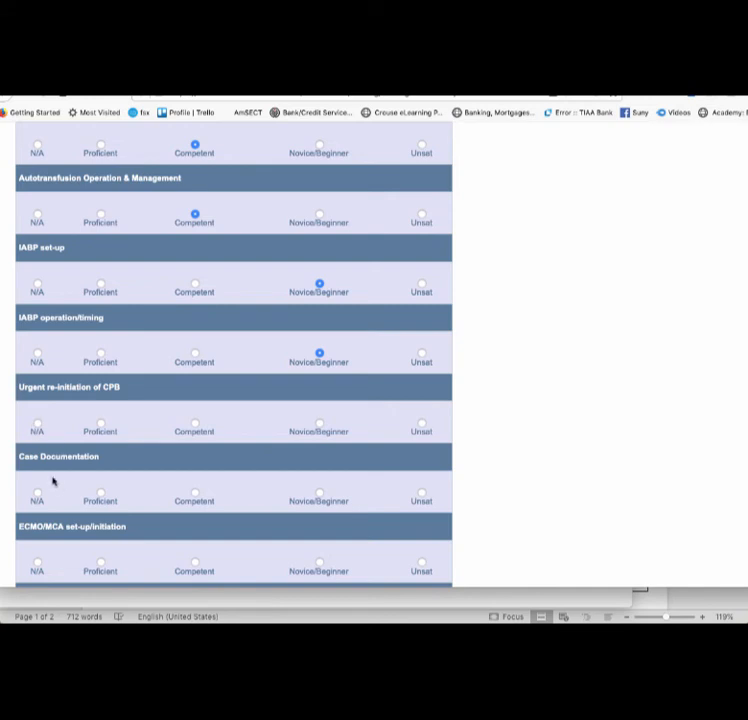
pyautogui.click(37, 424)
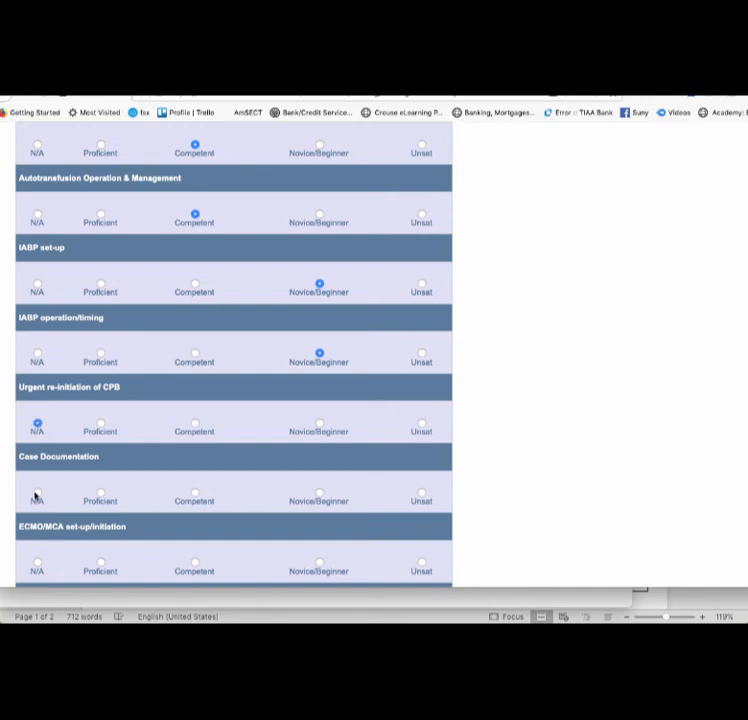
pyautogui.scroll(-3)
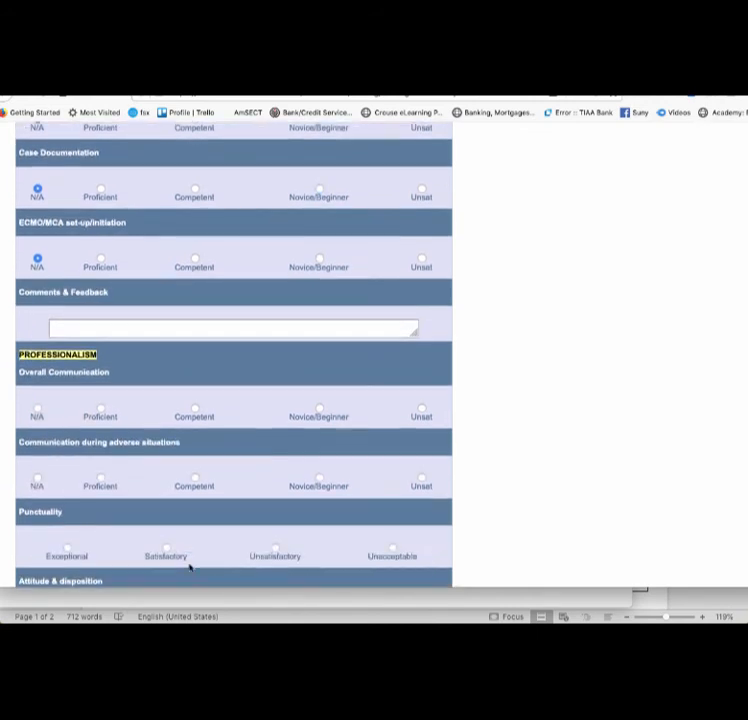
pyautogui.moveTo(191, 410)
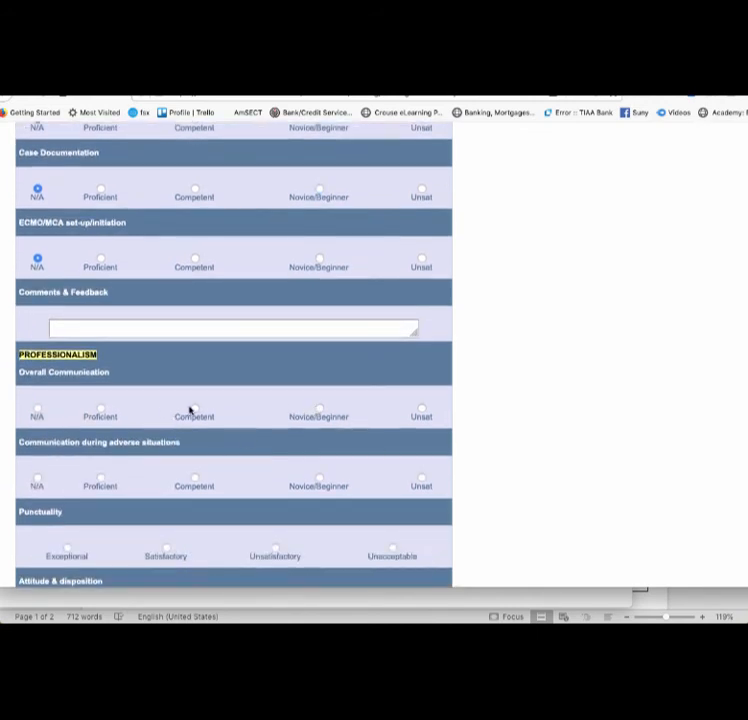
# Rate Overall Communication Competent, adverse-situation communication N/A, and Punctuality Exceptional
pyautogui.click(195, 410)
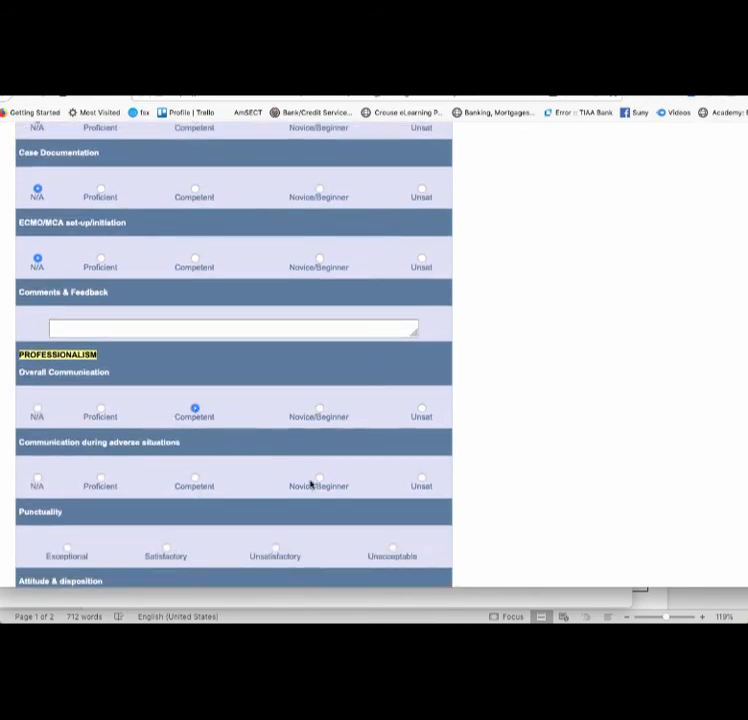
pyautogui.click(37, 479)
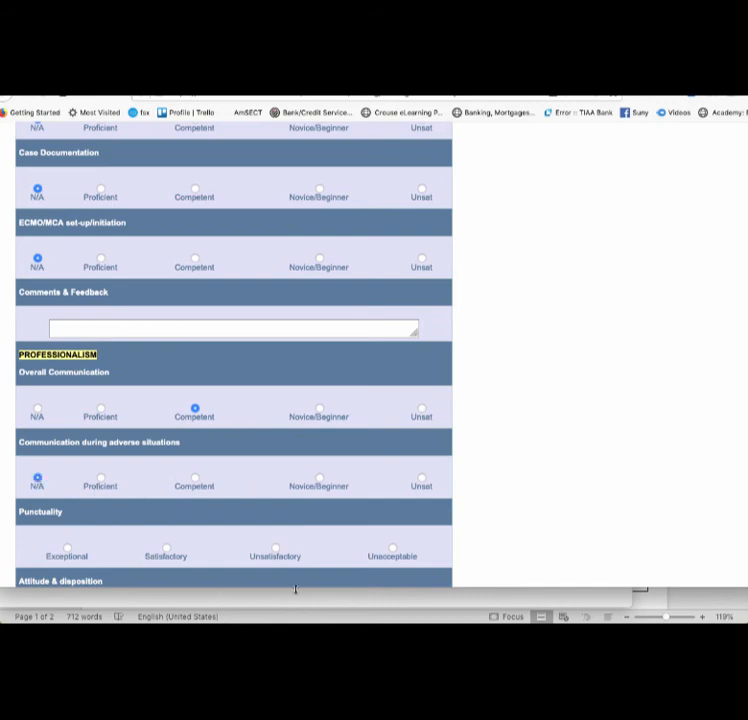
pyautogui.scroll(-3)
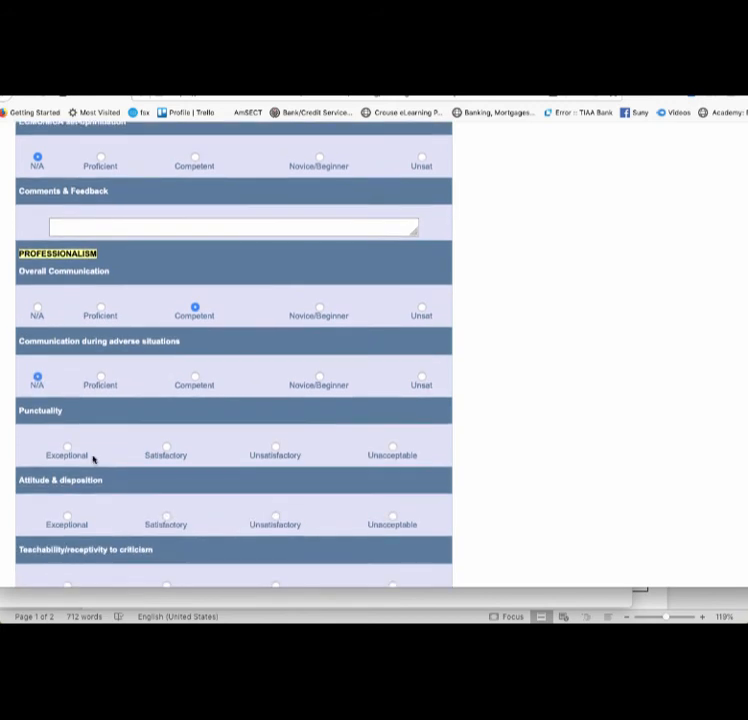
pyautogui.click(65, 447)
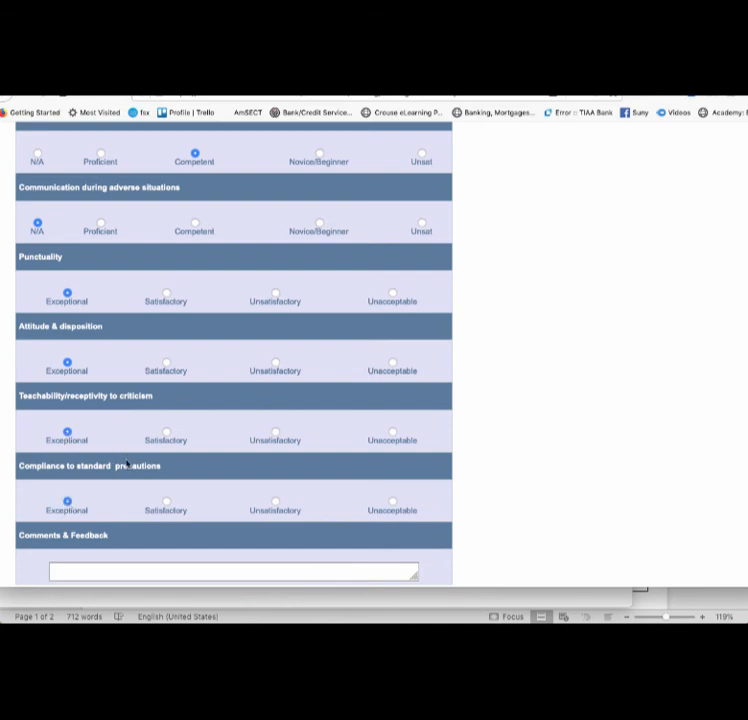
pyautogui.scroll(-3)
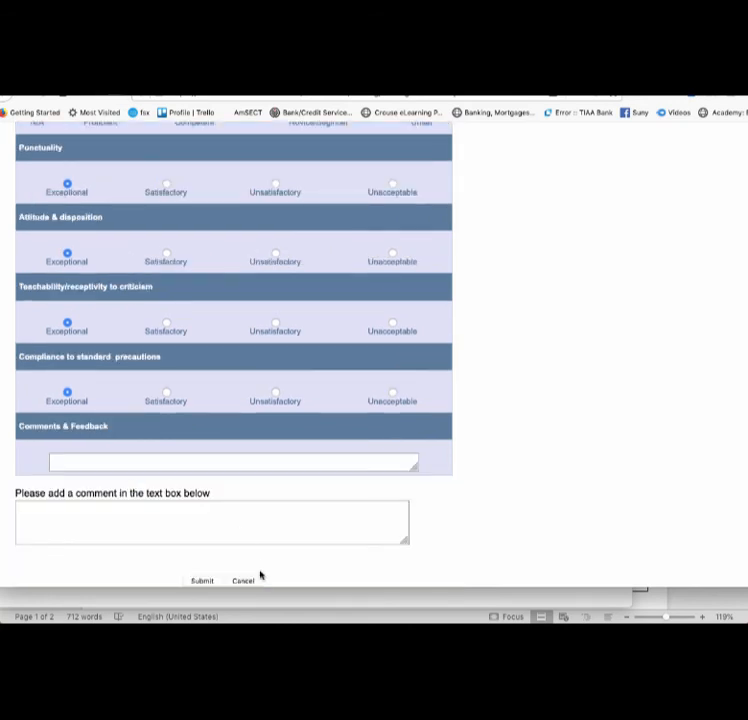
# Submit the preceptor evaluation, marking it completed 6/16/2020, and reach the administrator home page
pyautogui.click(201, 580)
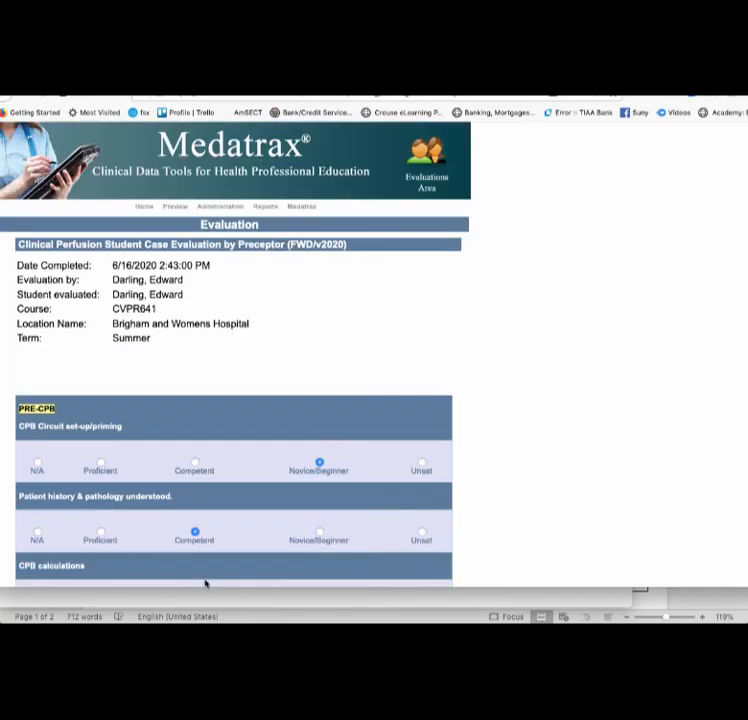
pyautogui.moveTo(400, 182)
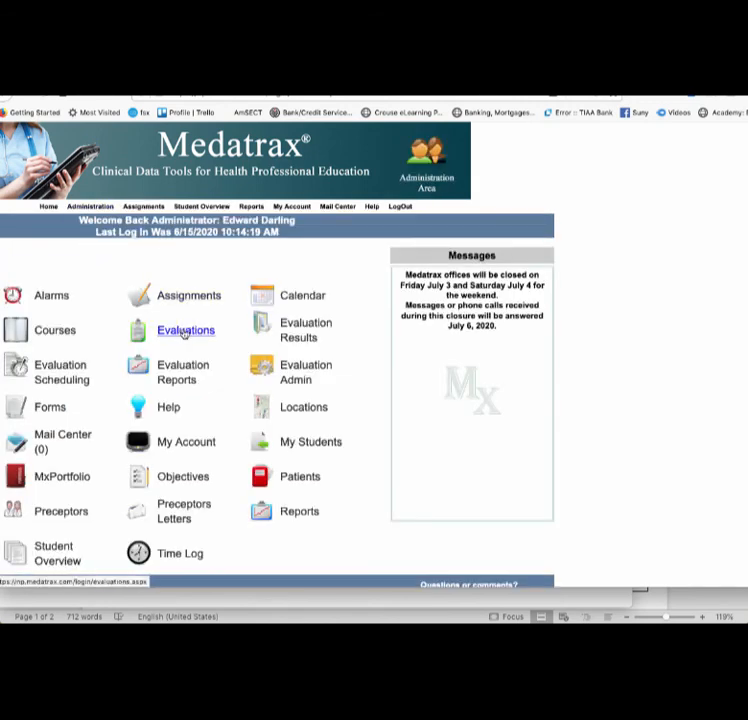
pyautogui.click(185, 330)
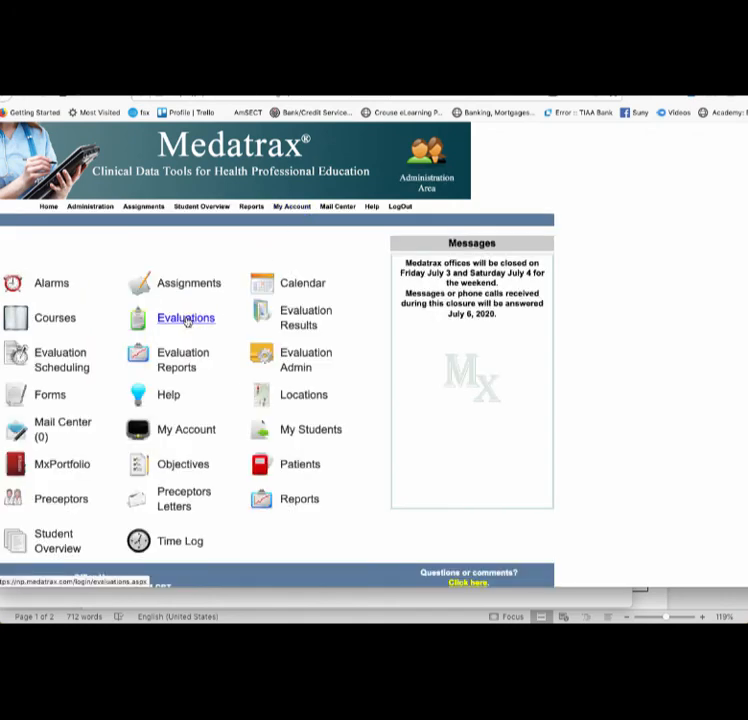
# Open the completed 'test' case evaluation, scroll through its results, and return to the Evaluations page
pyautogui.click(186, 317)
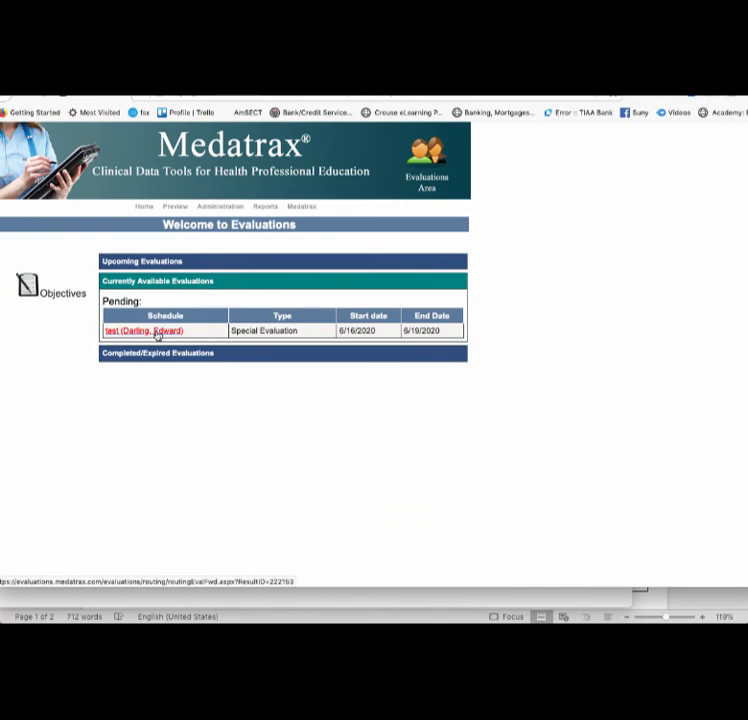
pyautogui.click(141, 330)
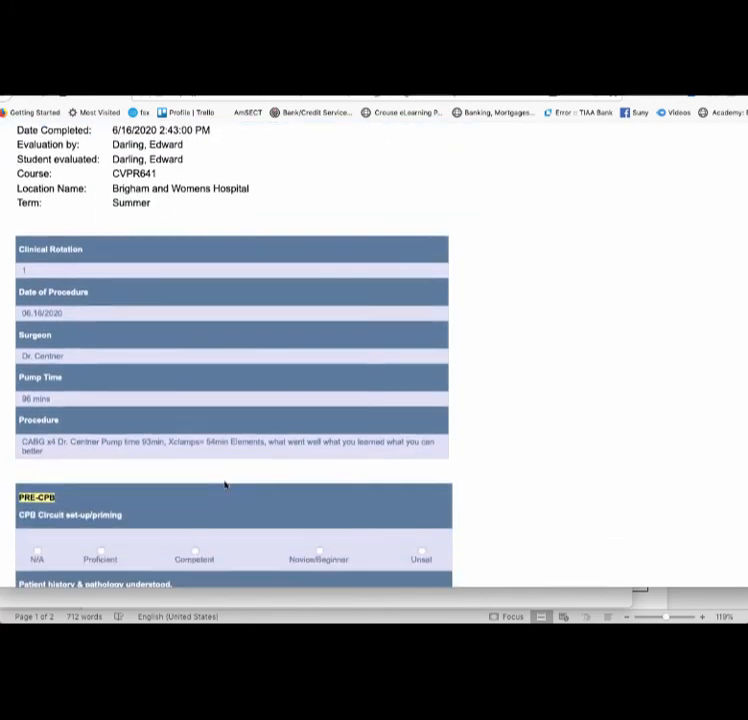
pyautogui.scroll(-3)
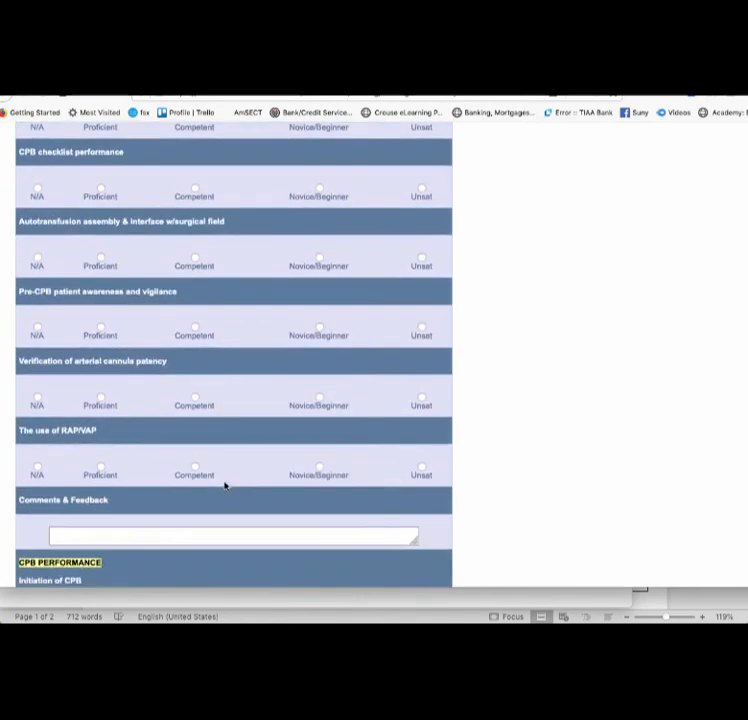
pyautogui.scroll(-3)
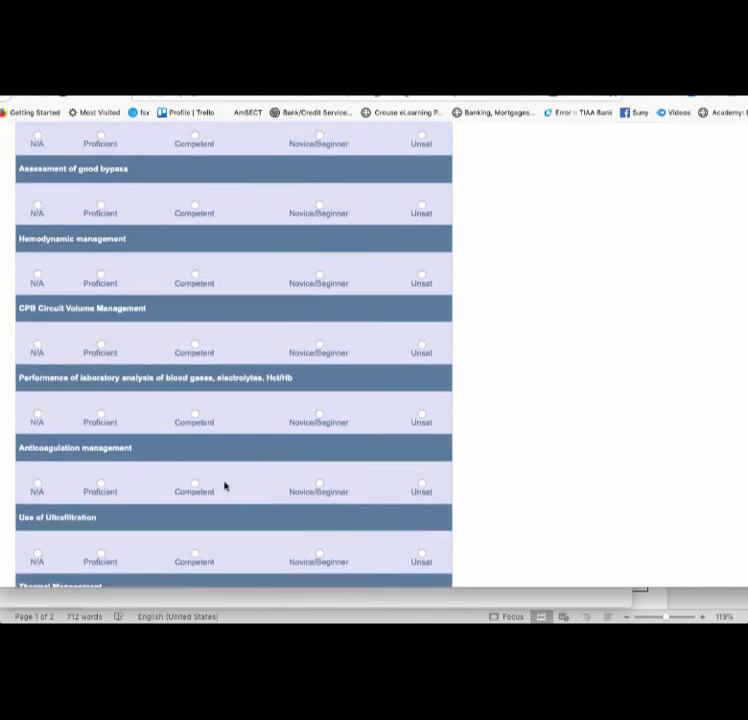
pyautogui.scroll(-3)
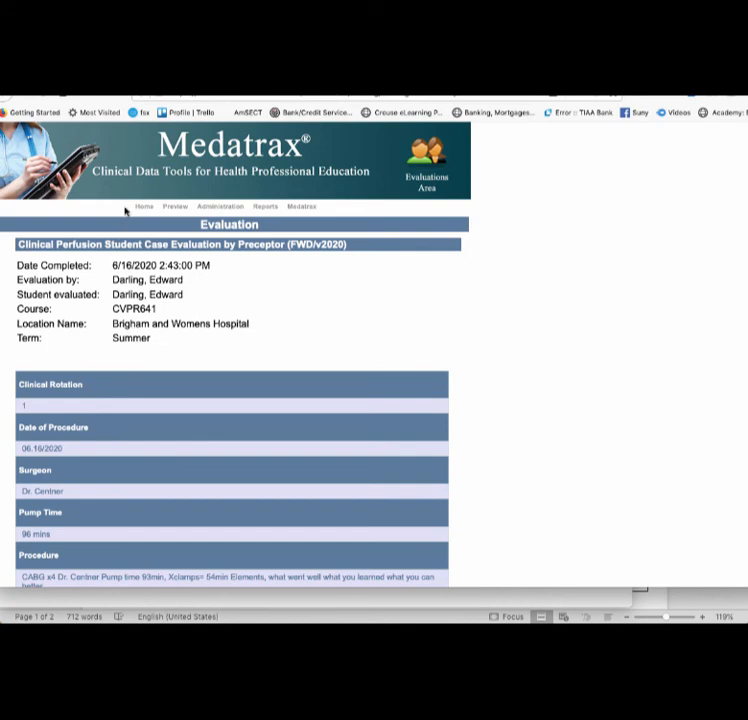
pyautogui.click(144, 207)
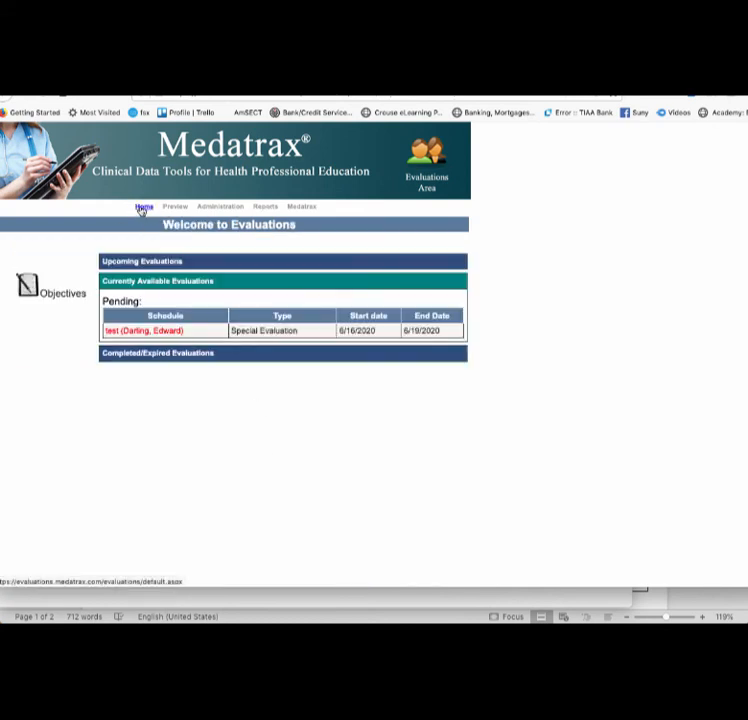
pyautogui.moveTo(525, 495)
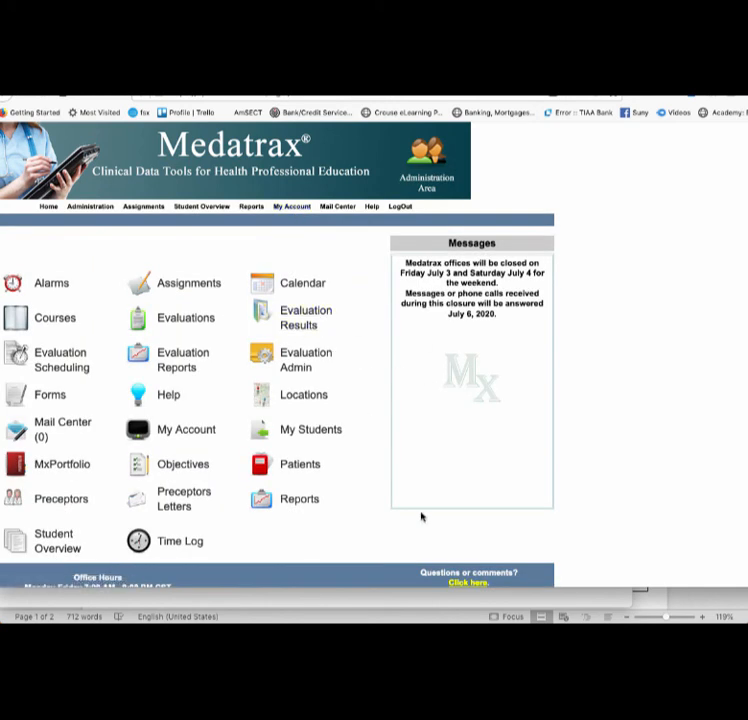
pyautogui.moveTo(466, 486)
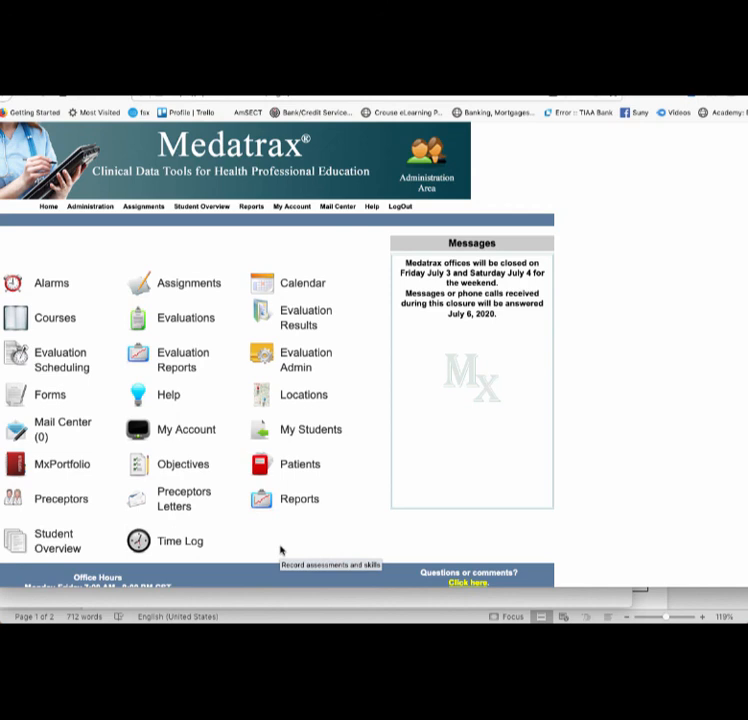
pyautogui.moveTo(547, 507)
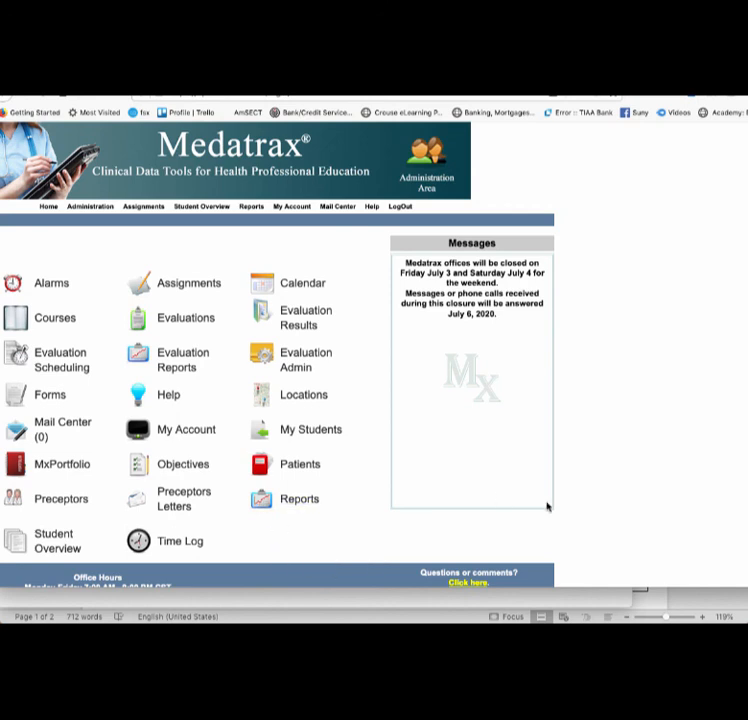
pyautogui.moveTo(653, 540)
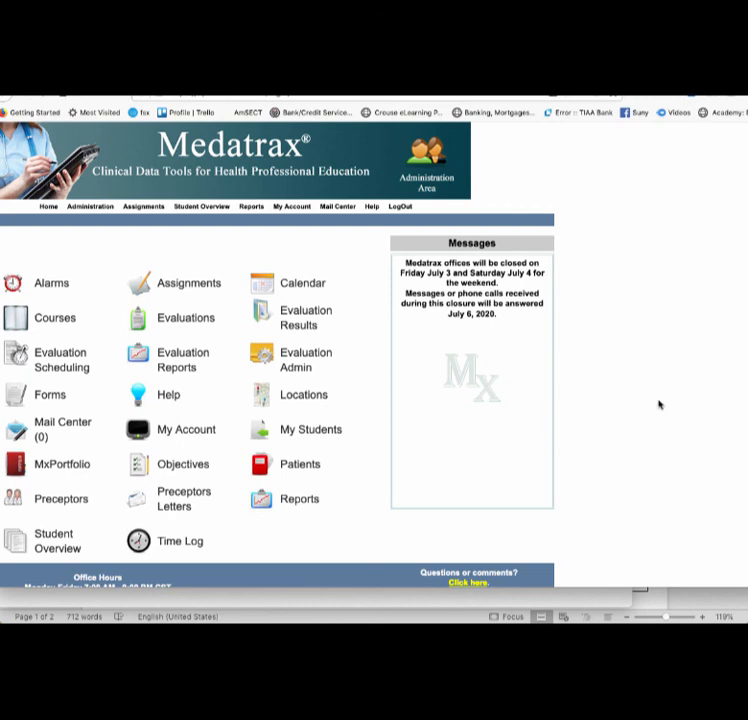
pyautogui.moveTo(658, 363)
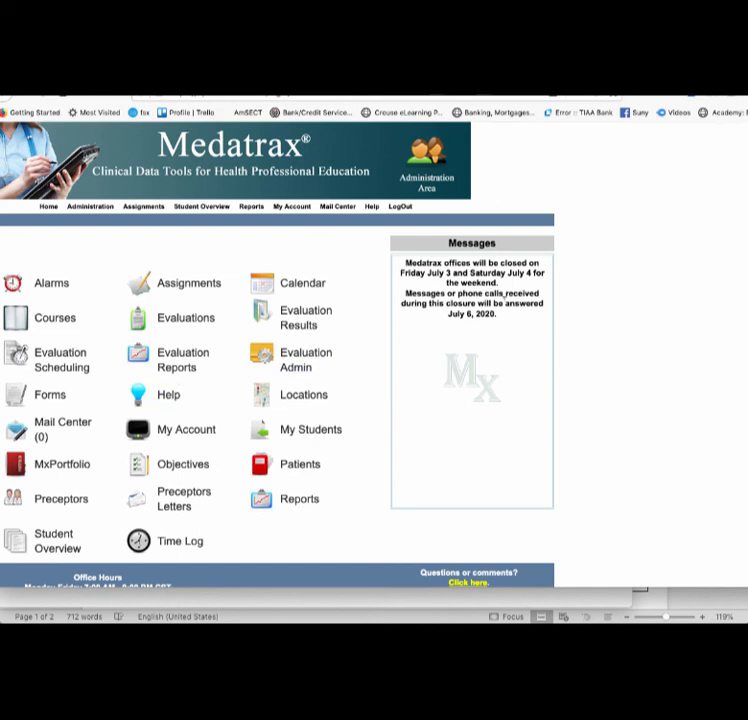
pyautogui.moveTo(517, 424)
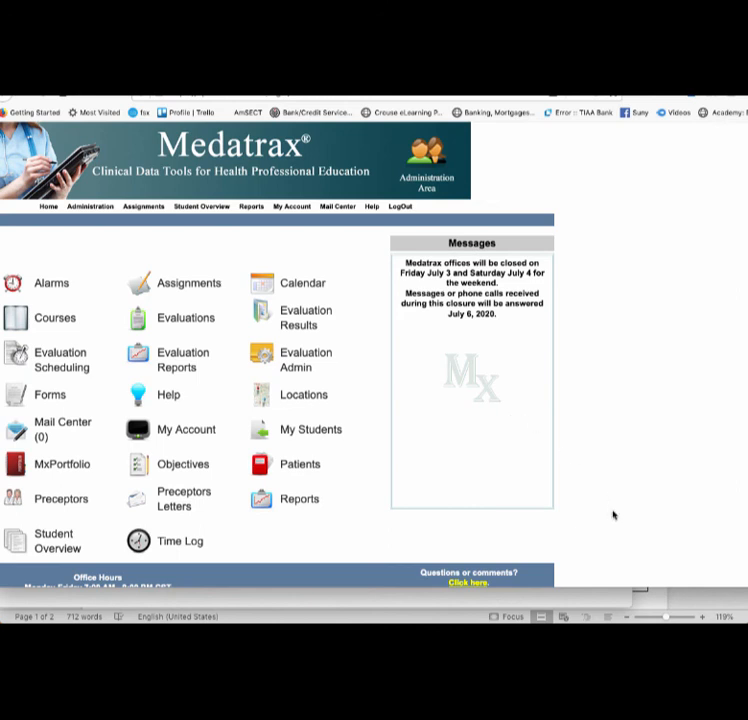
pyautogui.moveTo(694, 547)
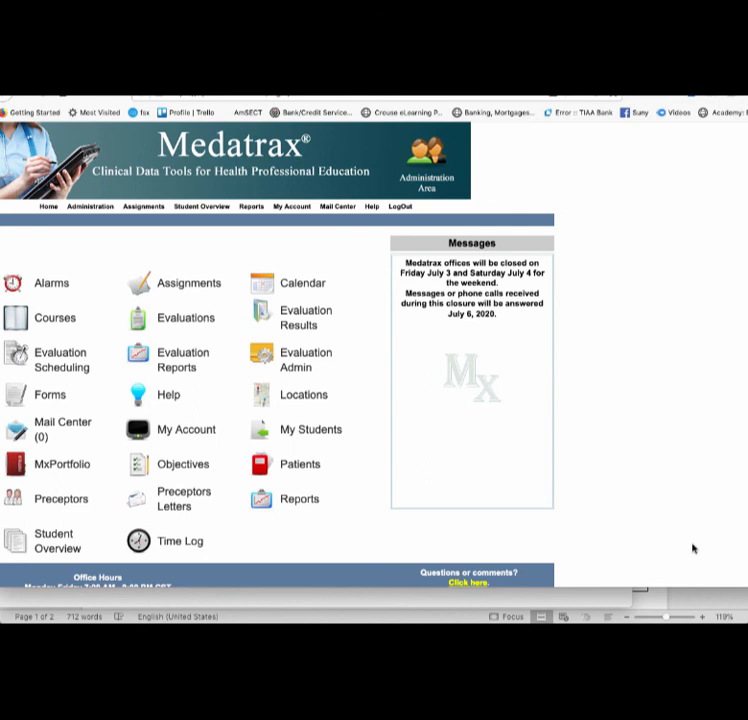
pyautogui.moveTo(601, 527)
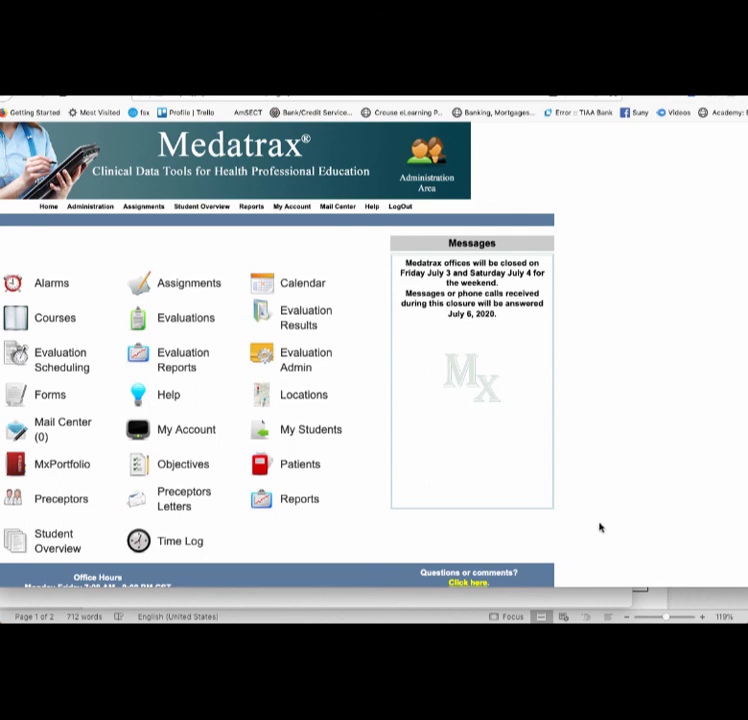
pyautogui.moveTo(740, 398)
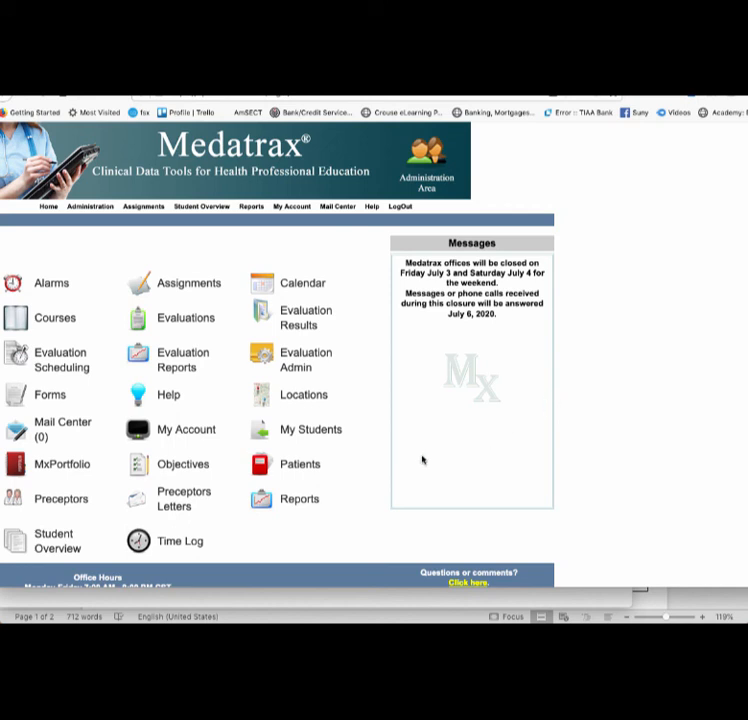
pyautogui.moveTo(445, 351)
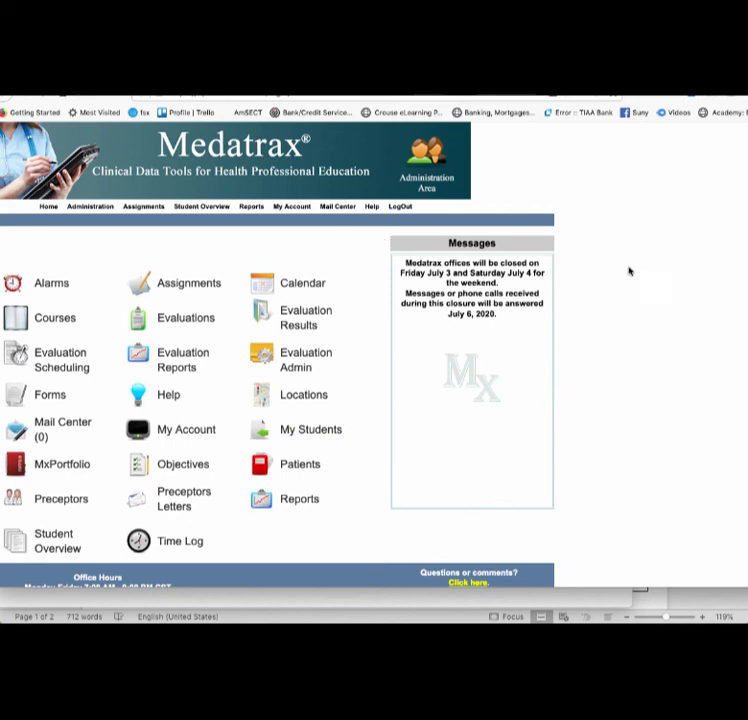
pyautogui.moveTo(519, 354)
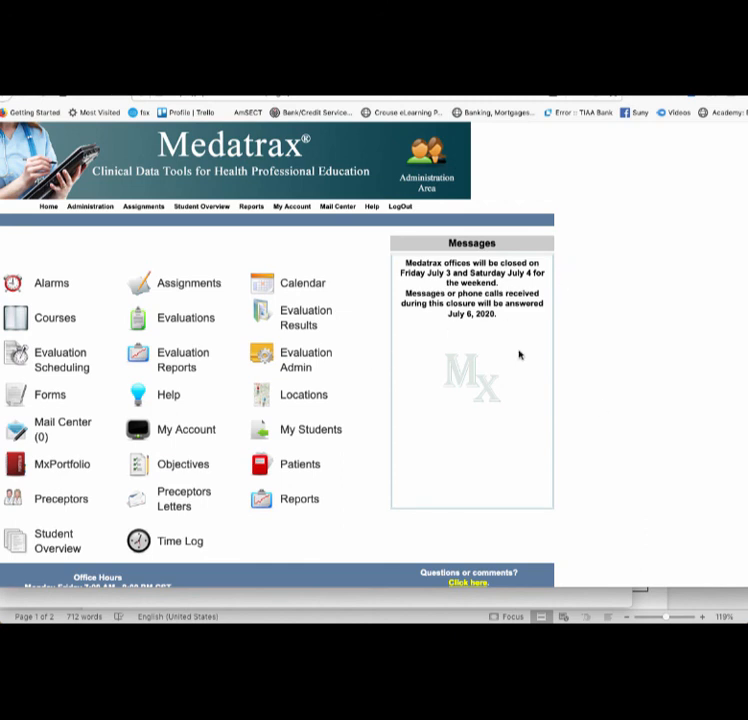
pyautogui.moveTo(440, 168)
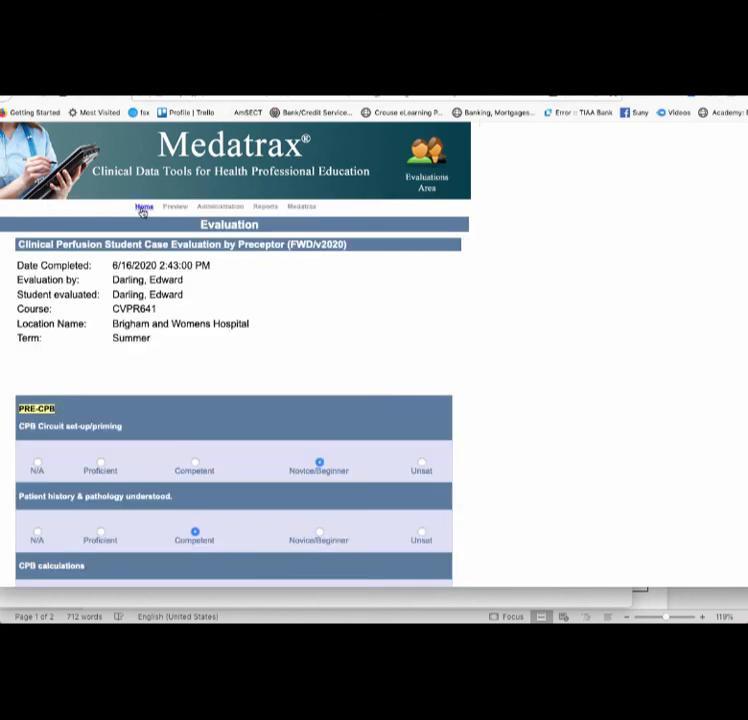
pyautogui.click(144, 206)
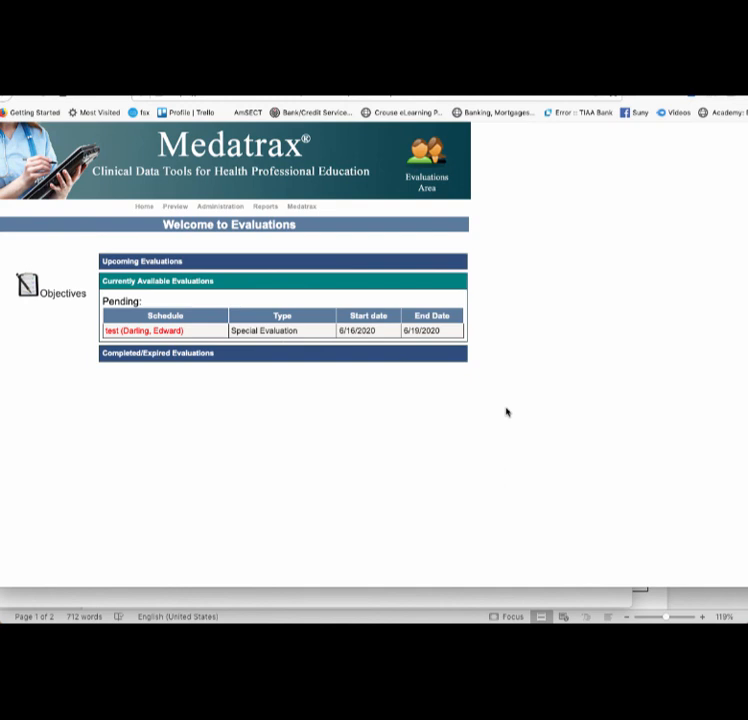
pyautogui.moveTo(521, 429)
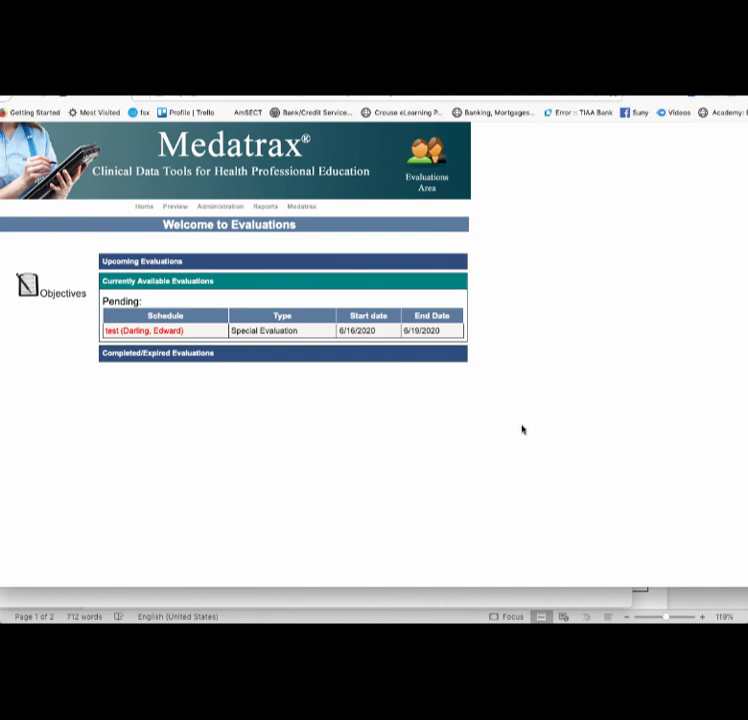